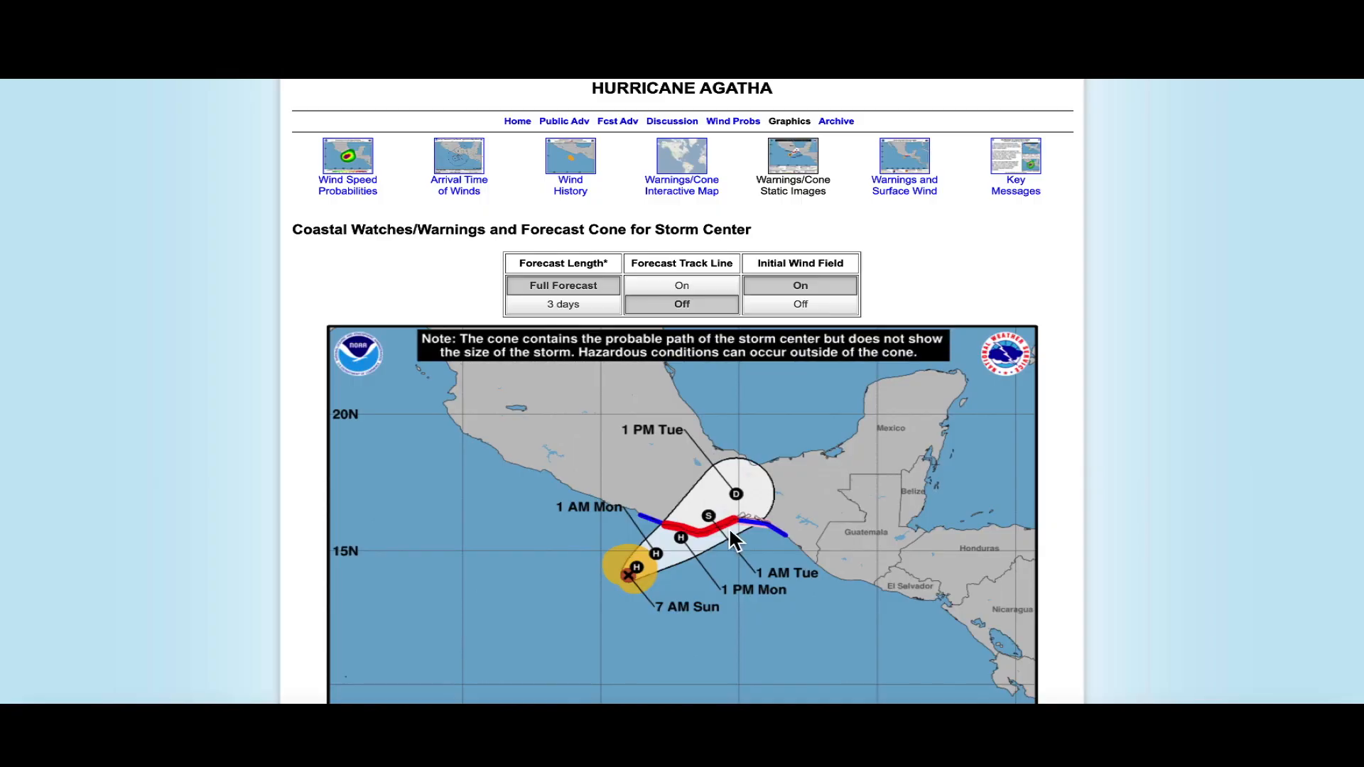
# Scroll the Hurricane Agatha page down to the forecast cone map and its legend.
pyautogui.scroll(-3)
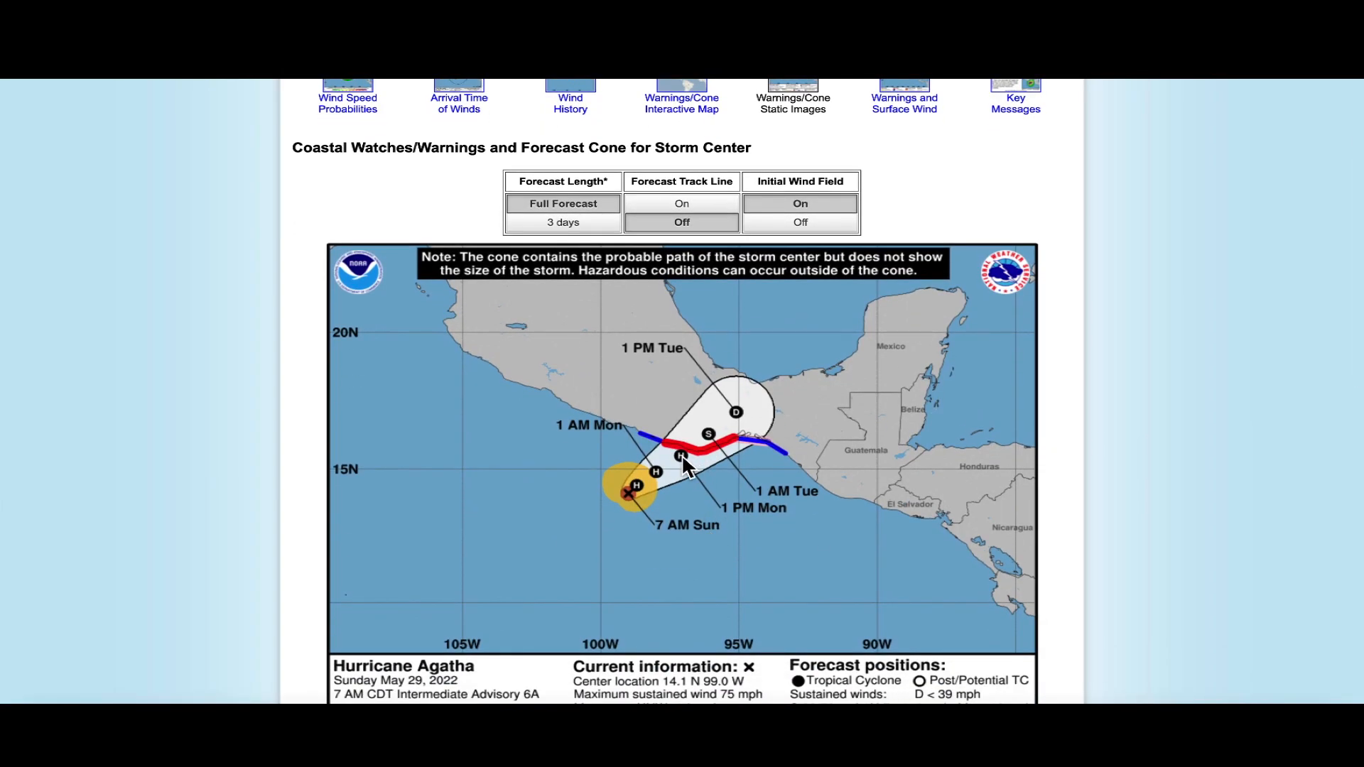
pyautogui.moveTo(692, 479)
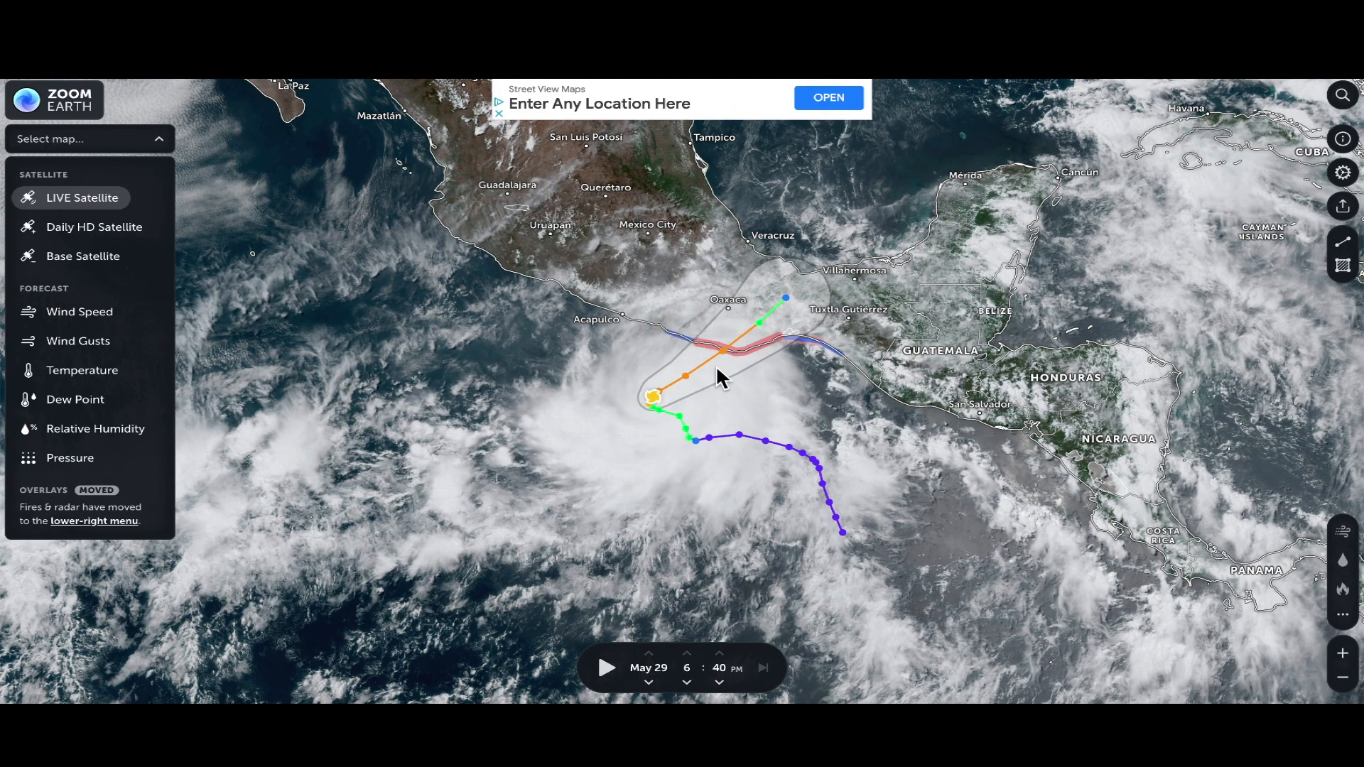
pyautogui.moveTo(641, 426)
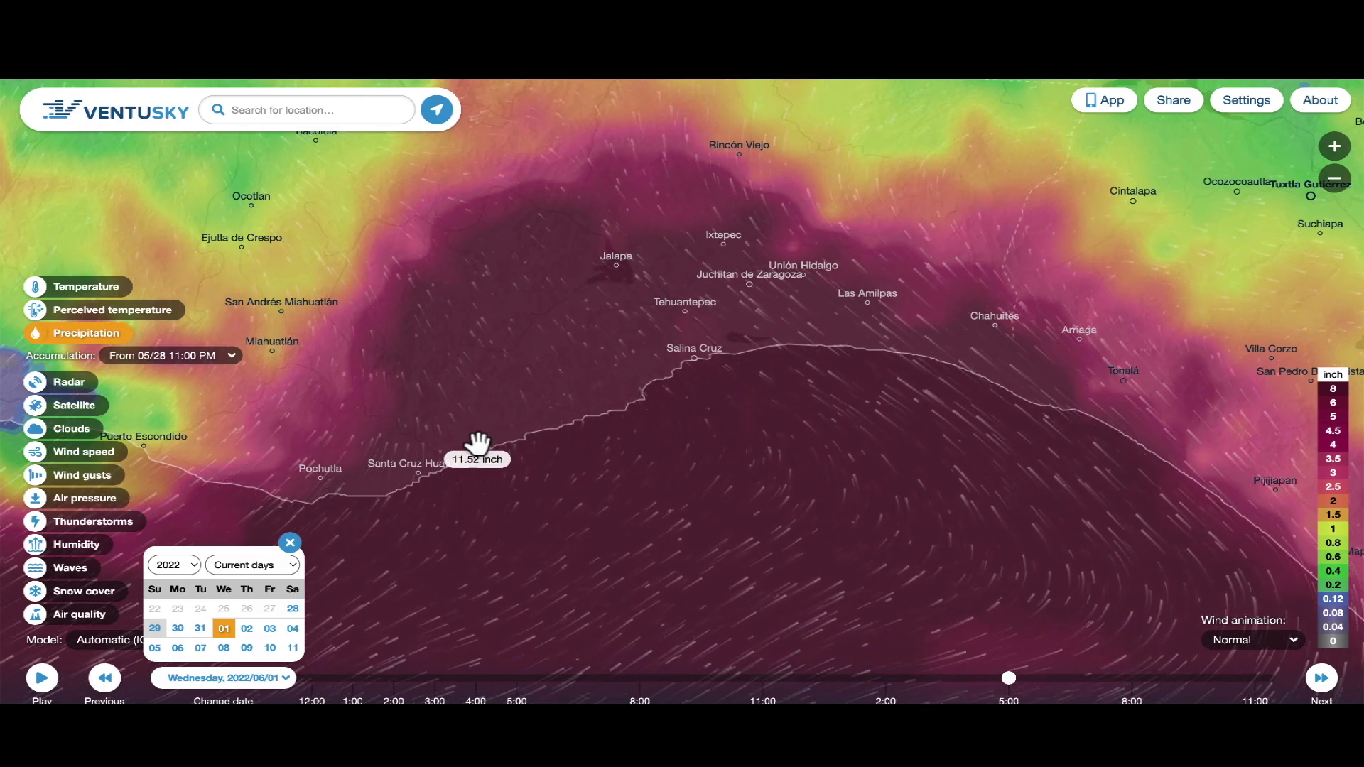
pyautogui.moveTo(610, 364)
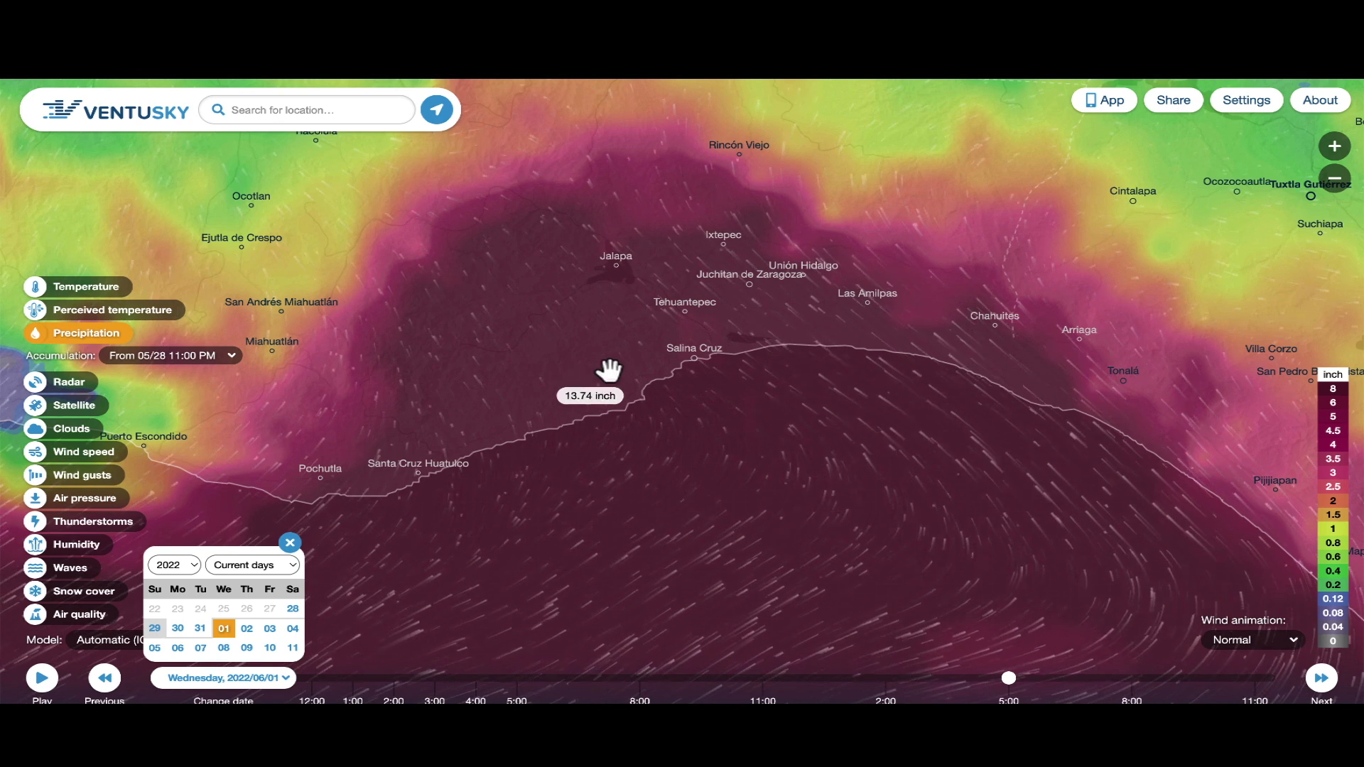
pyautogui.moveTo(627, 335)
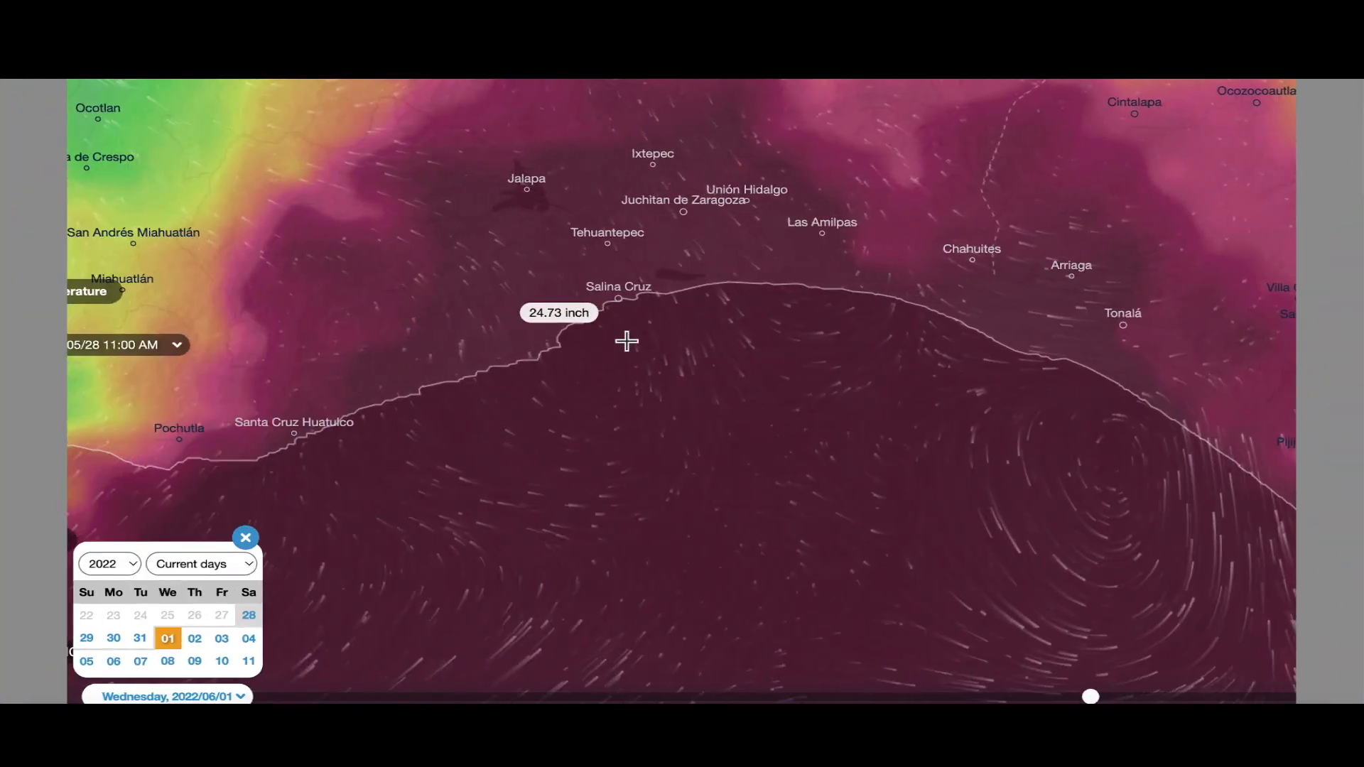
pyautogui.moveTo(291, 426)
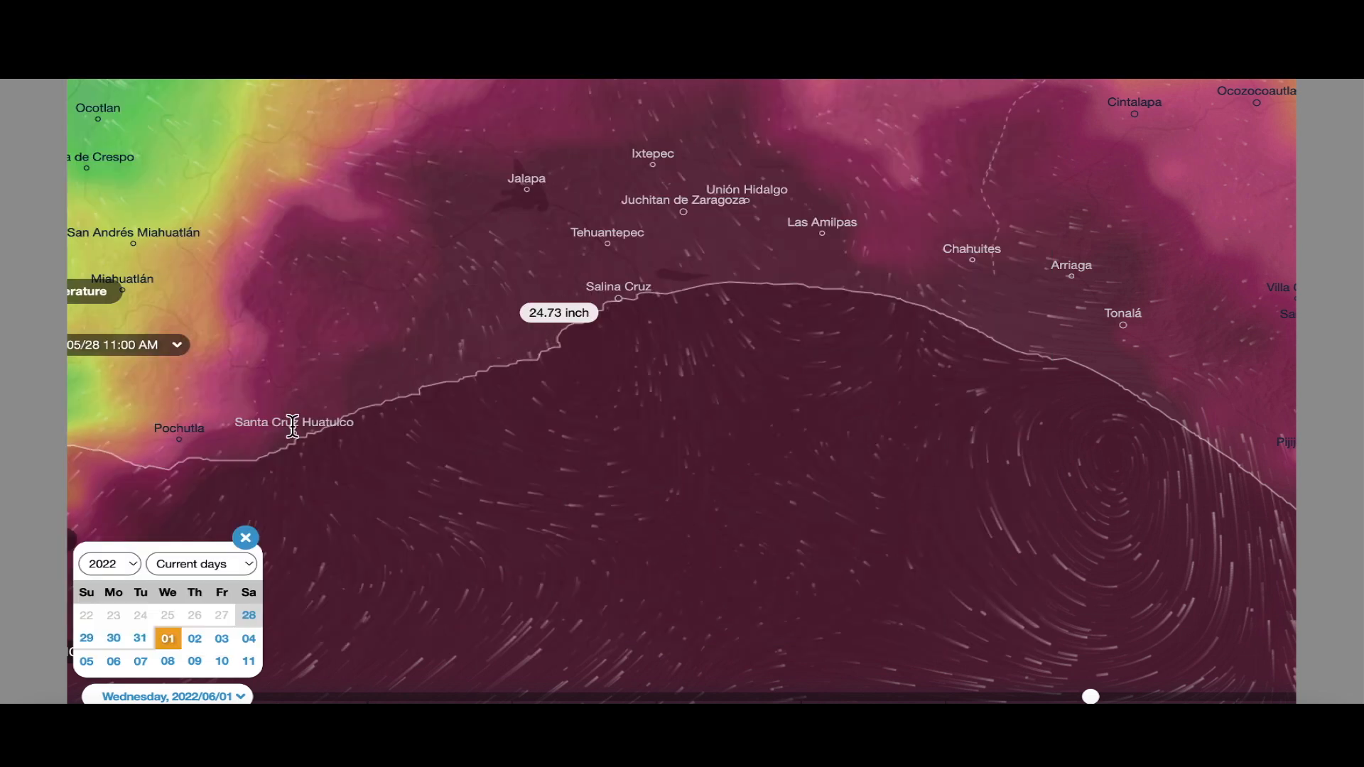
pyautogui.moveTo(891, 205)
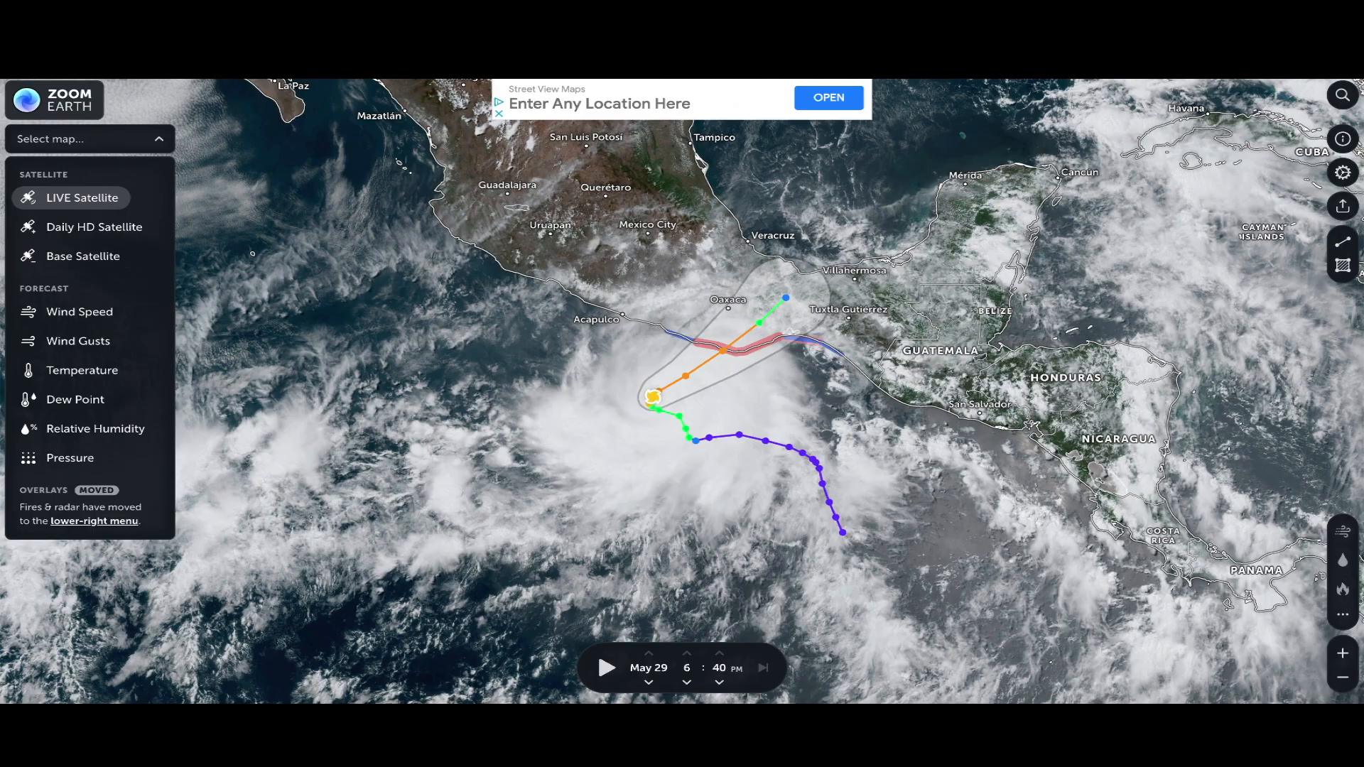
pyautogui.moveTo(881, 346)
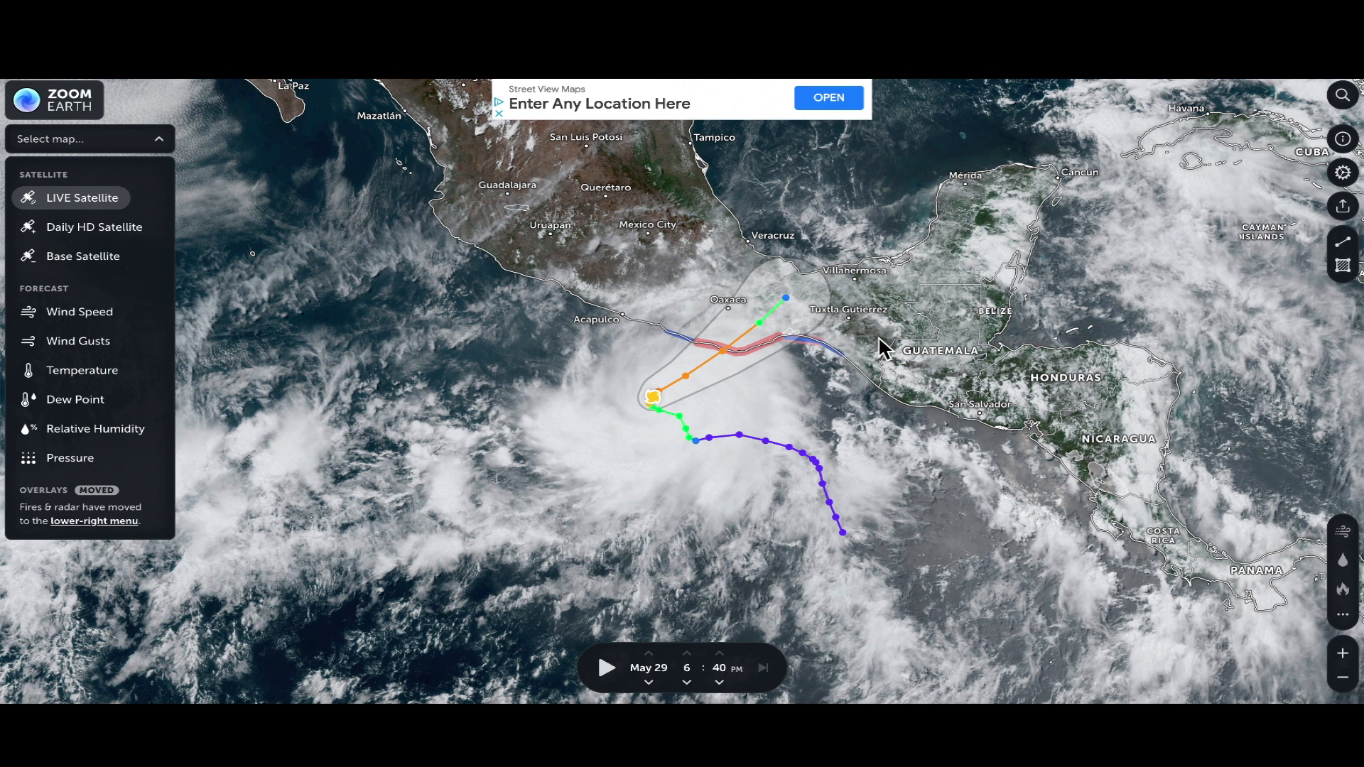
pyautogui.moveTo(861, 375)
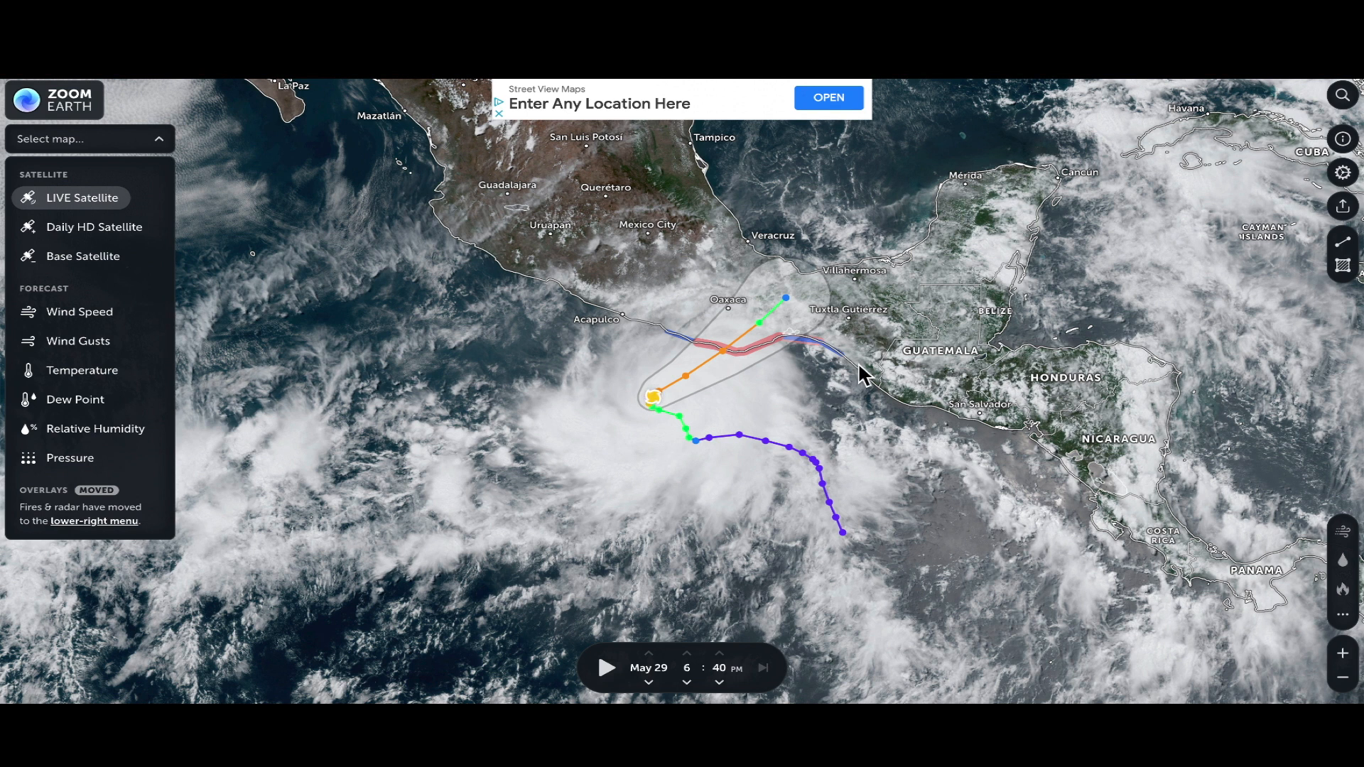
pyautogui.moveTo(932, 280)
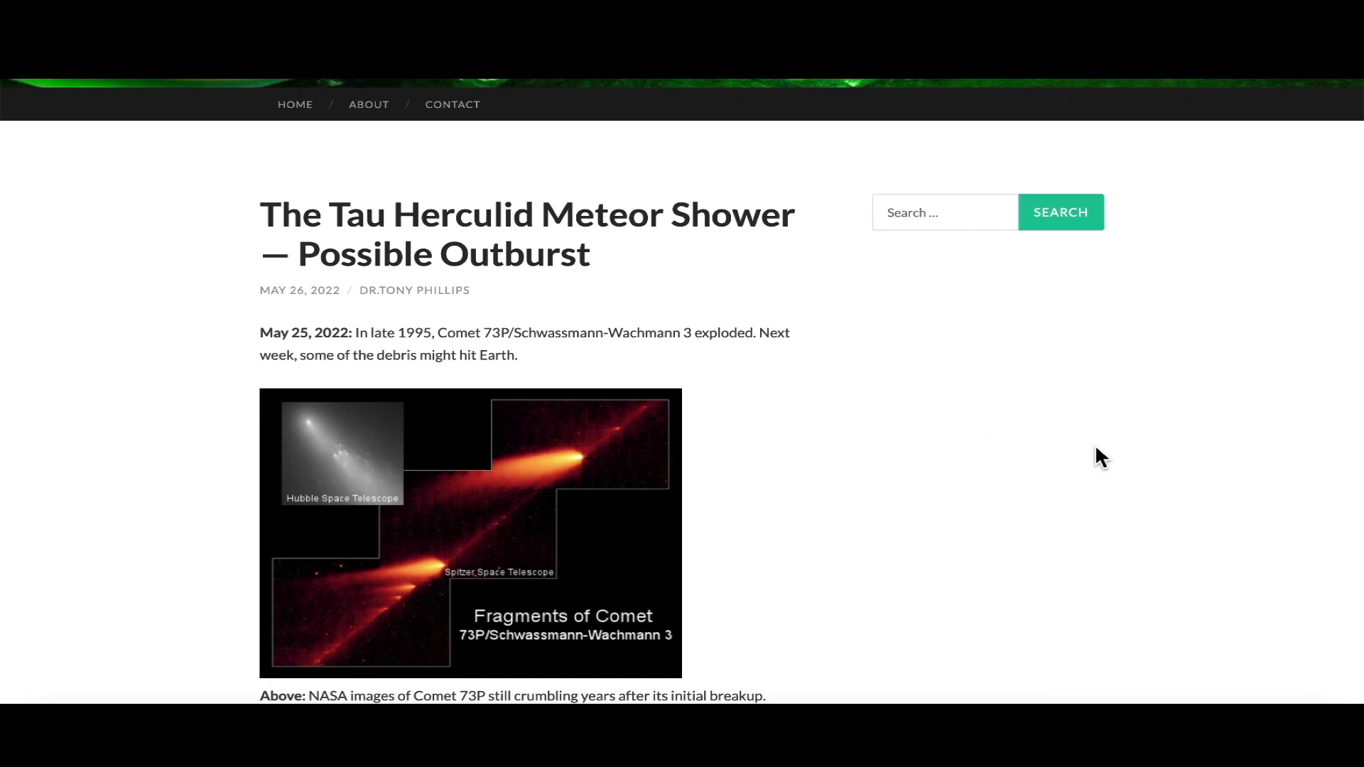
pyautogui.scroll(-3)
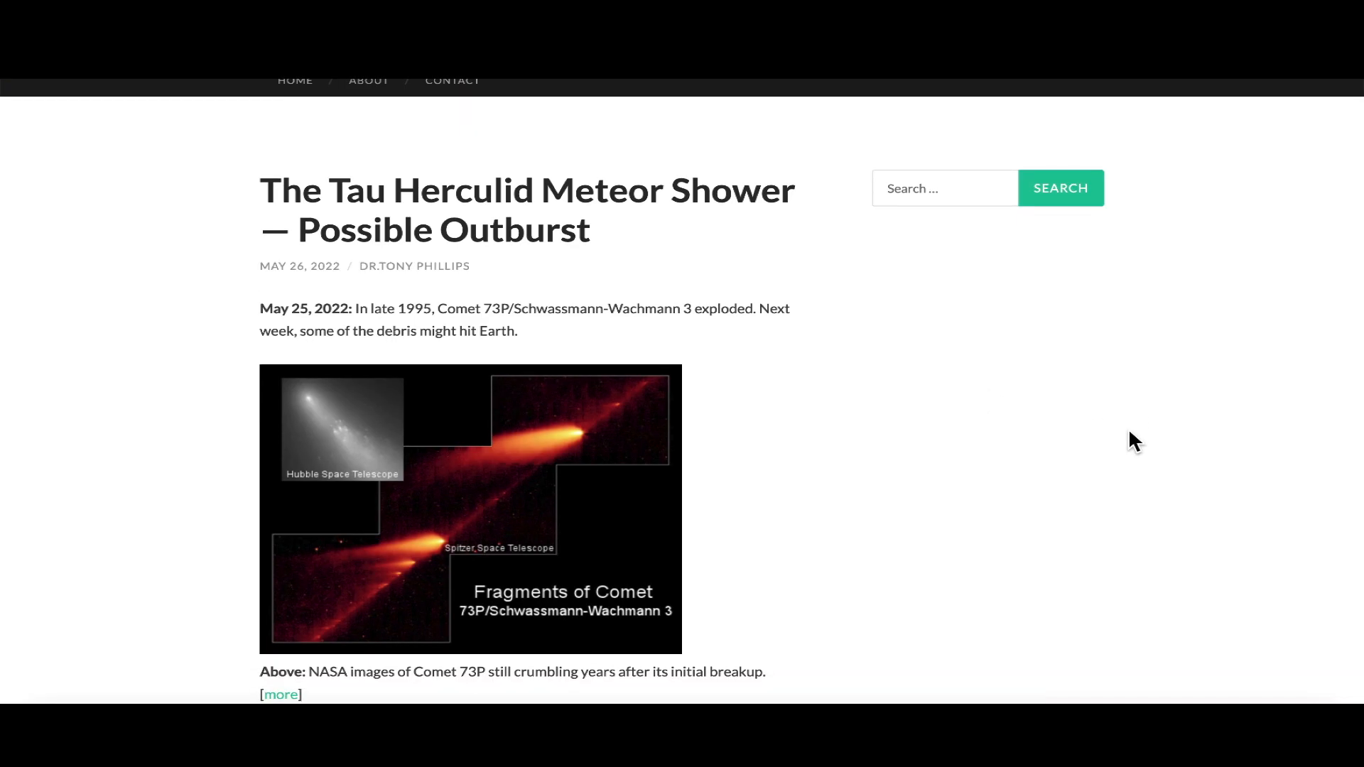
pyautogui.scroll(3)
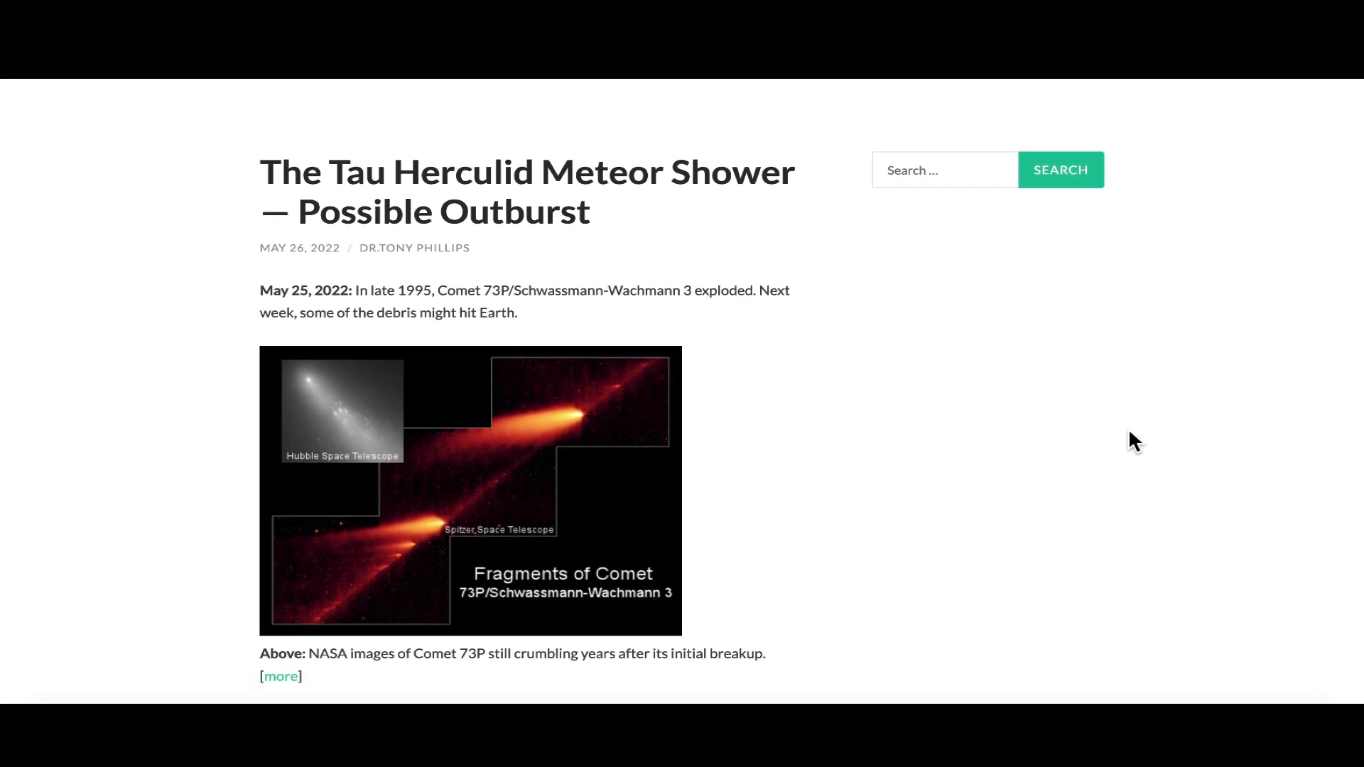
pyautogui.moveTo(1165, 440)
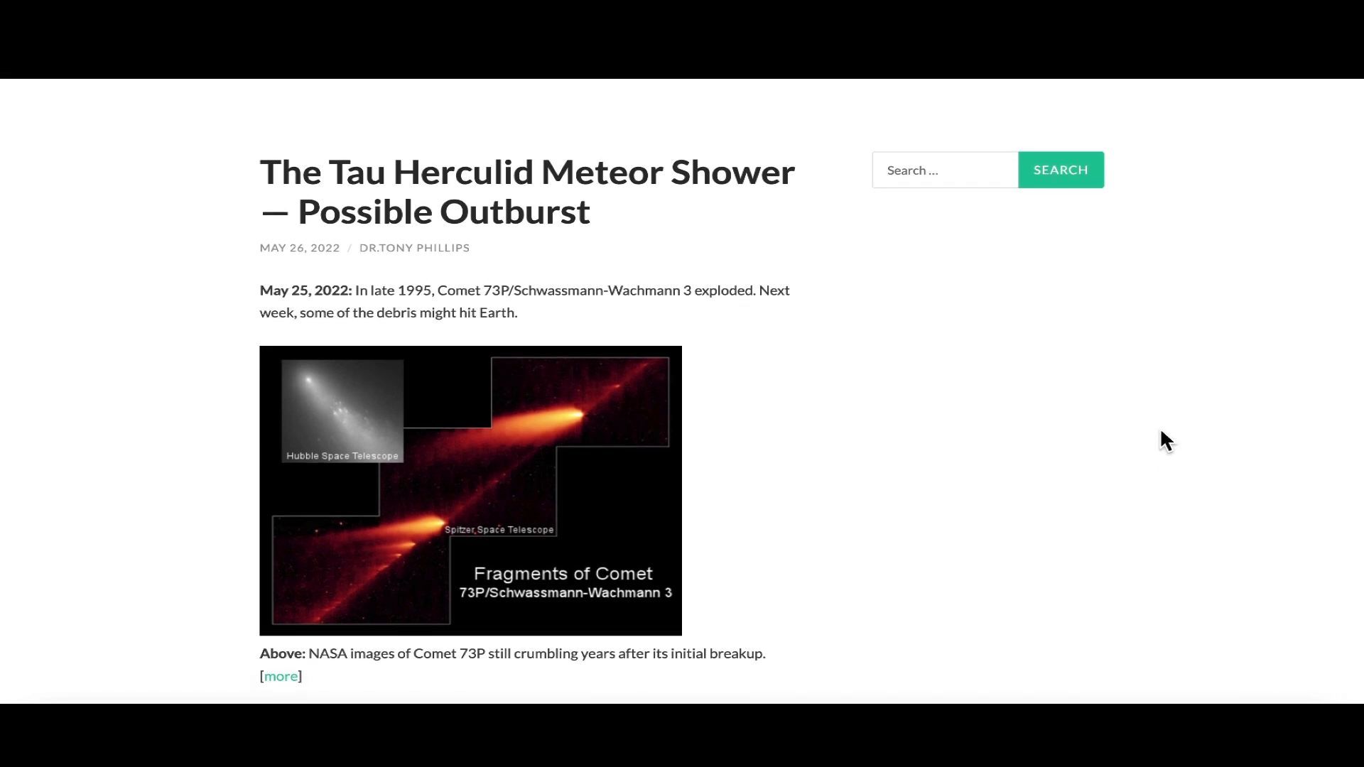
pyautogui.moveTo(1185, 448)
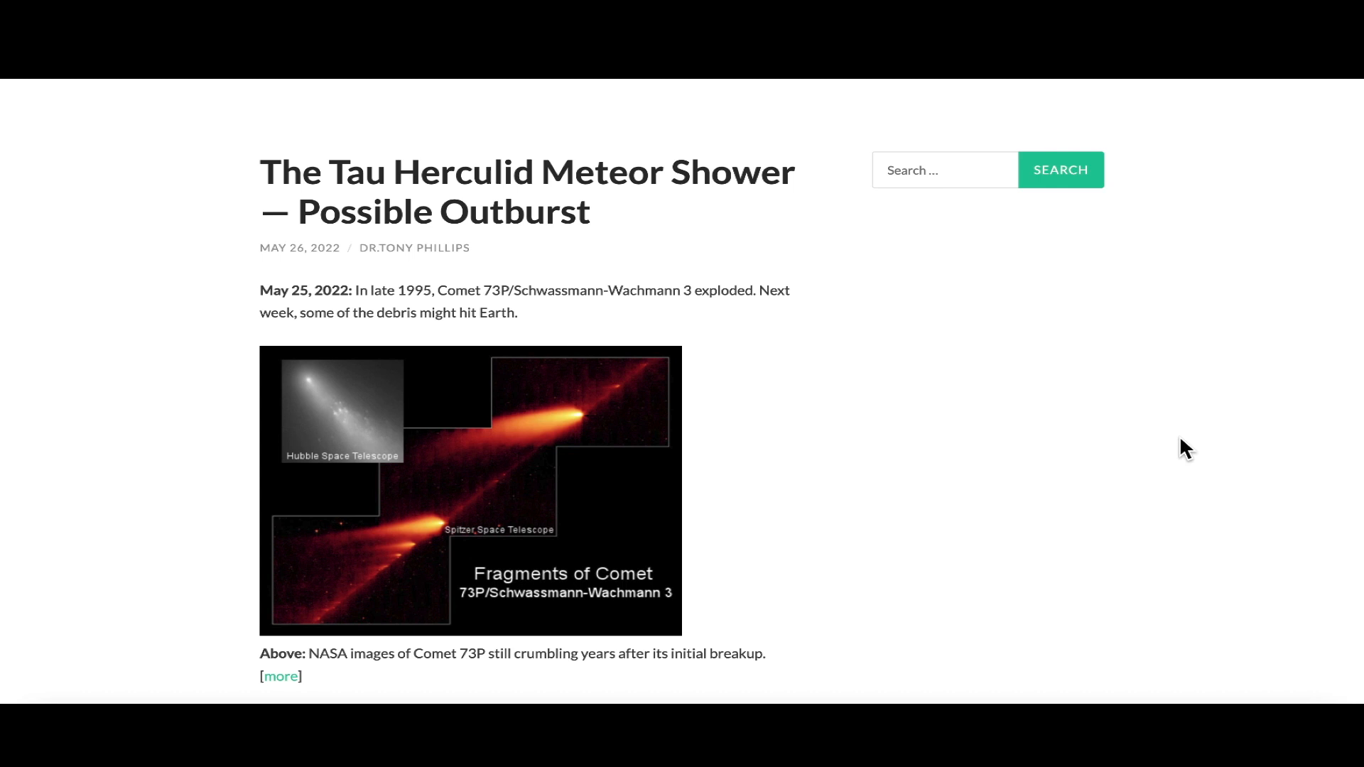
pyautogui.moveTo(1193, 378)
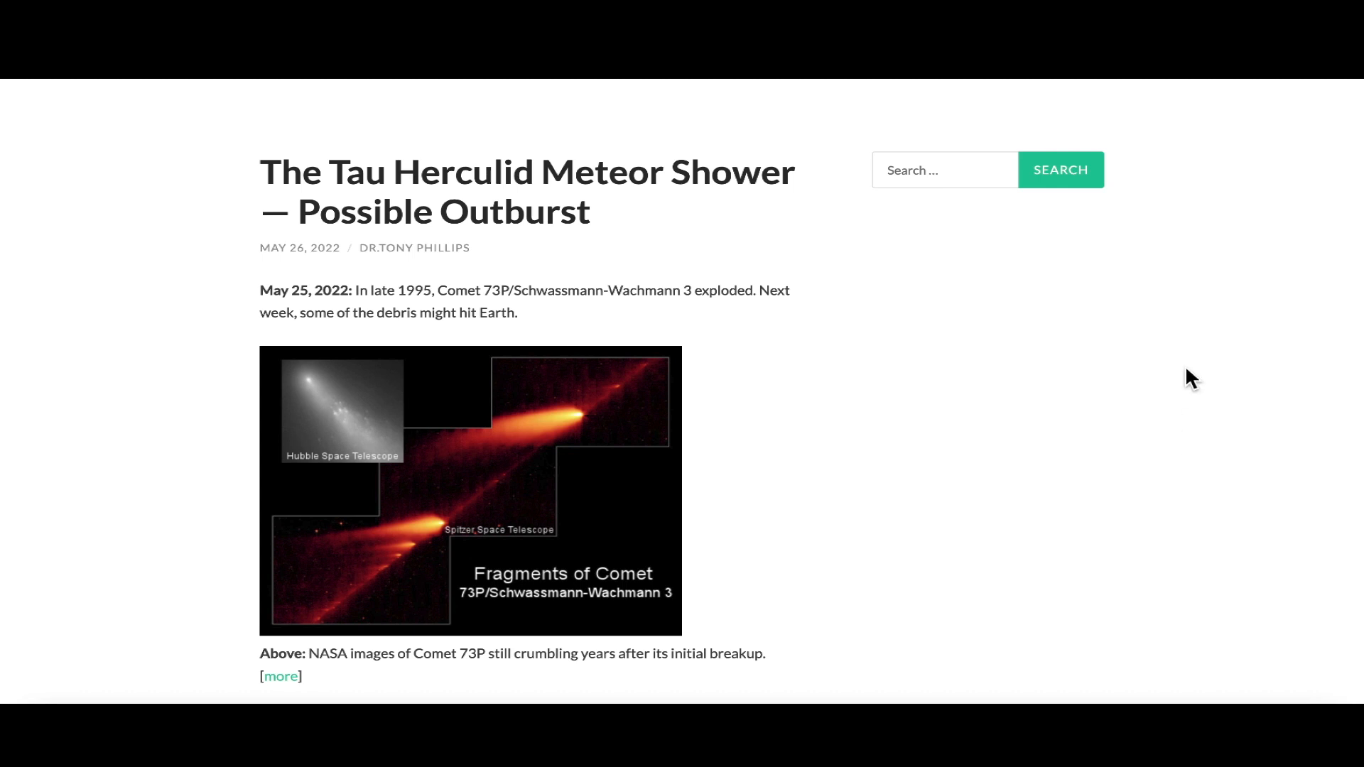
pyautogui.moveTo(983, 220)
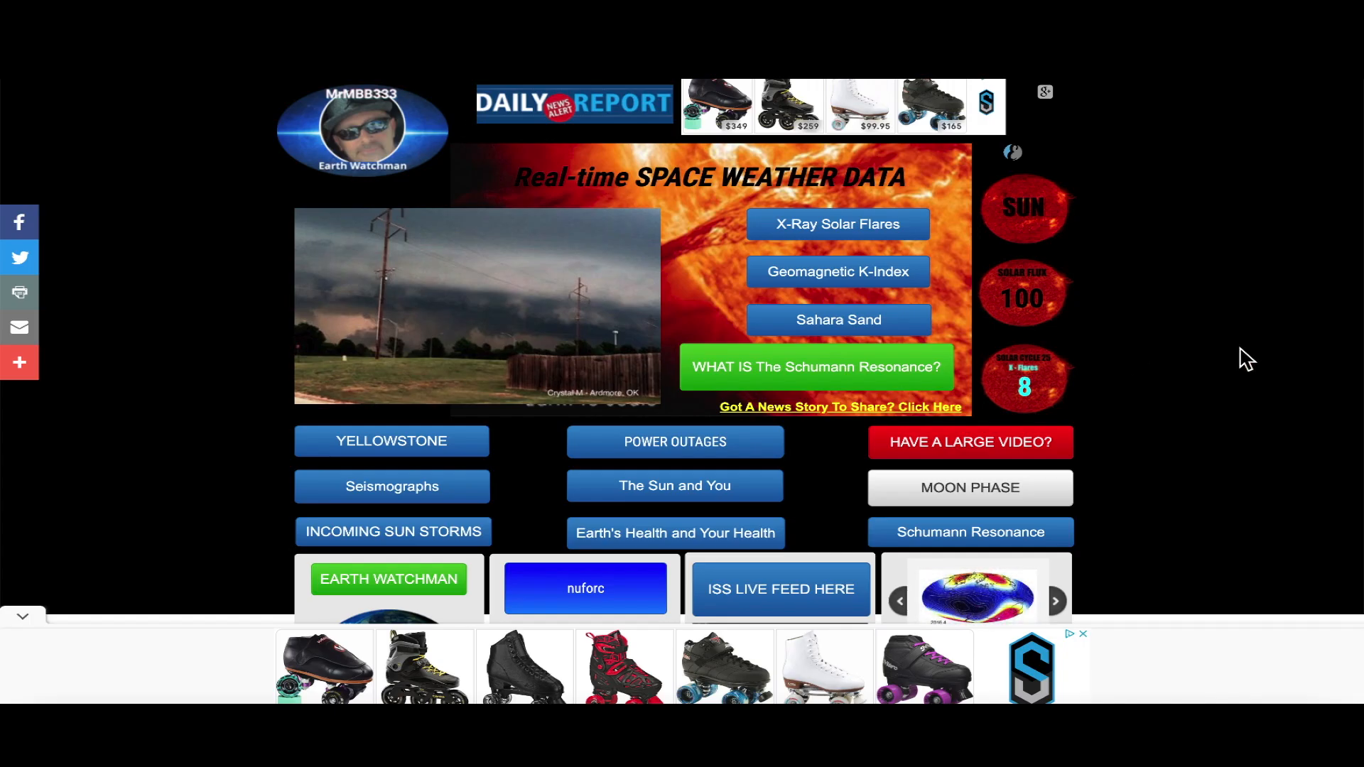
# Scroll the Earthwatchman homepage past the link buttons to the Happy Earthday birthday list.
pyautogui.scroll(-3)
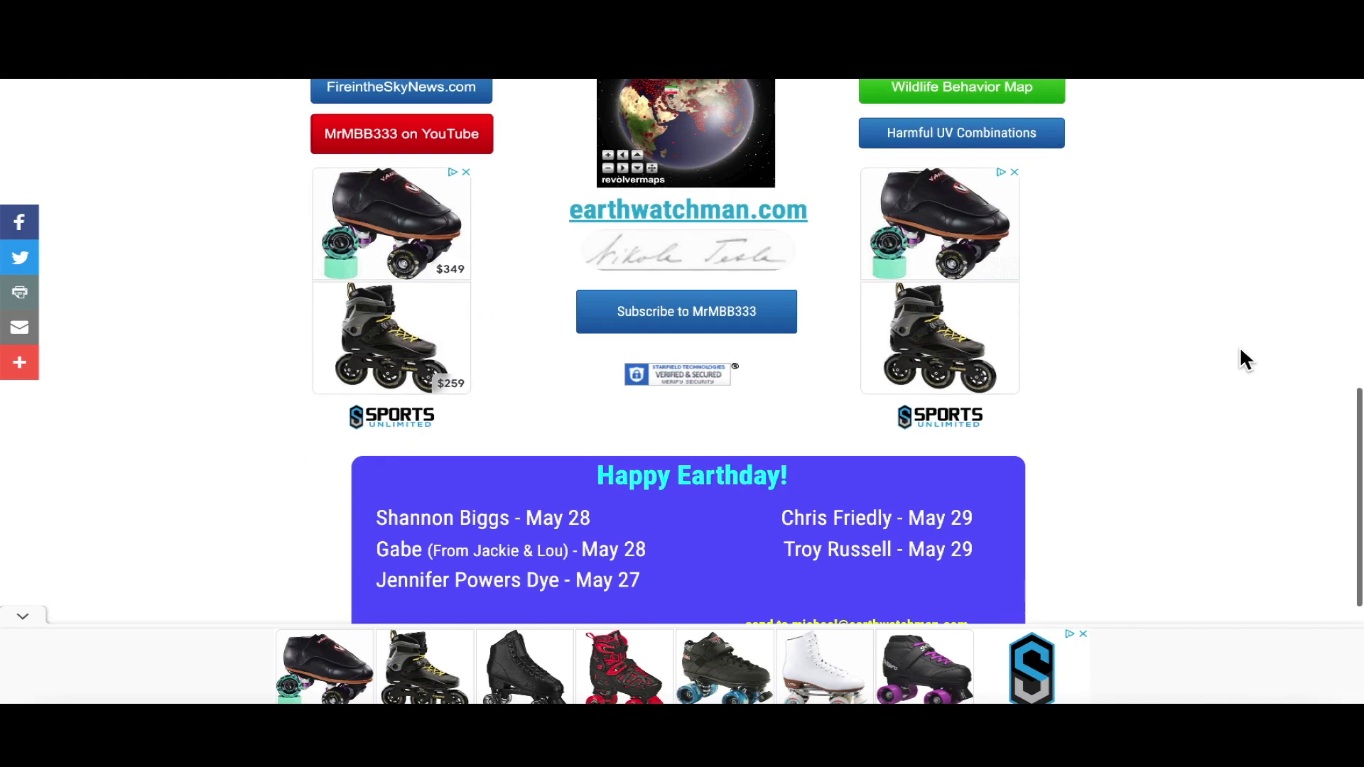
pyautogui.scroll(-3)
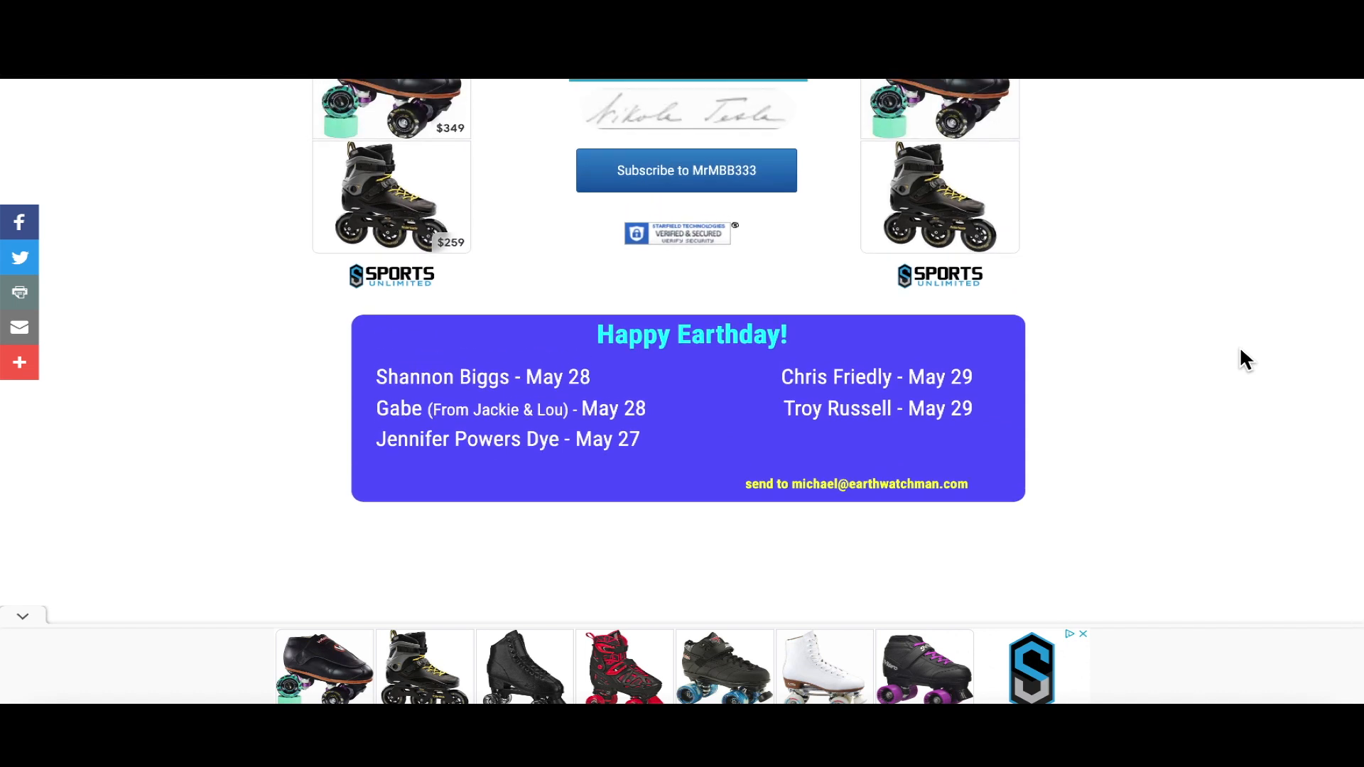
pyautogui.moveTo(1257, 369)
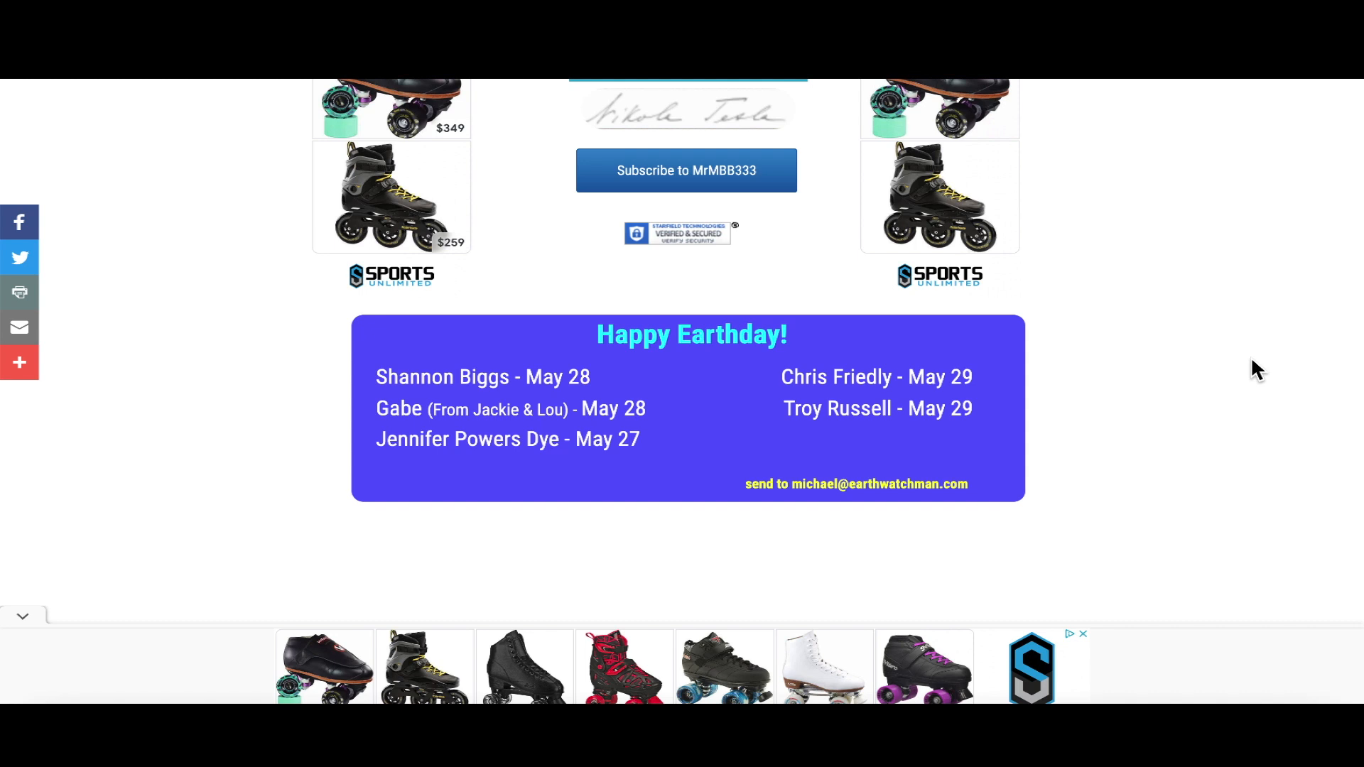
pyautogui.moveTo(1265, 369)
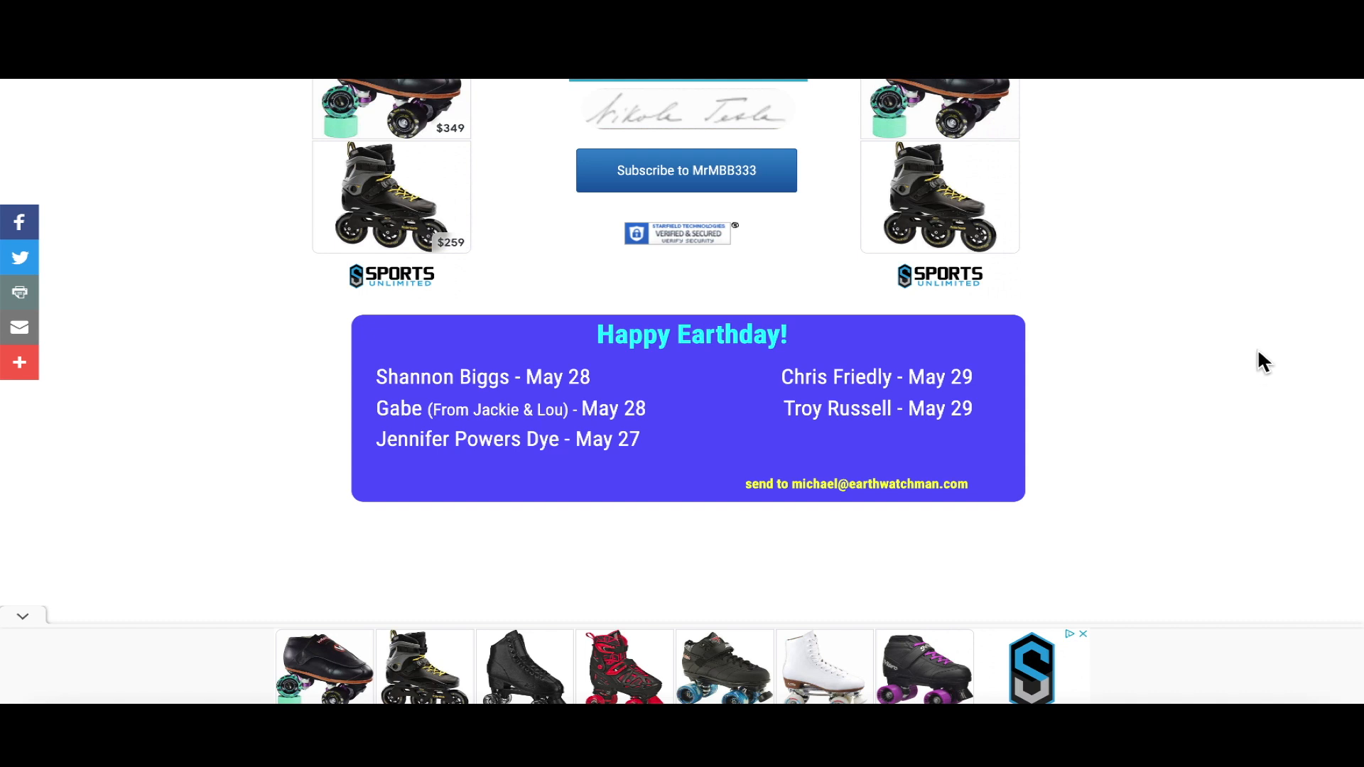
pyautogui.moveTo(1257, 339)
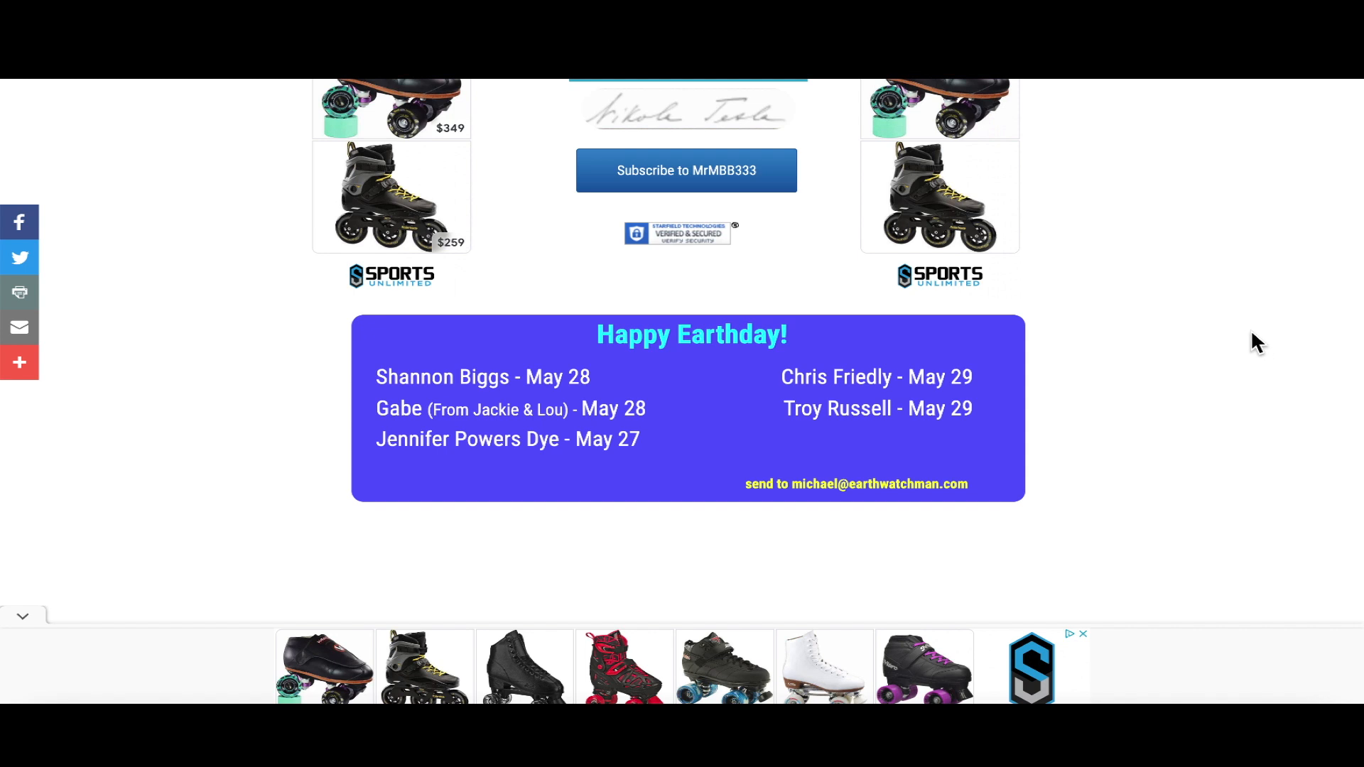
pyautogui.scroll(3)
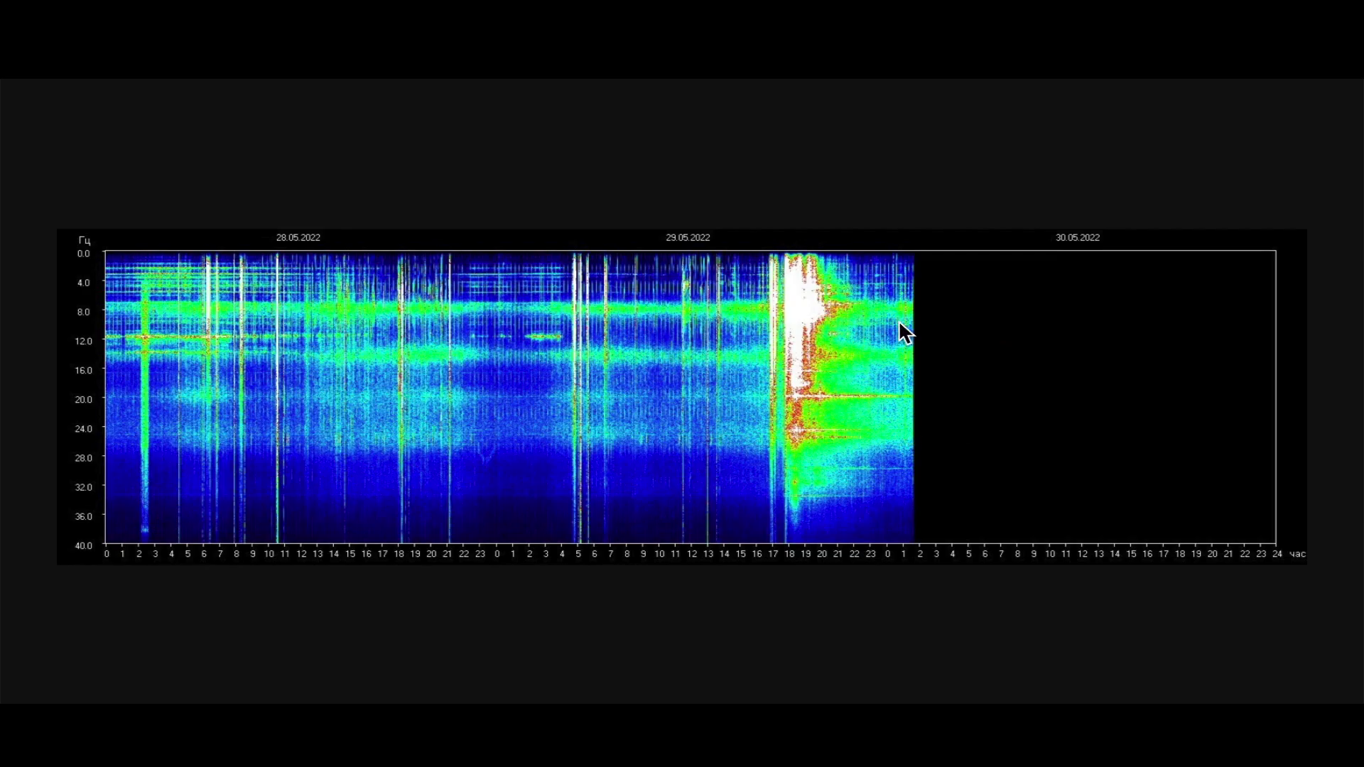
pyautogui.moveTo(90, 332)
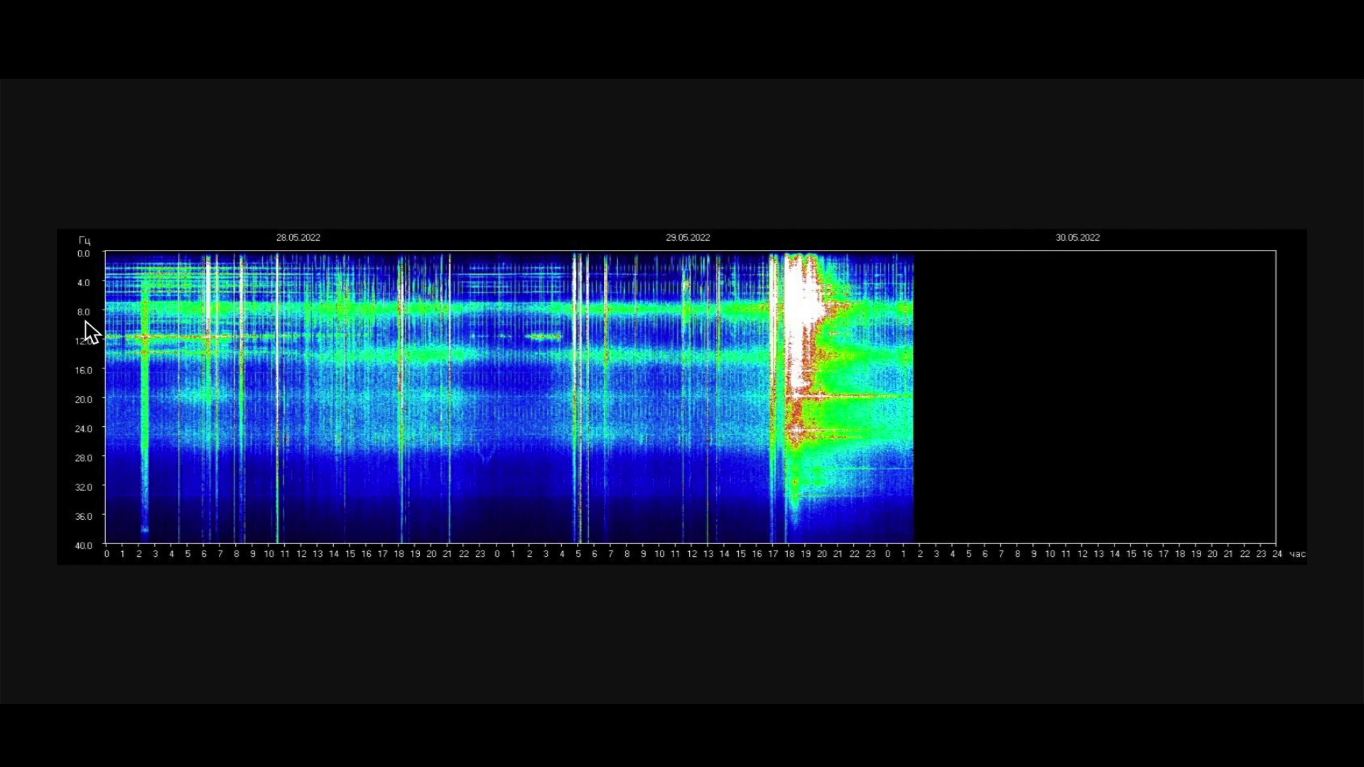
pyautogui.moveTo(800, 291)
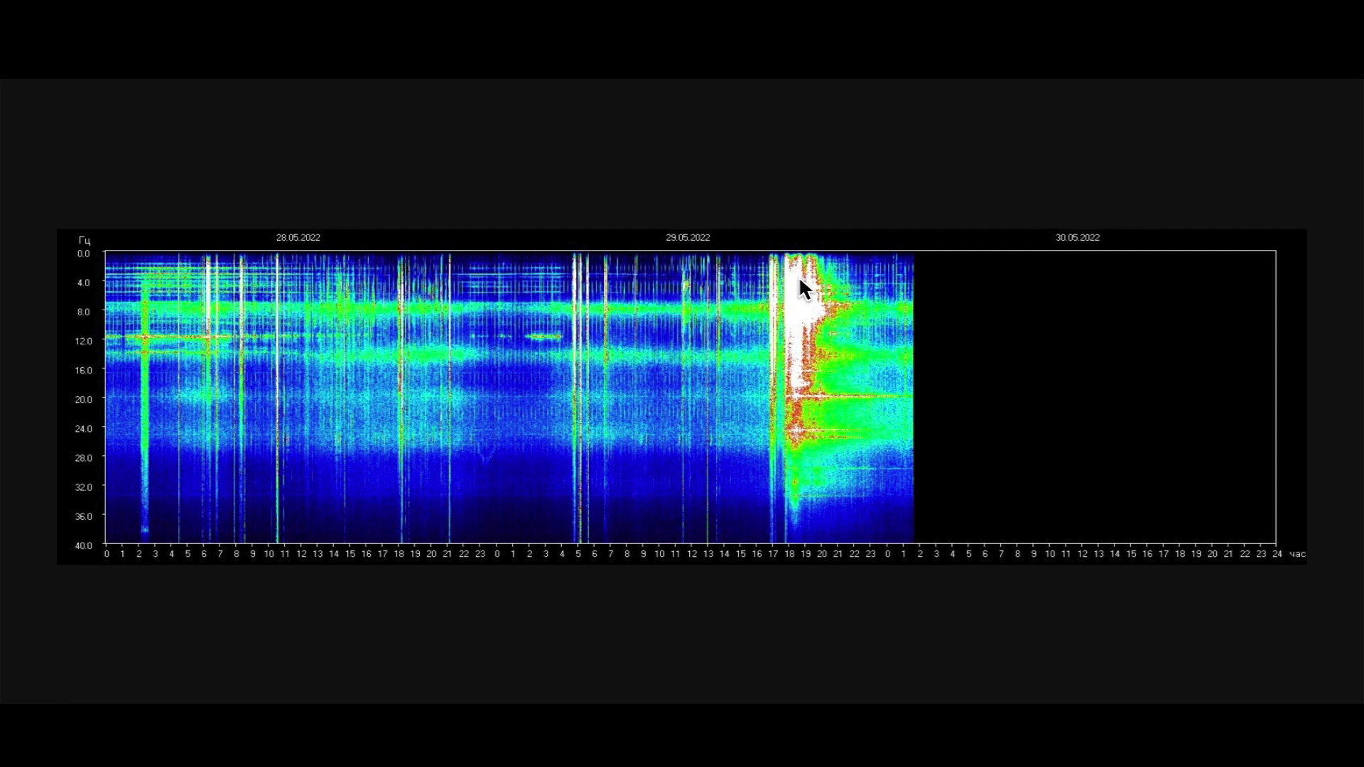
pyautogui.moveTo(823, 170)
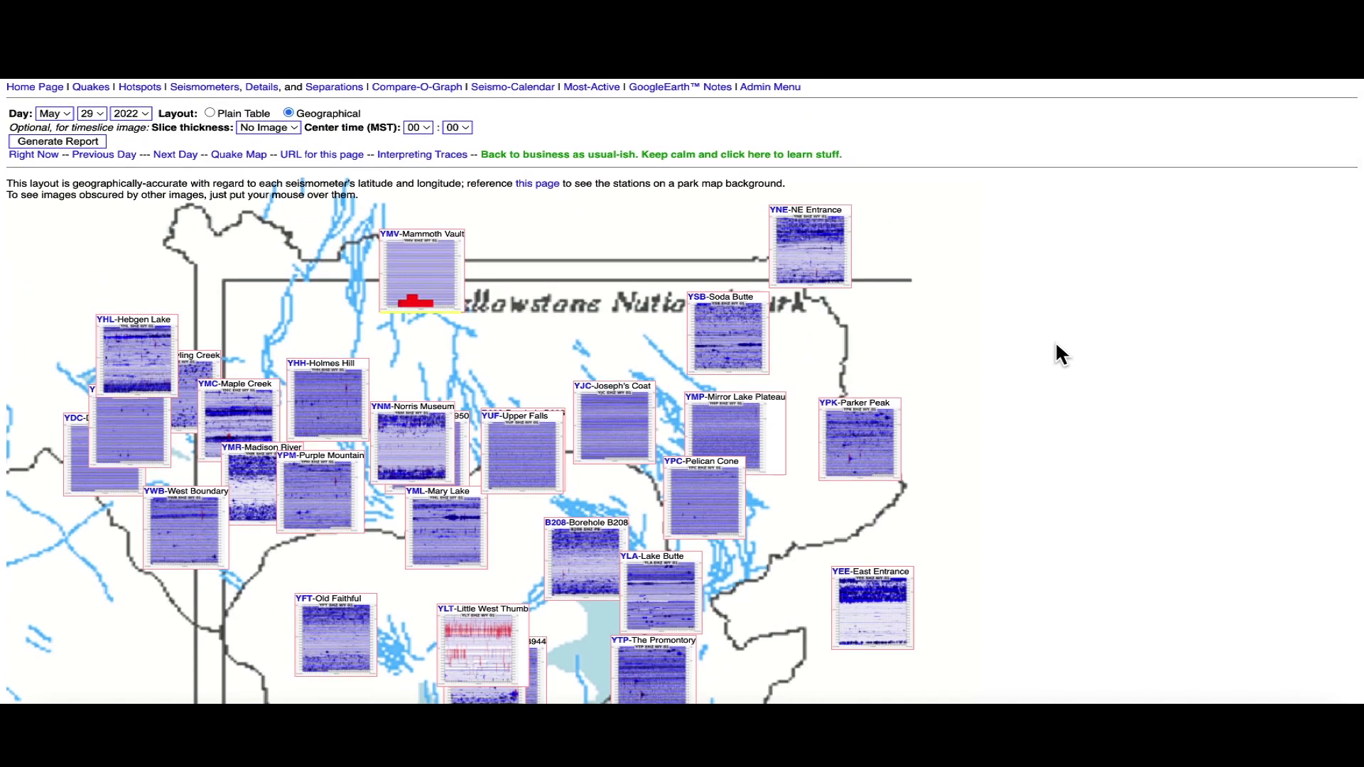
pyautogui.scroll(-3)
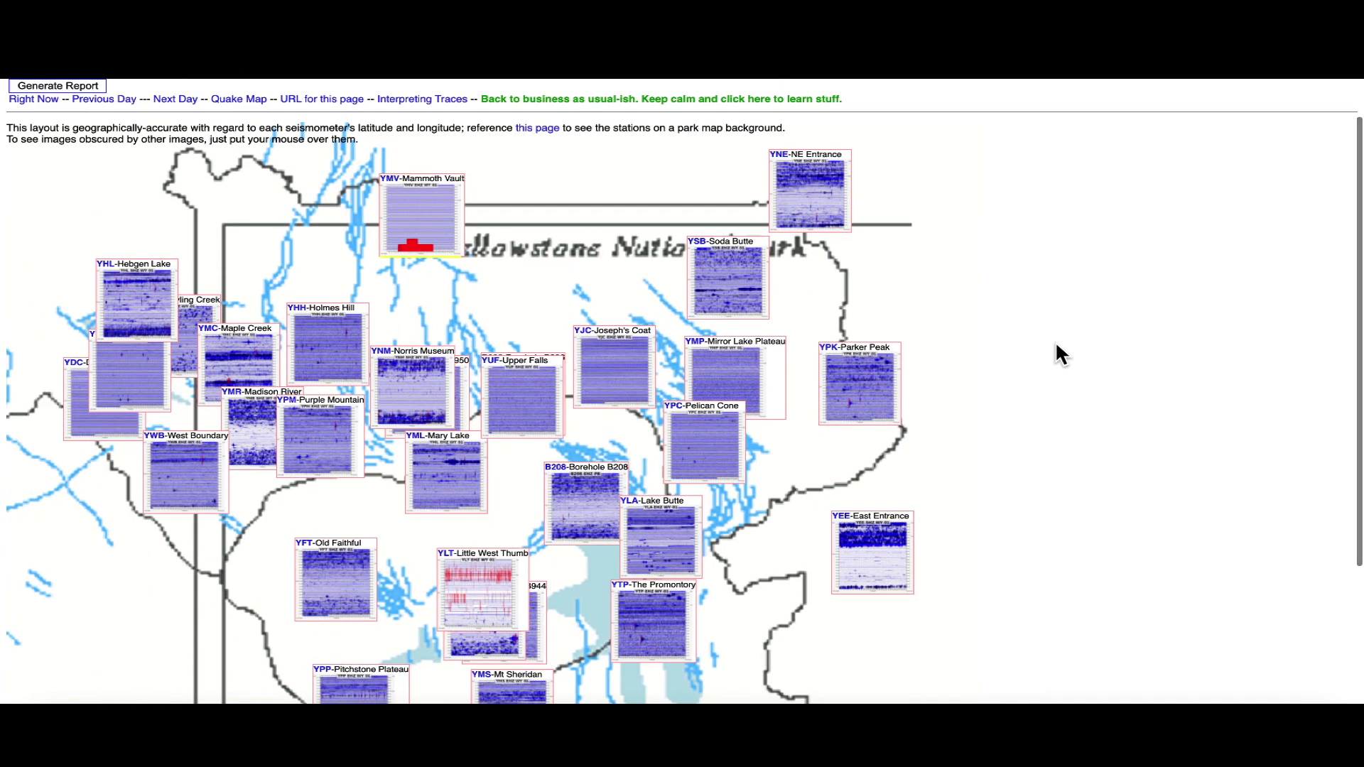
pyautogui.moveTo(447, 253)
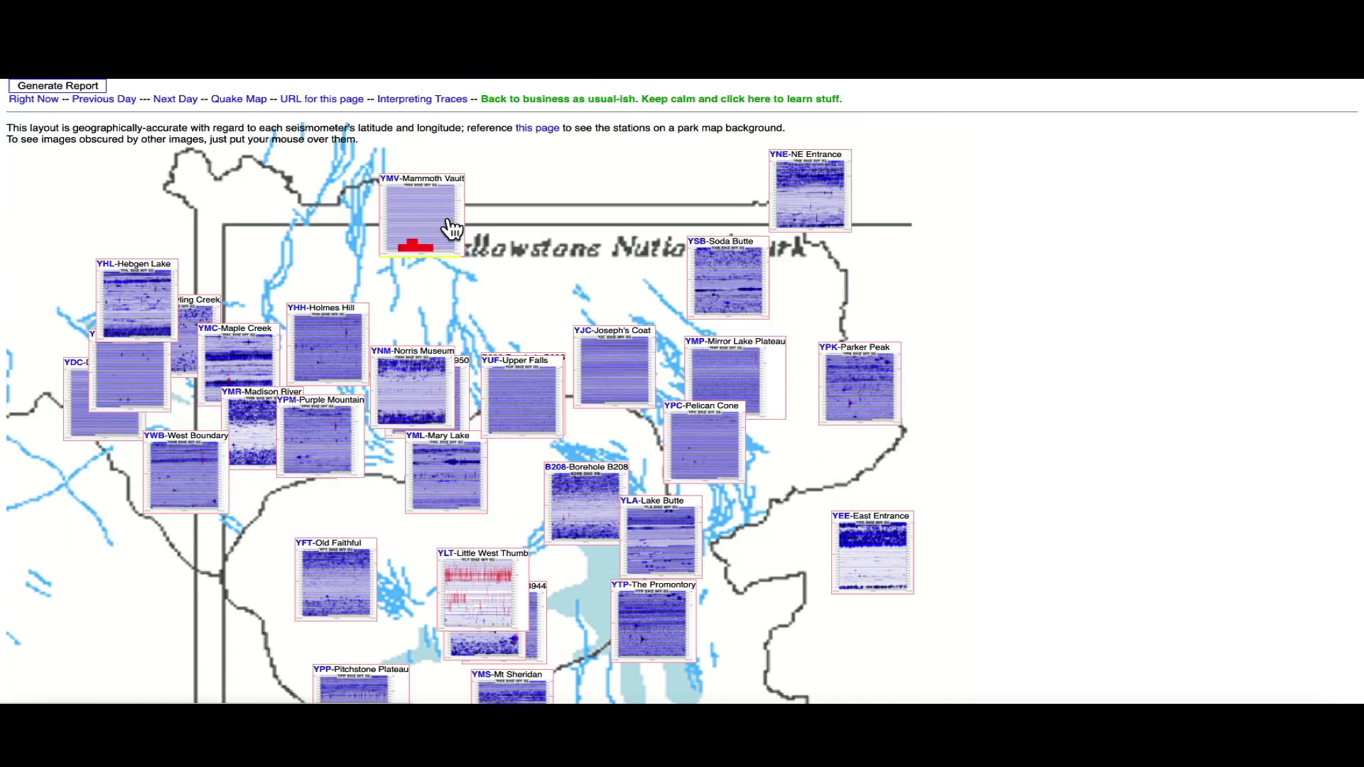
pyautogui.click(420, 209)
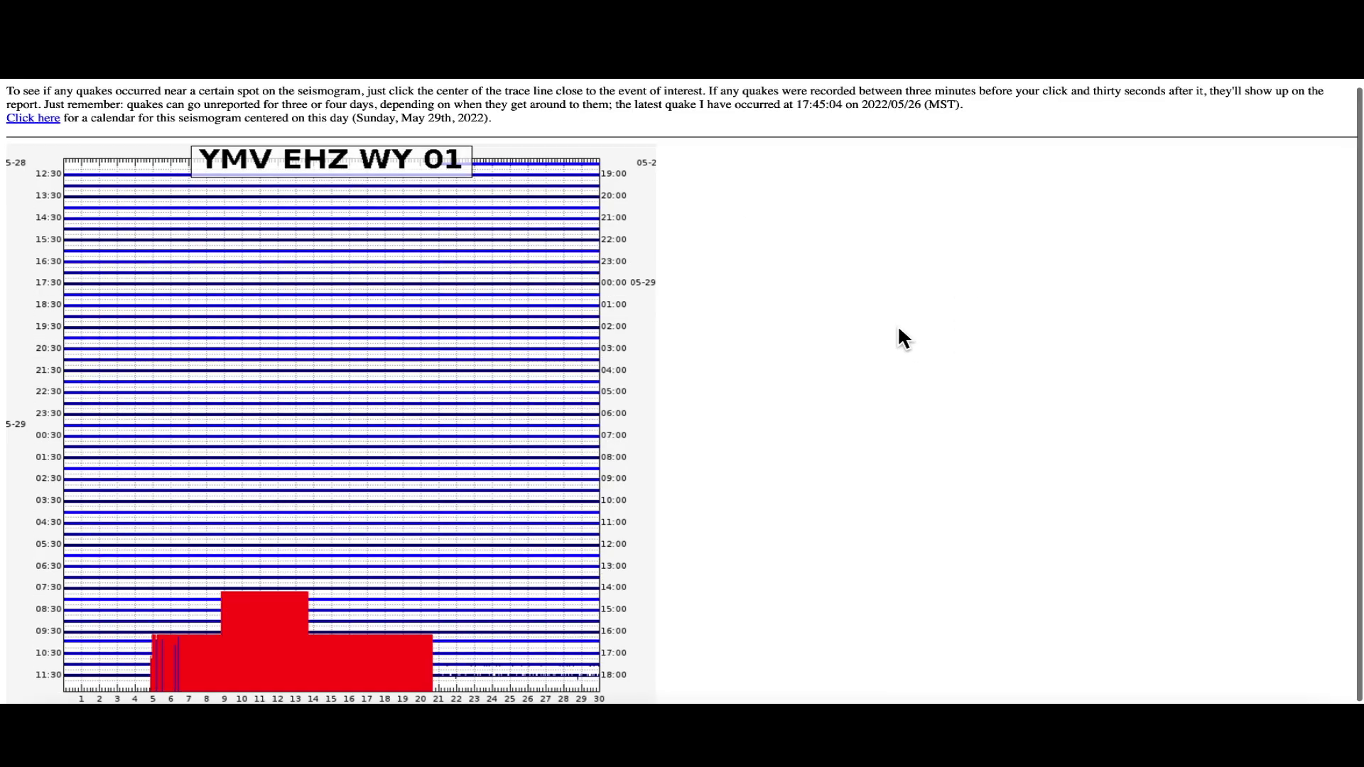
pyautogui.scroll(-3)
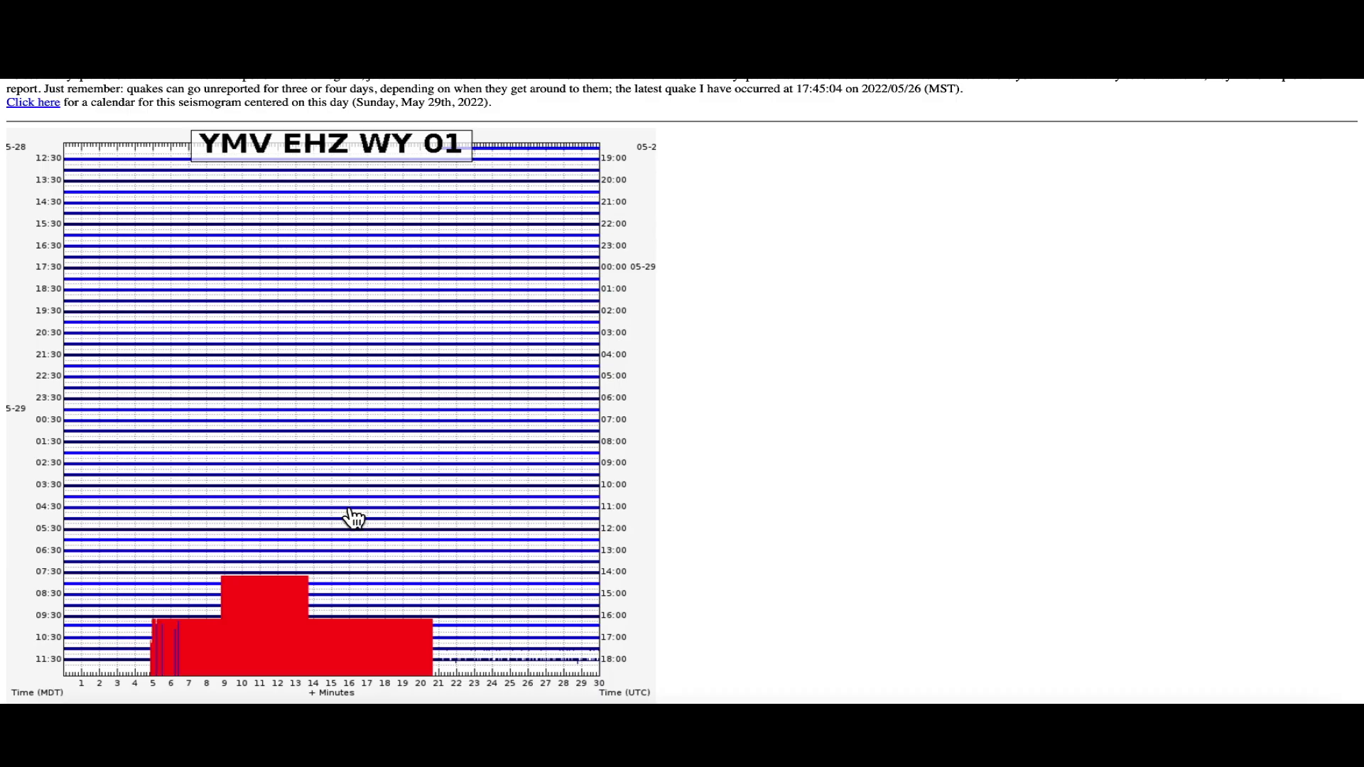
pyautogui.scroll(3)
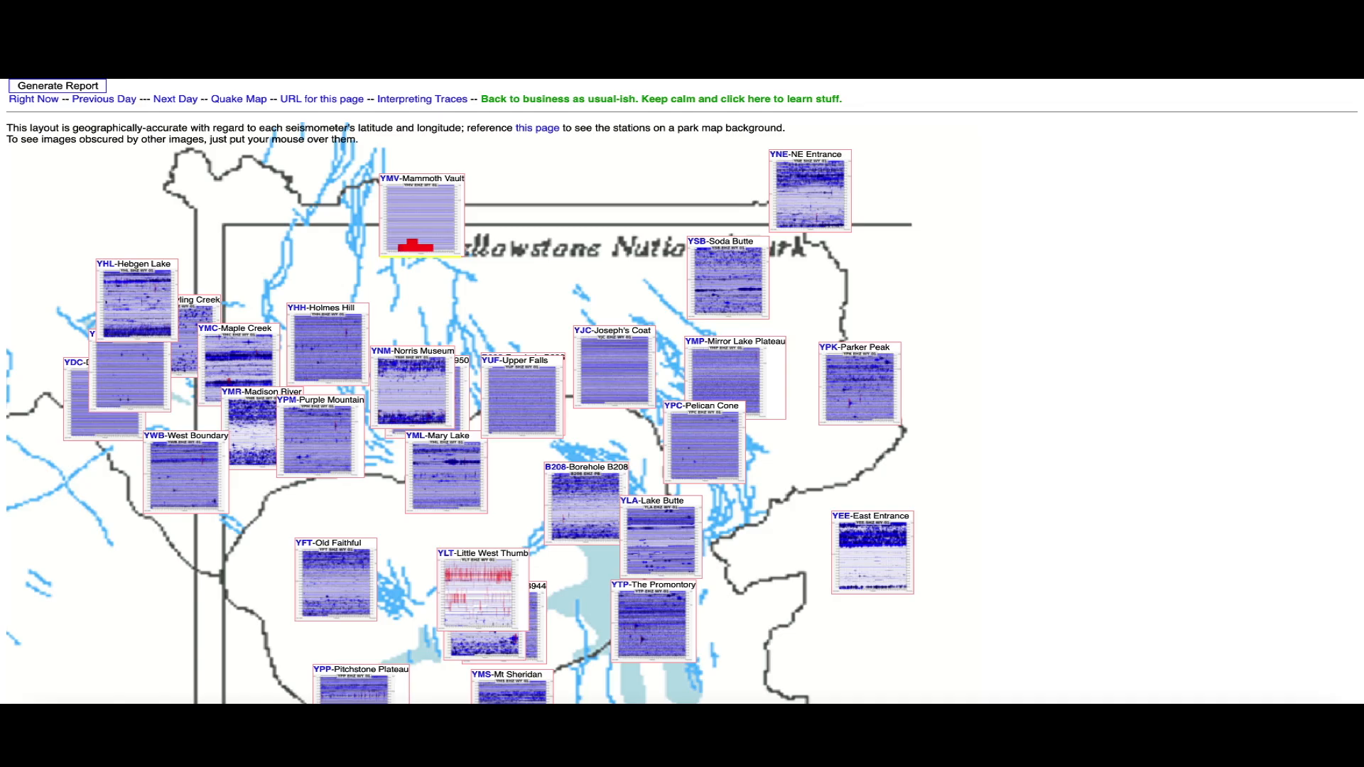
pyautogui.scroll(-3)
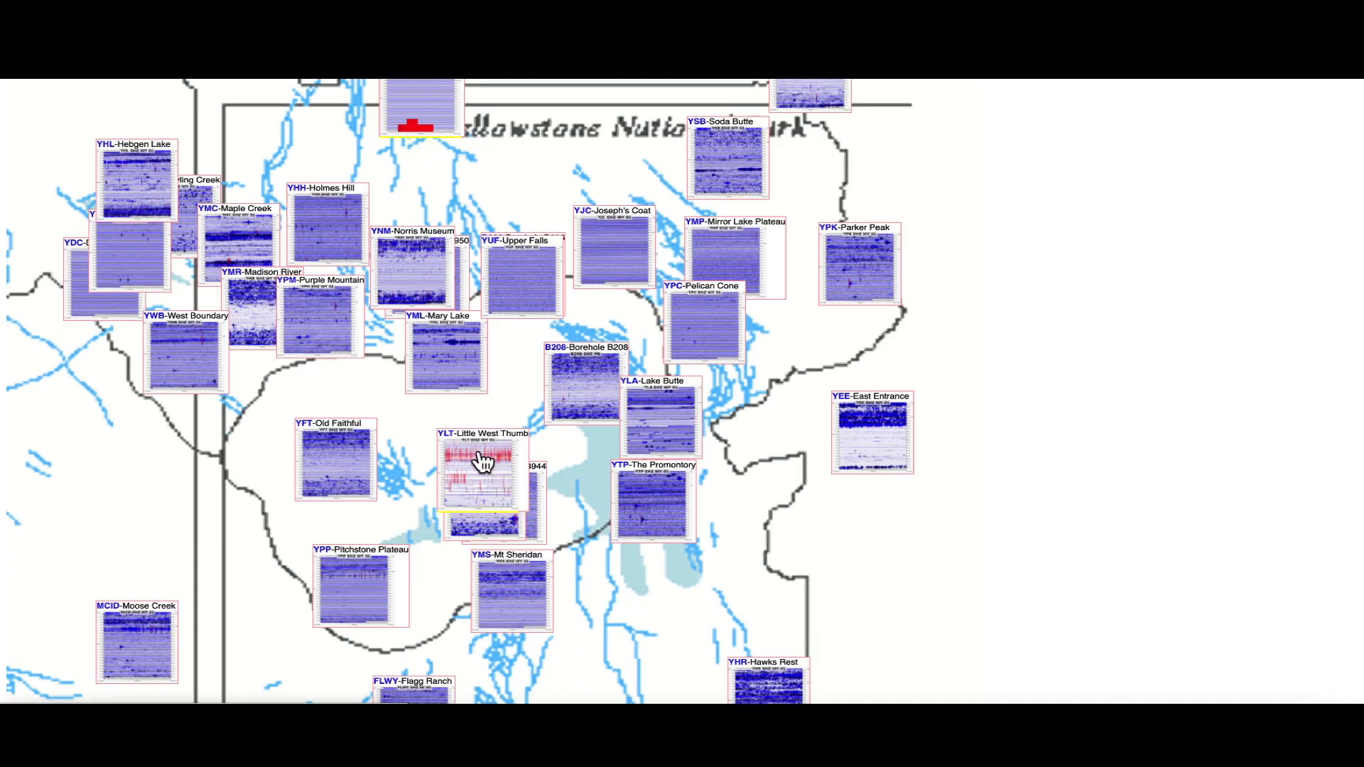
pyautogui.click(482, 483)
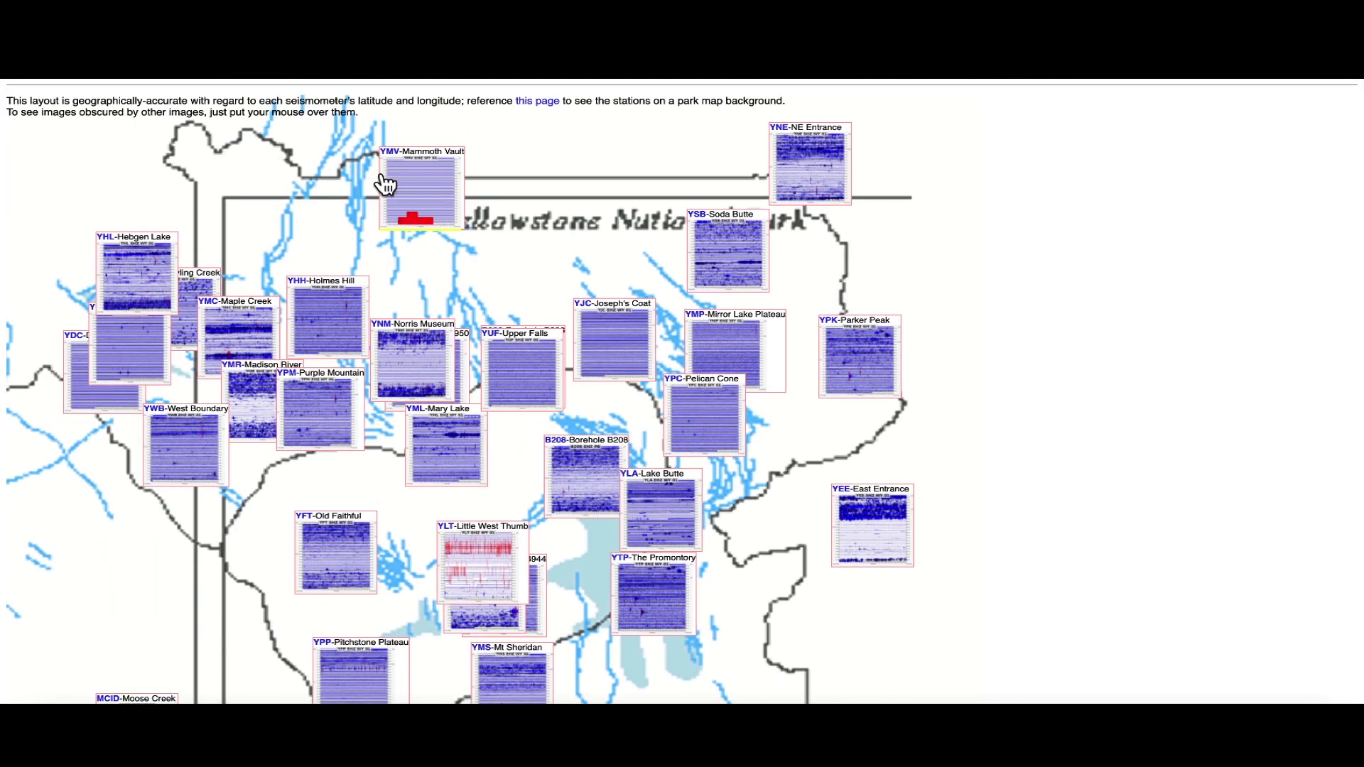
pyautogui.scroll(-3)
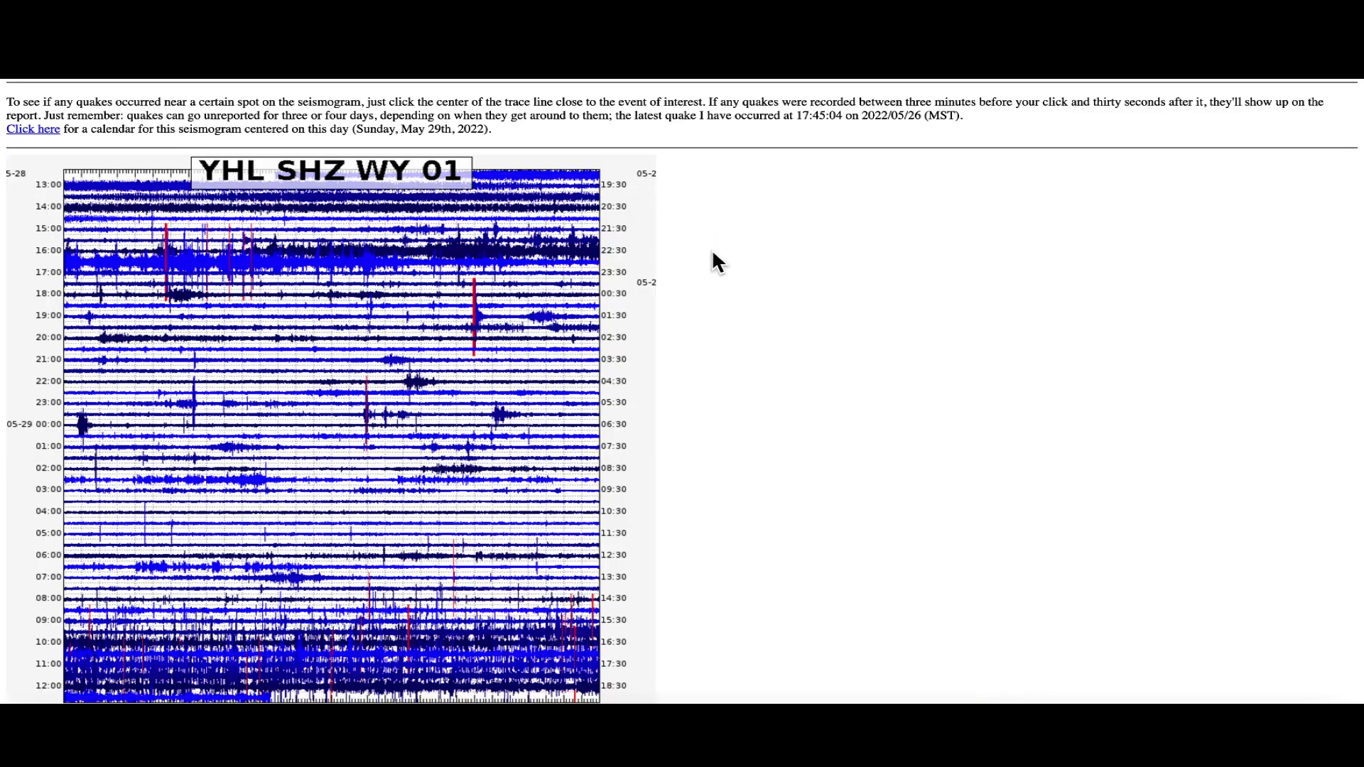
pyautogui.scroll(-3)
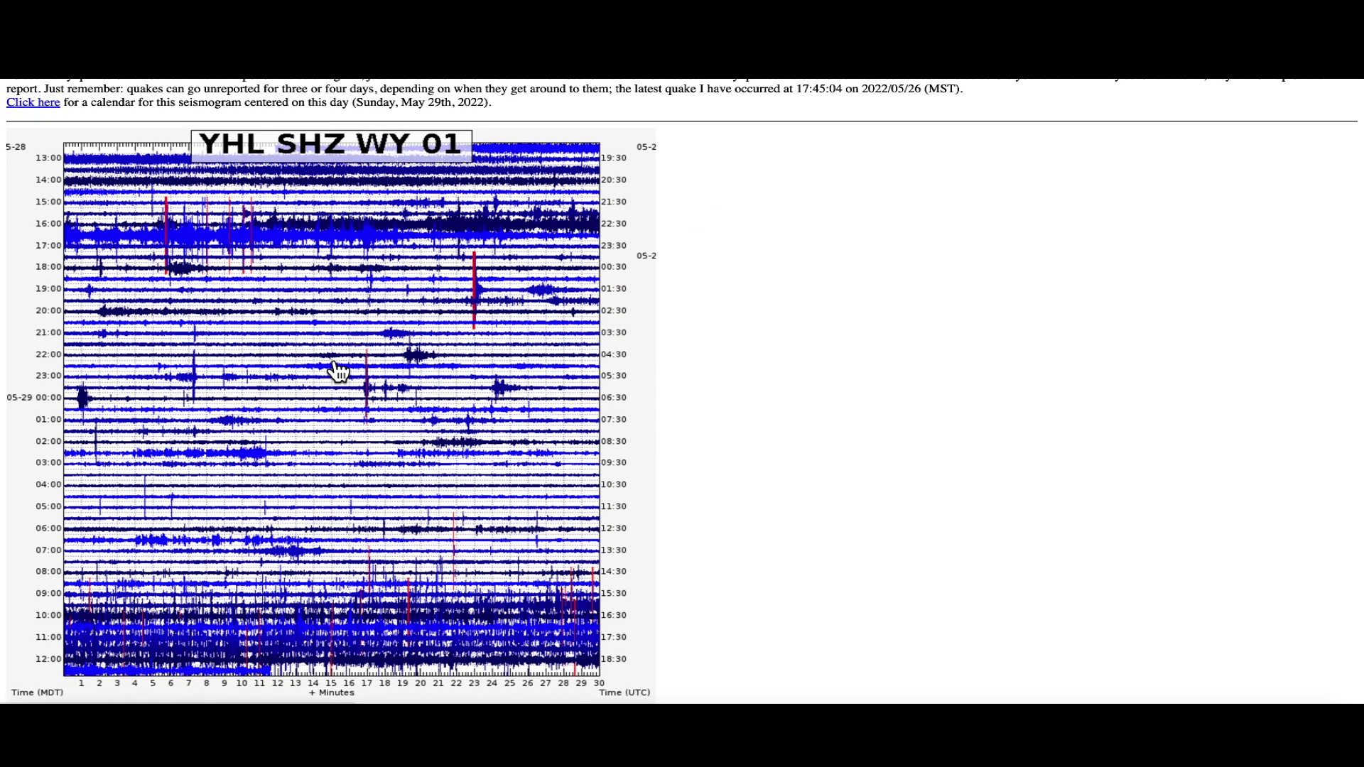
pyautogui.click(33, 103)
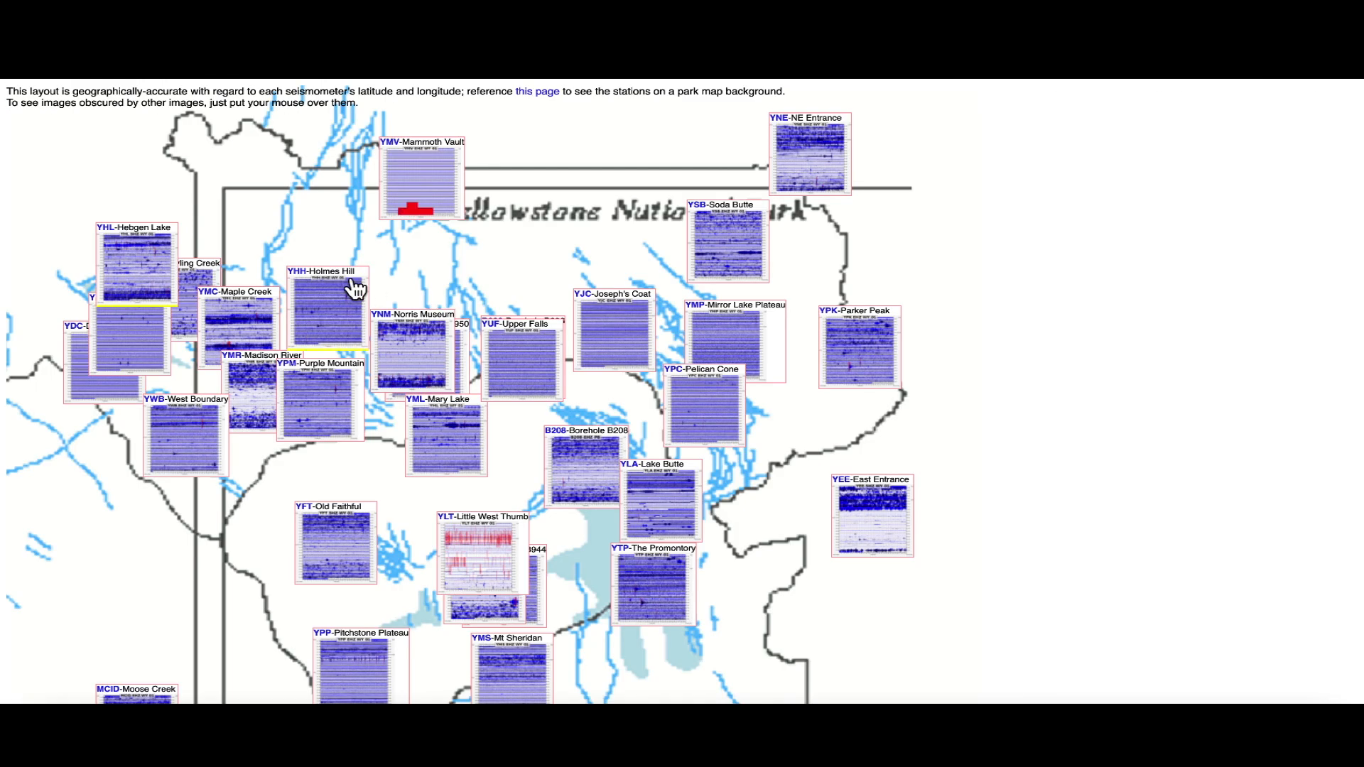
pyautogui.moveTo(1044, 298)
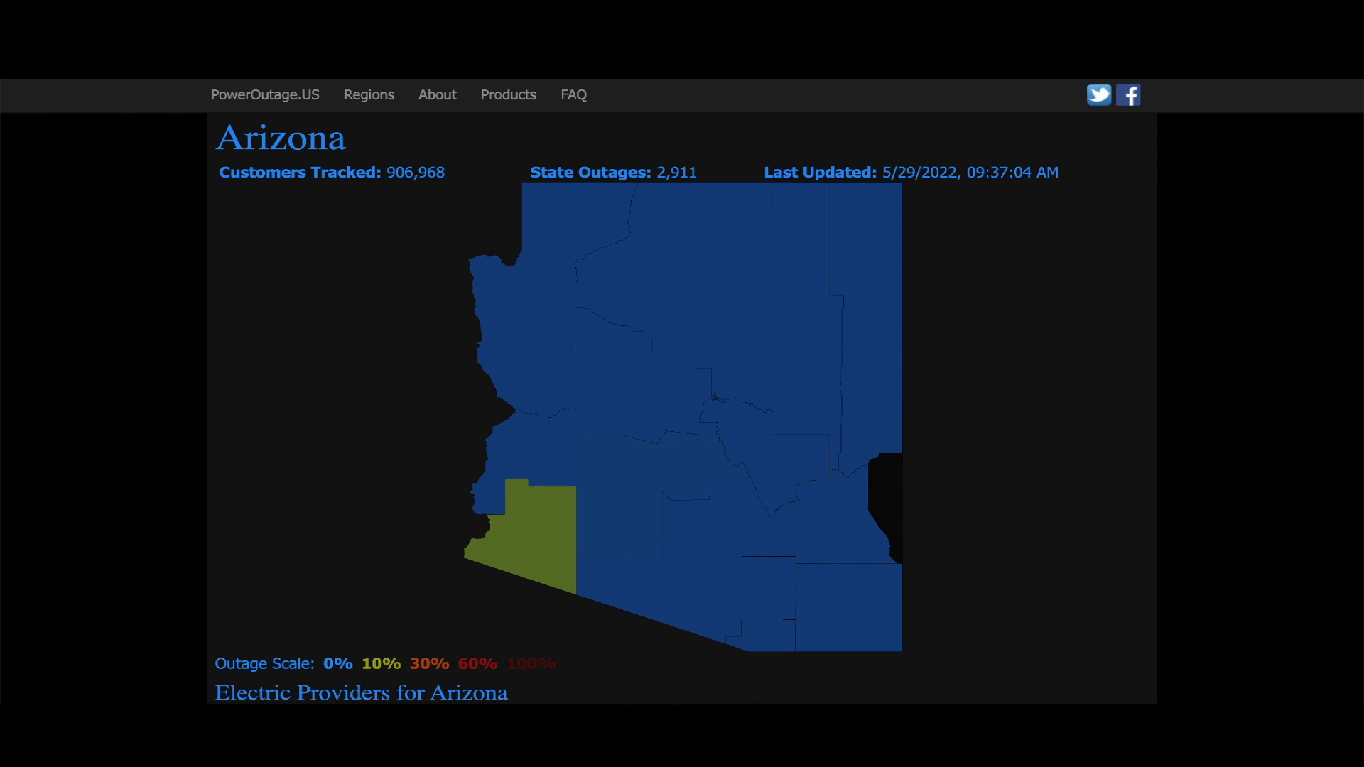
pyautogui.moveTo(1155, 347)
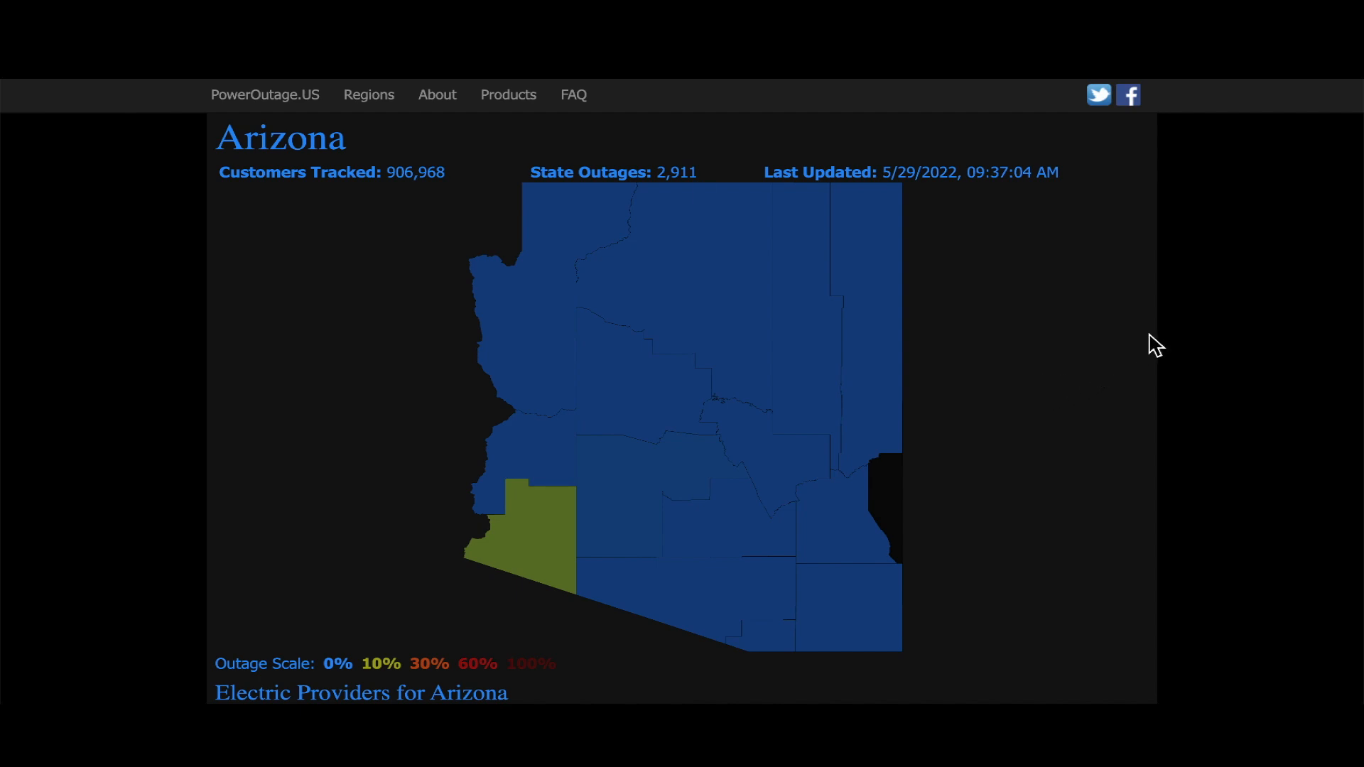
pyautogui.moveTo(558, 408)
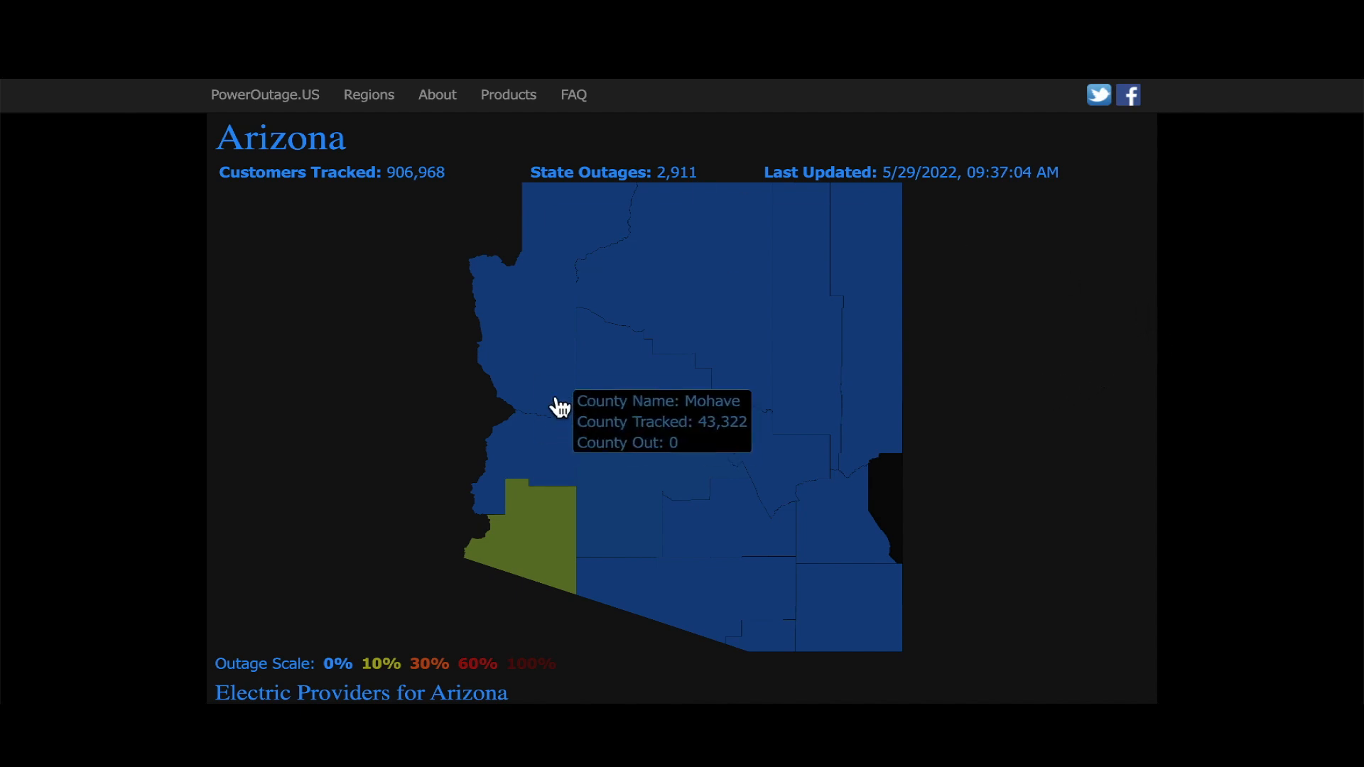
pyautogui.moveTo(1117, 358)
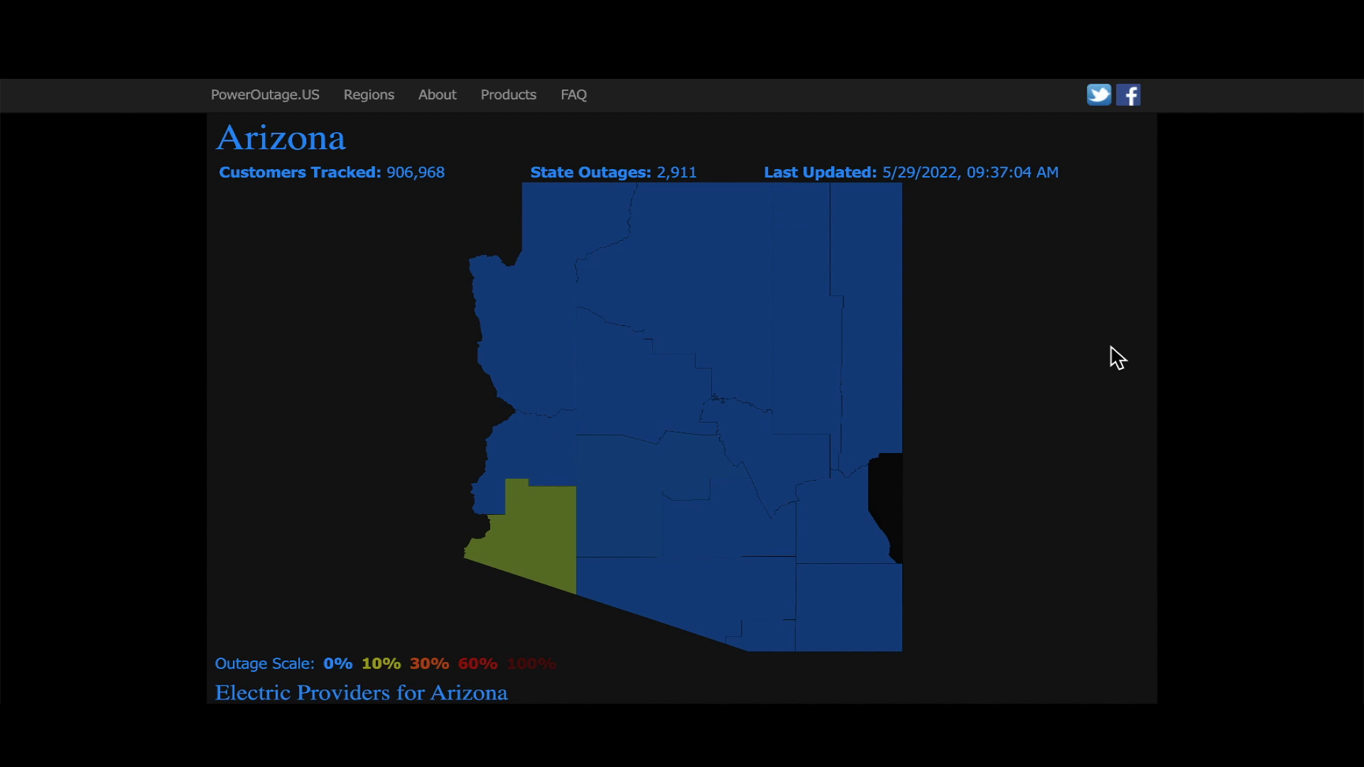
pyautogui.moveTo(692, 202)
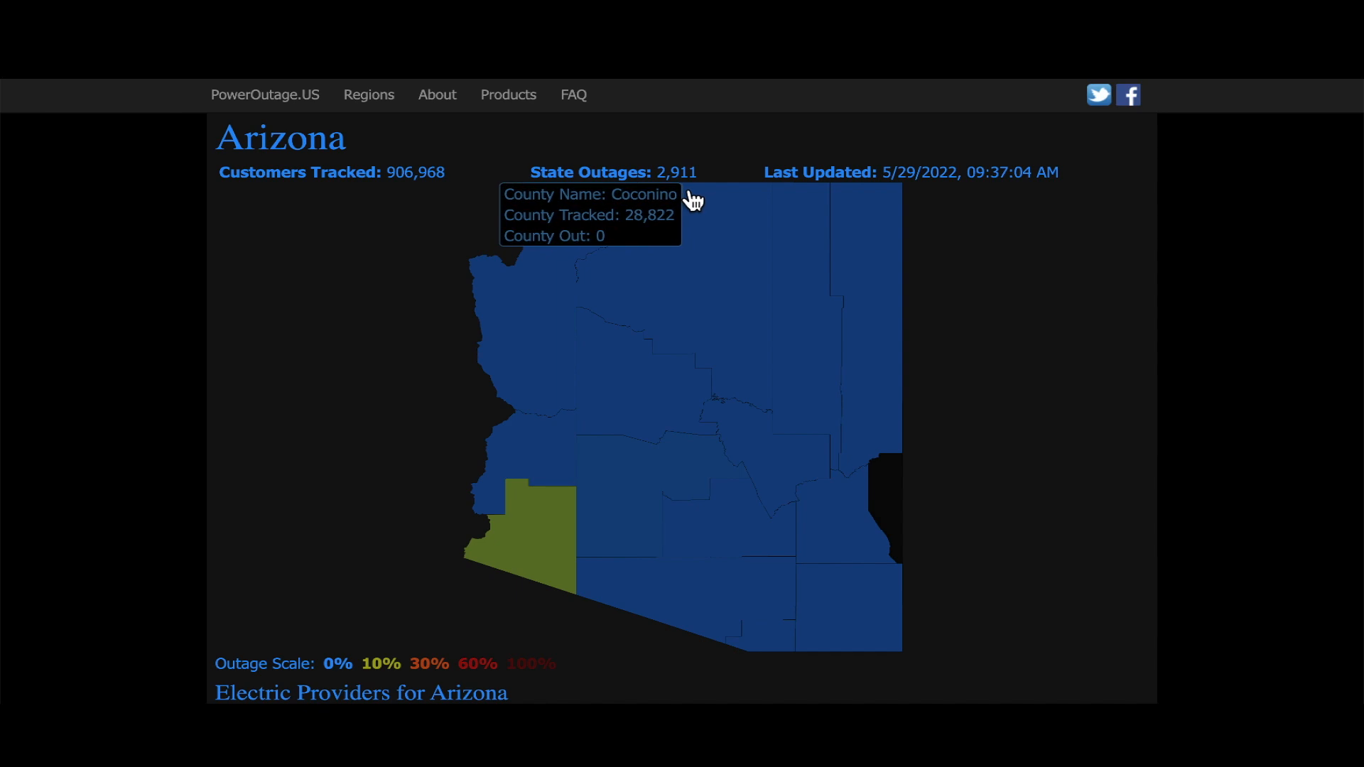
pyautogui.moveTo(540, 540)
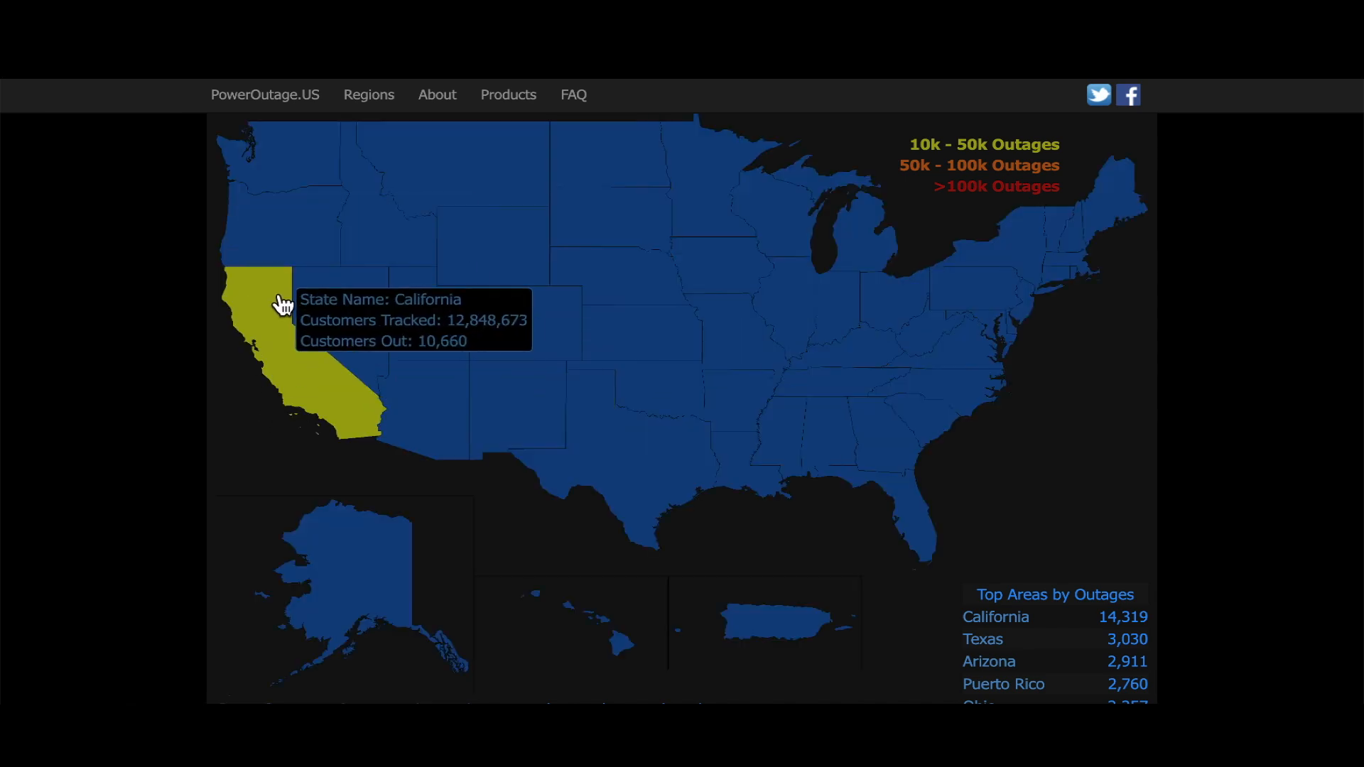
# Scroll the PowerOutage.US national page to the Top Areas by Outages list led by California.
pyautogui.scroll(-3)
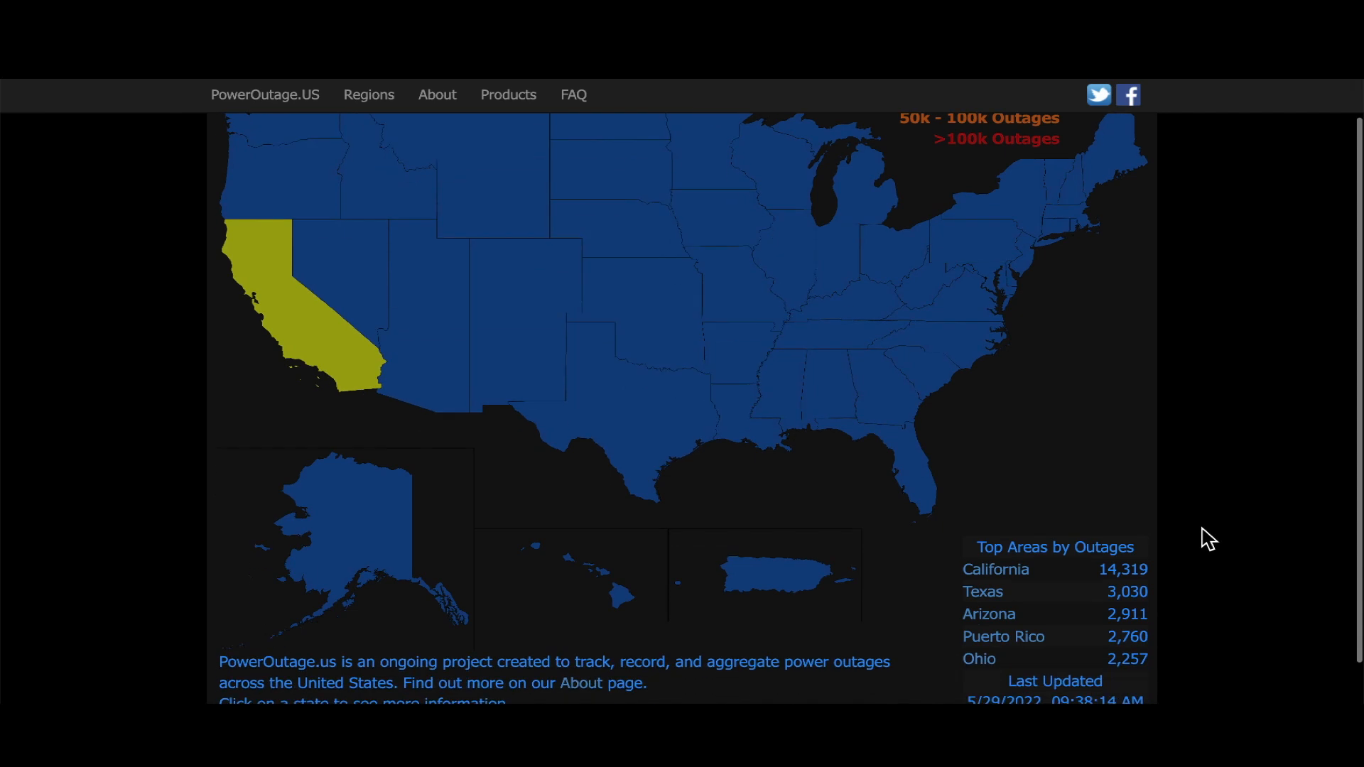
pyautogui.moveTo(1131, 611)
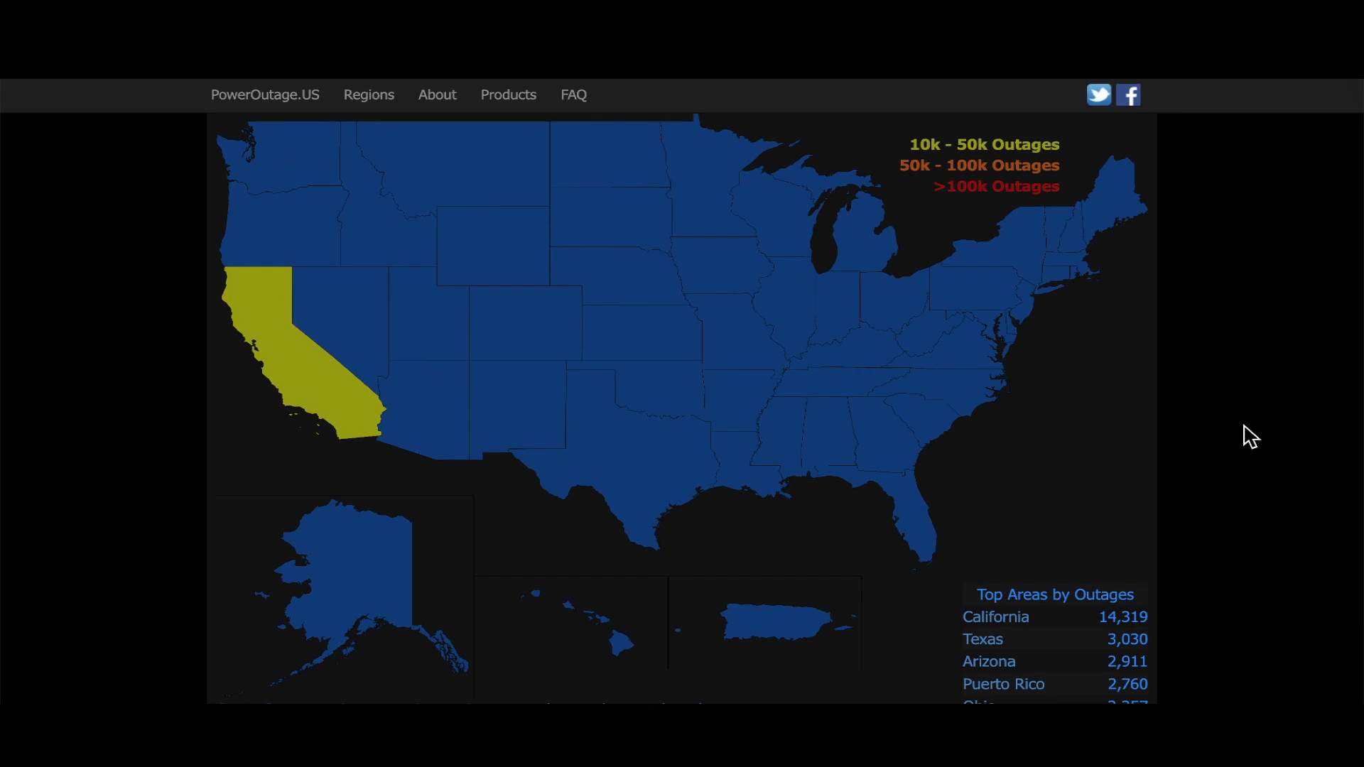
pyautogui.moveTo(1282, 626)
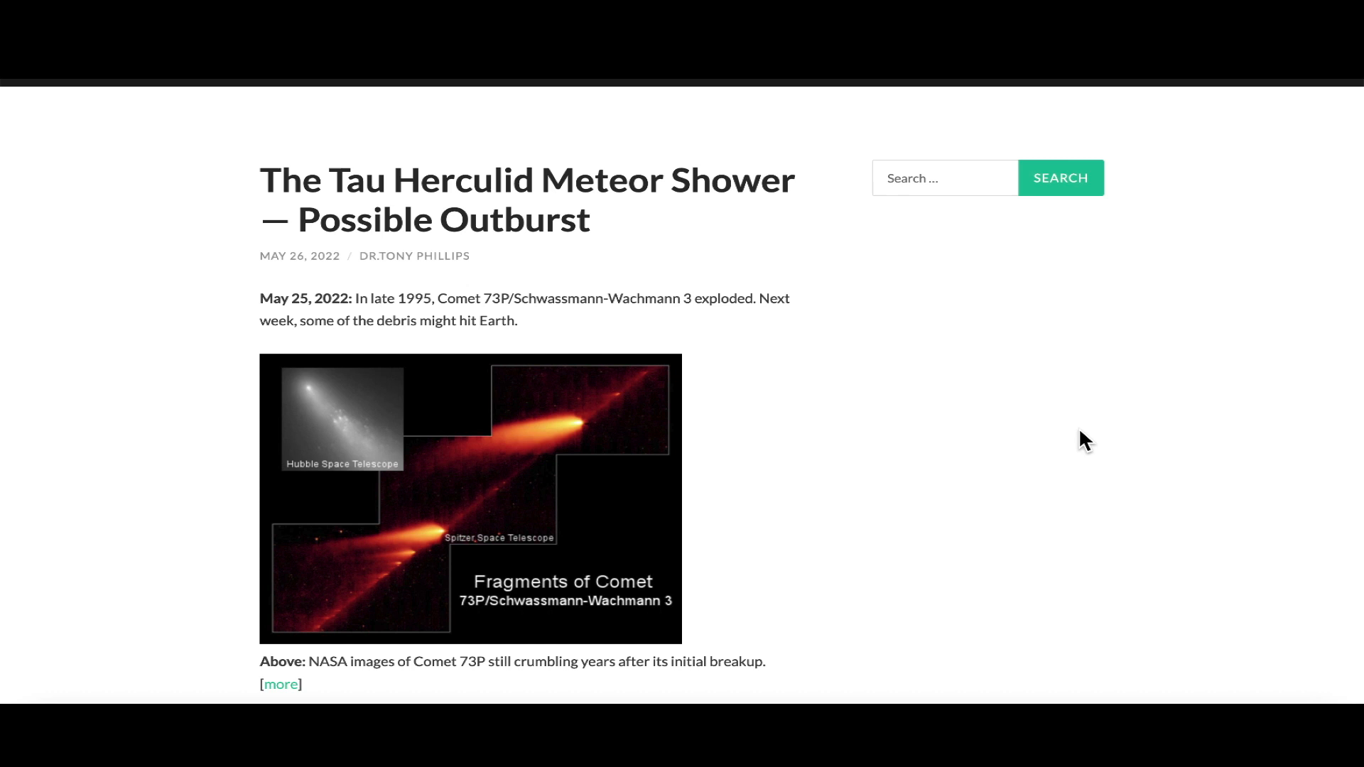
pyautogui.moveTo(1106, 410)
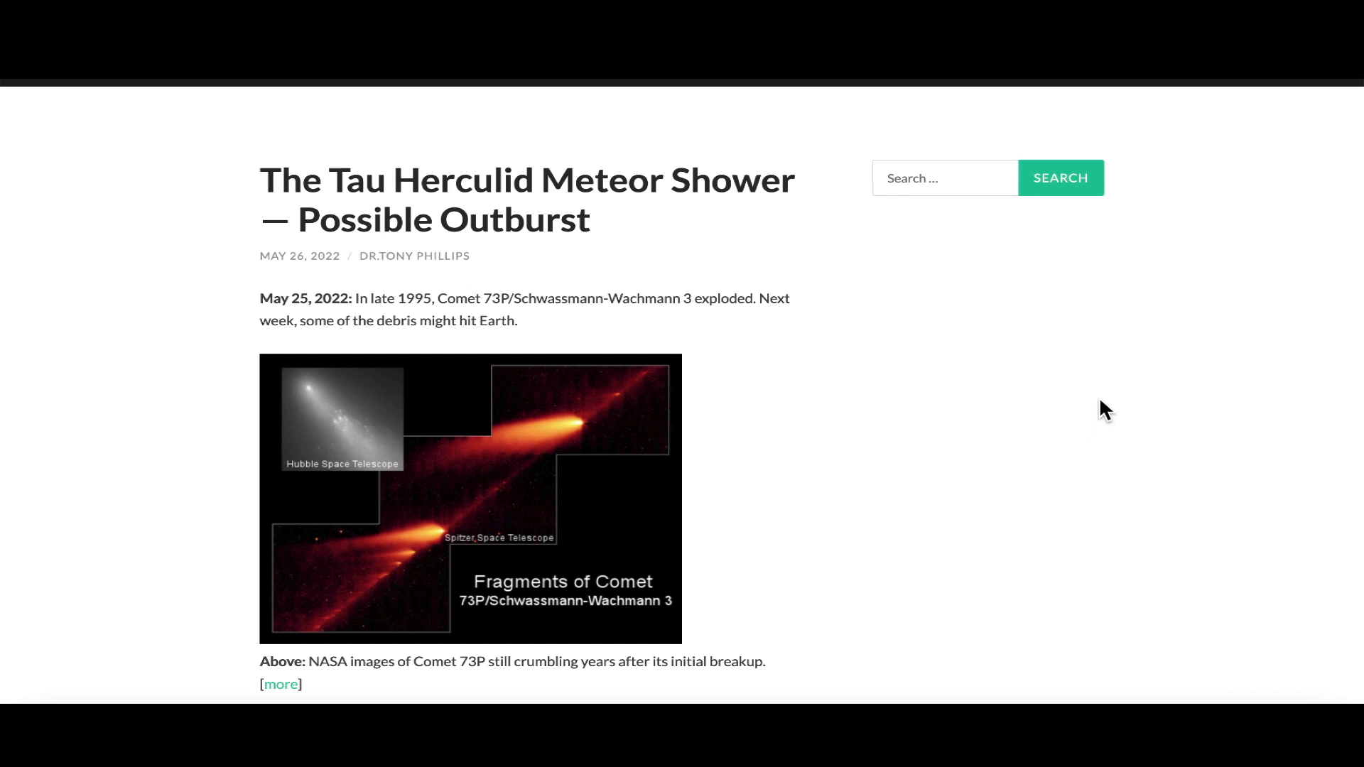
# Scroll into the Comet 73P meteor shower article and enlarge the comet fragments image.
pyautogui.scroll(-3)
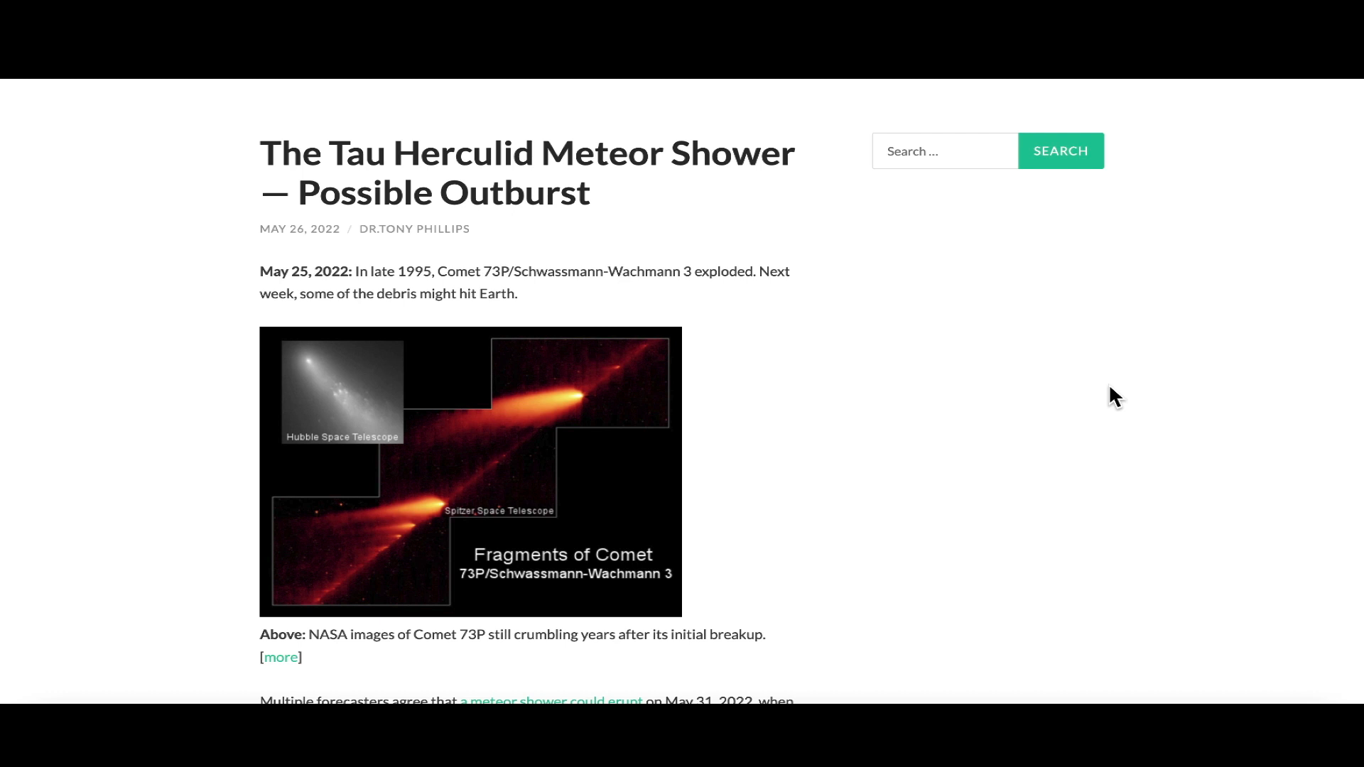
pyautogui.scroll(-3)
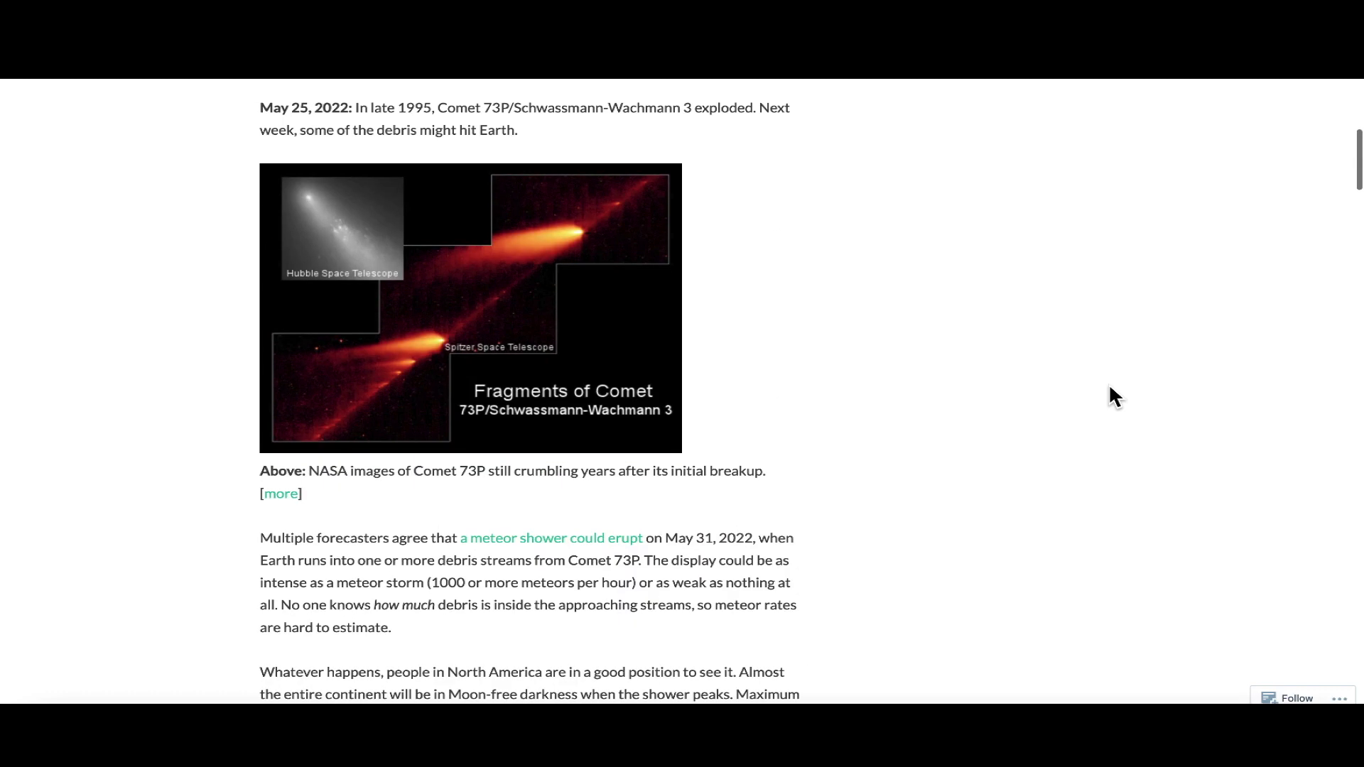
pyautogui.scroll(-3)
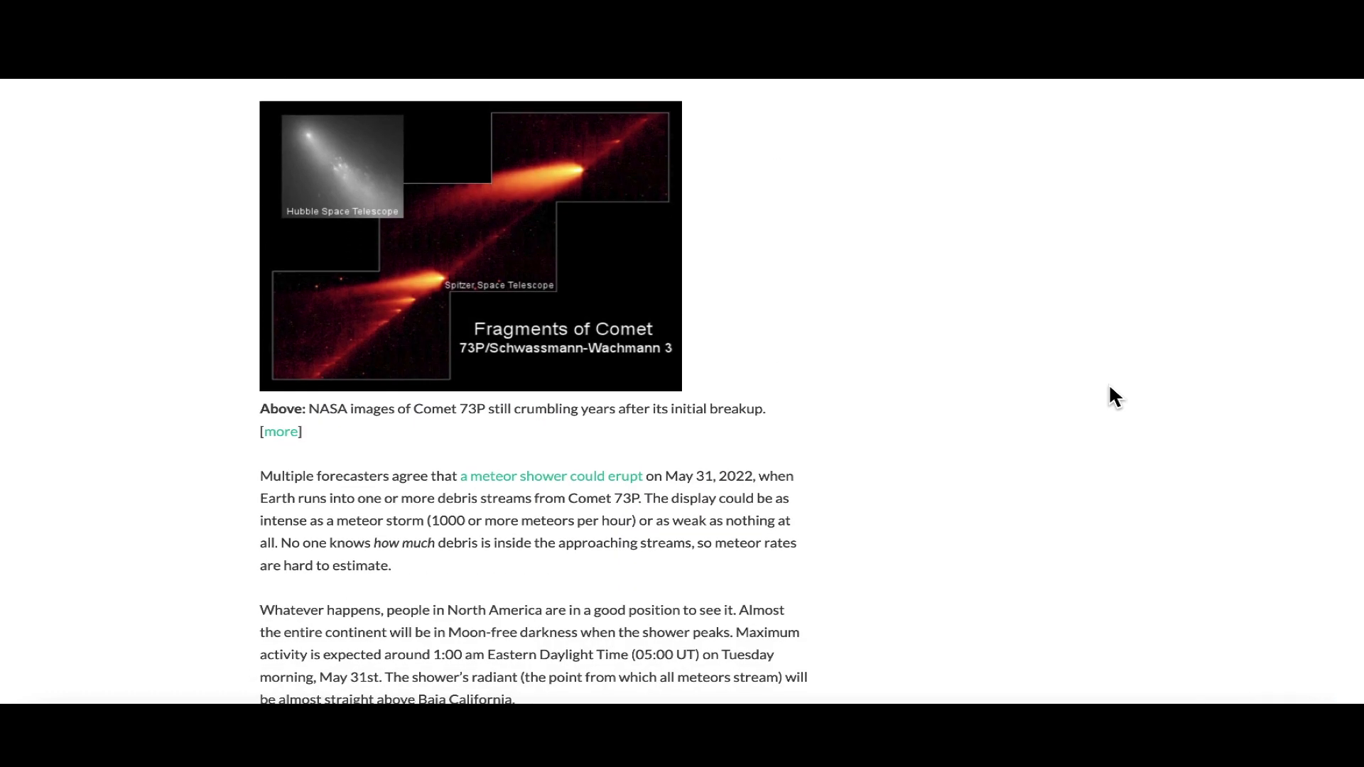
pyautogui.click(341, 168)
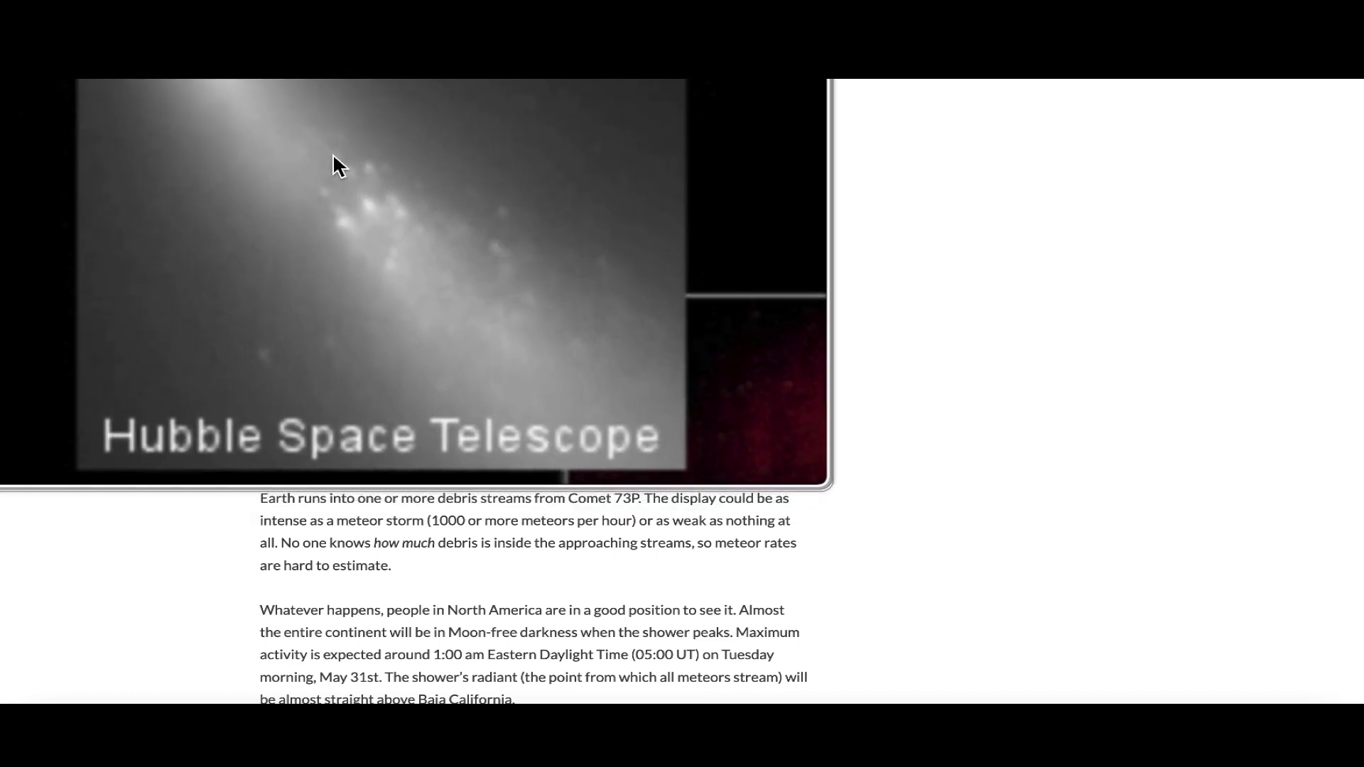
# Read down through the May 31 forecast text, then return toward the article's top.
pyautogui.scroll(-3)
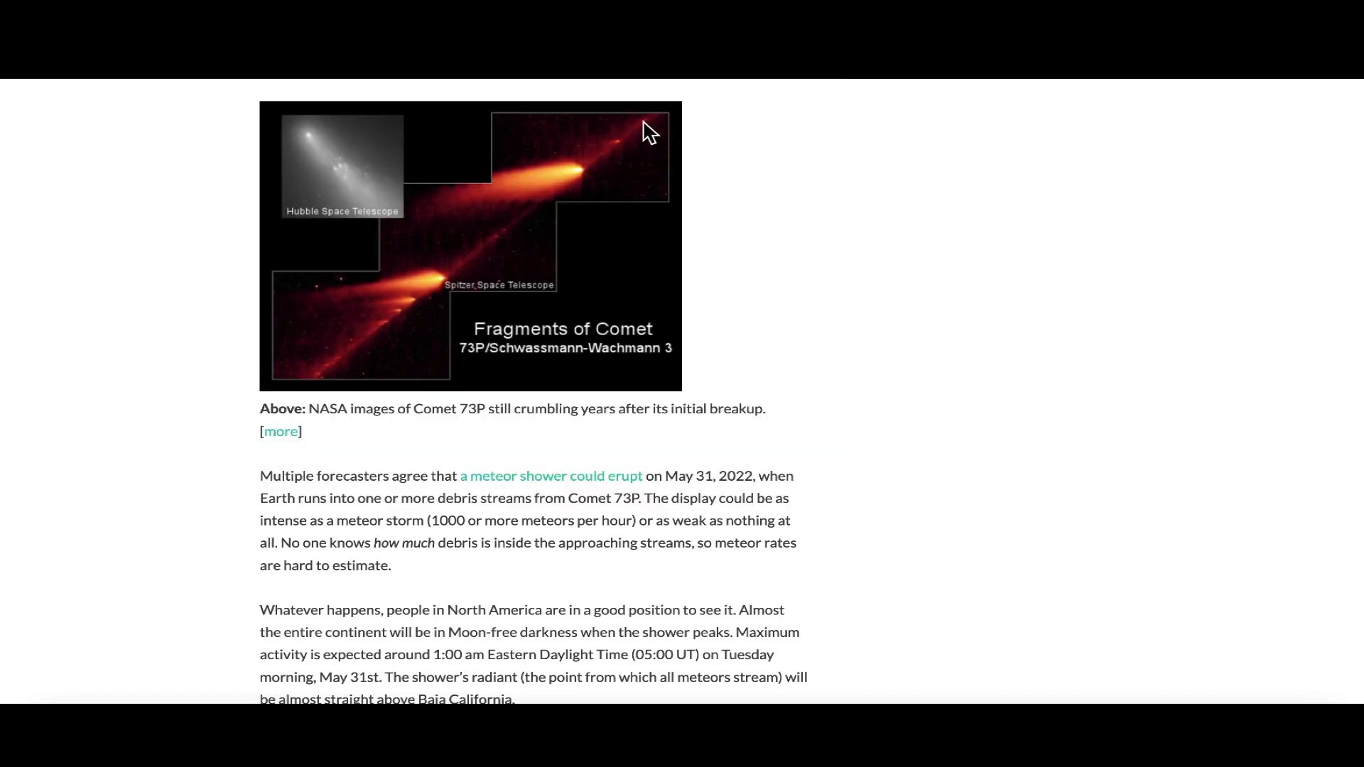
pyautogui.moveTo(1118, 389)
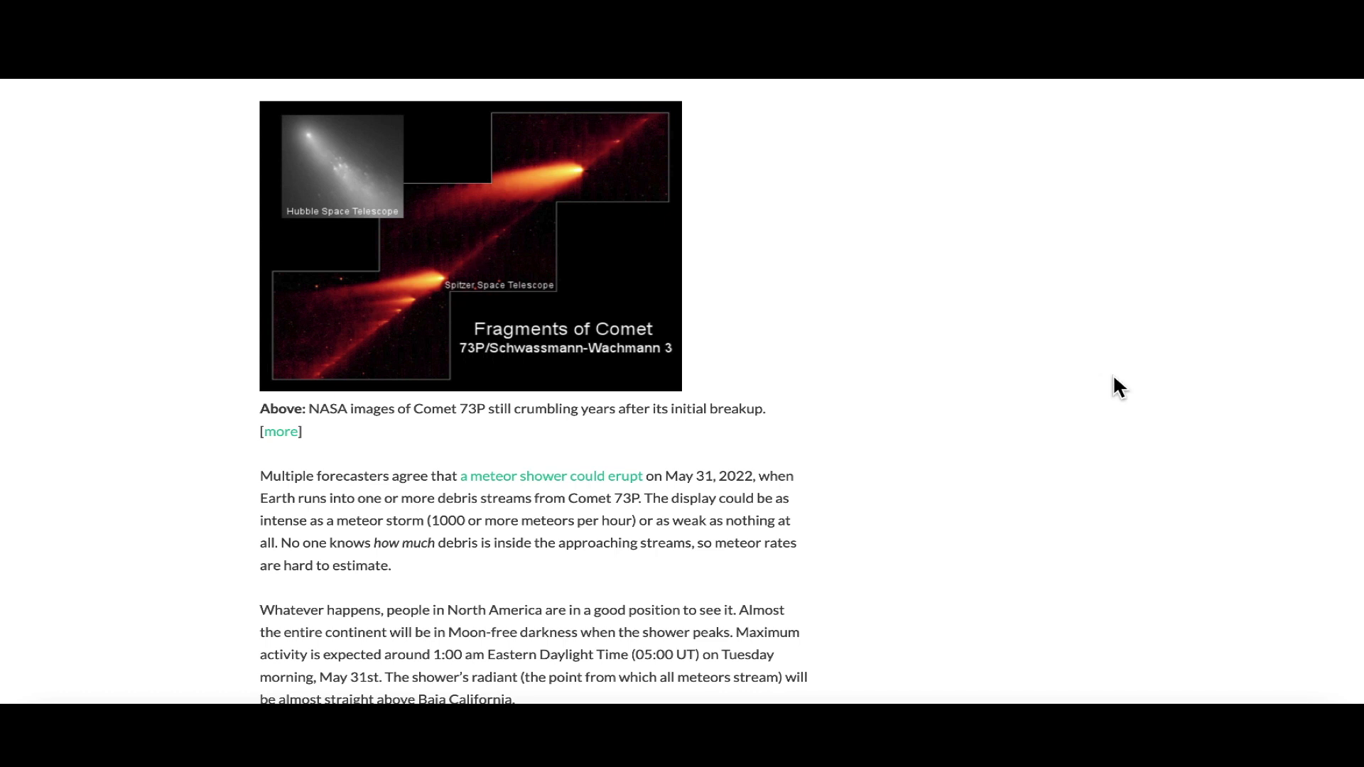
pyautogui.scroll(-3)
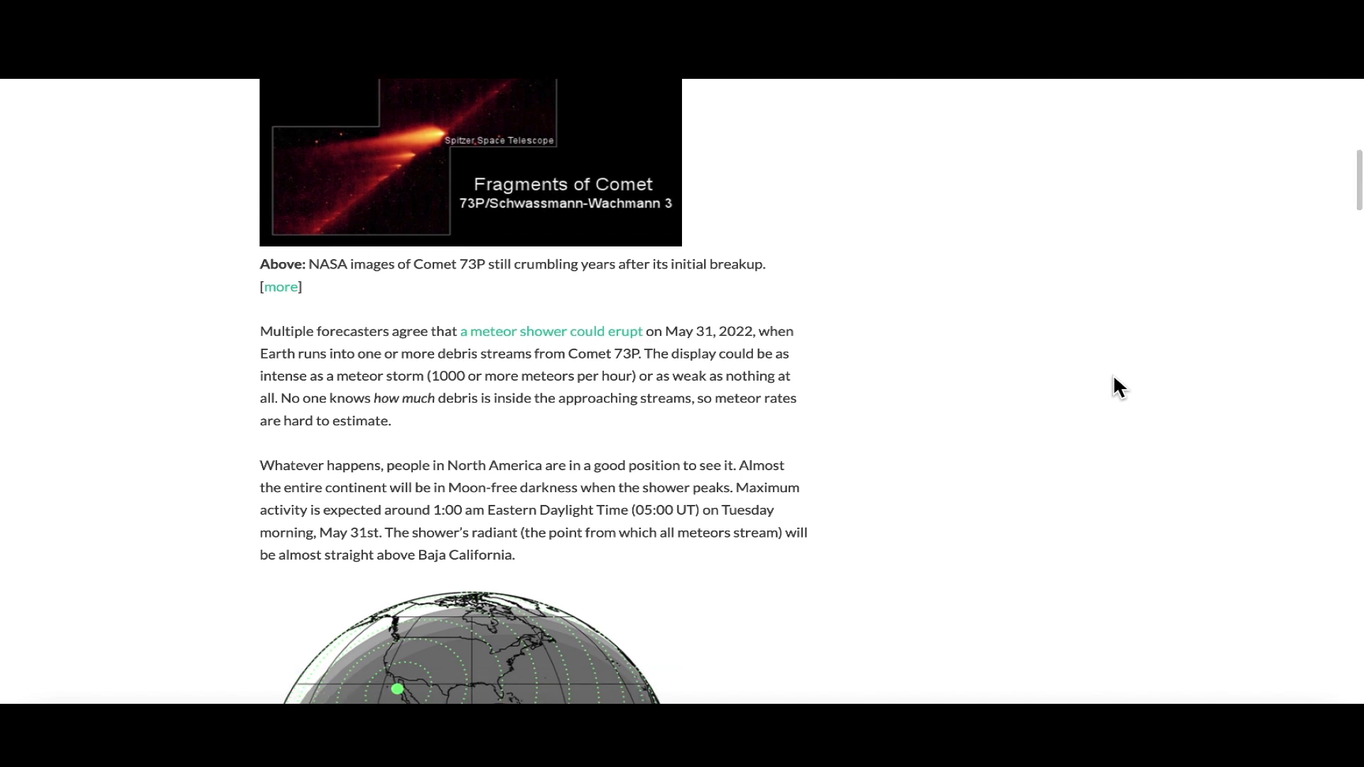
pyautogui.moveTo(428, 376)
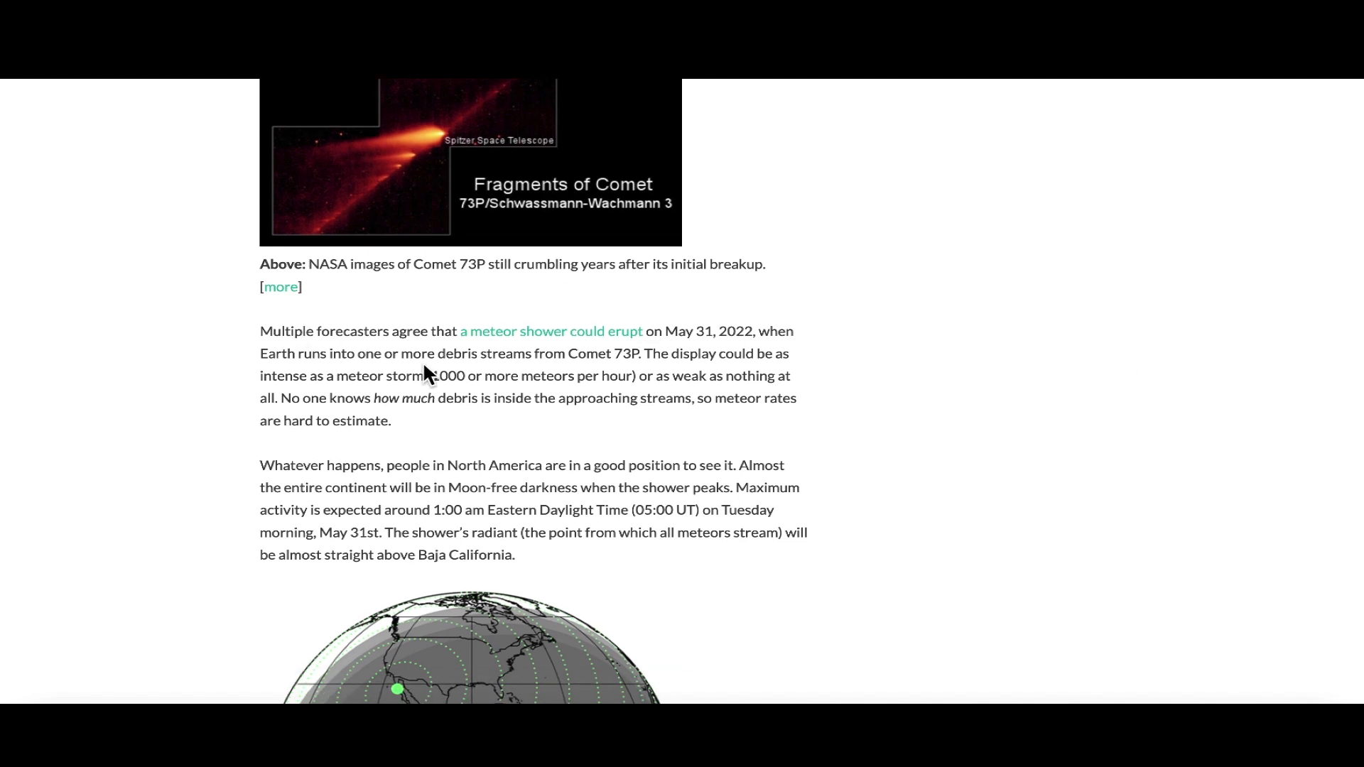
pyautogui.moveTo(1032, 381)
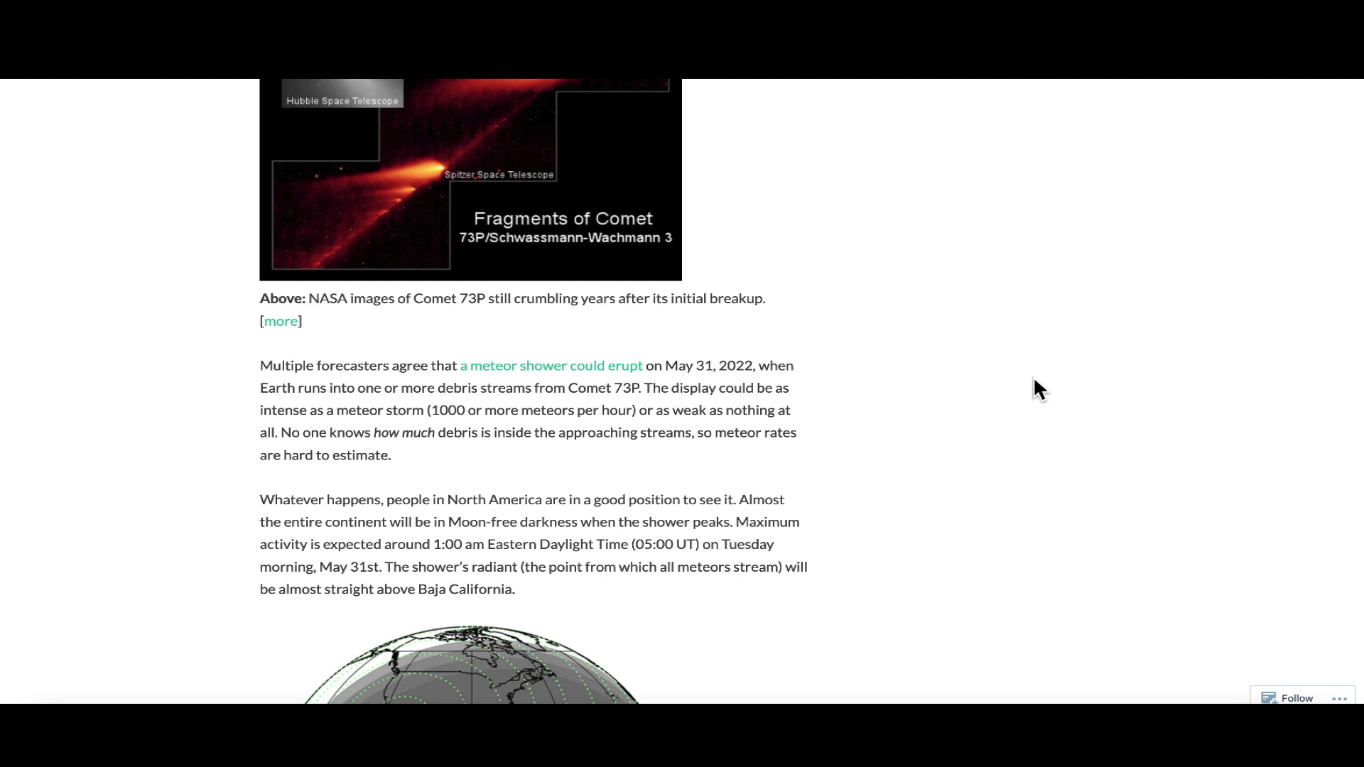
pyautogui.scroll(-3)
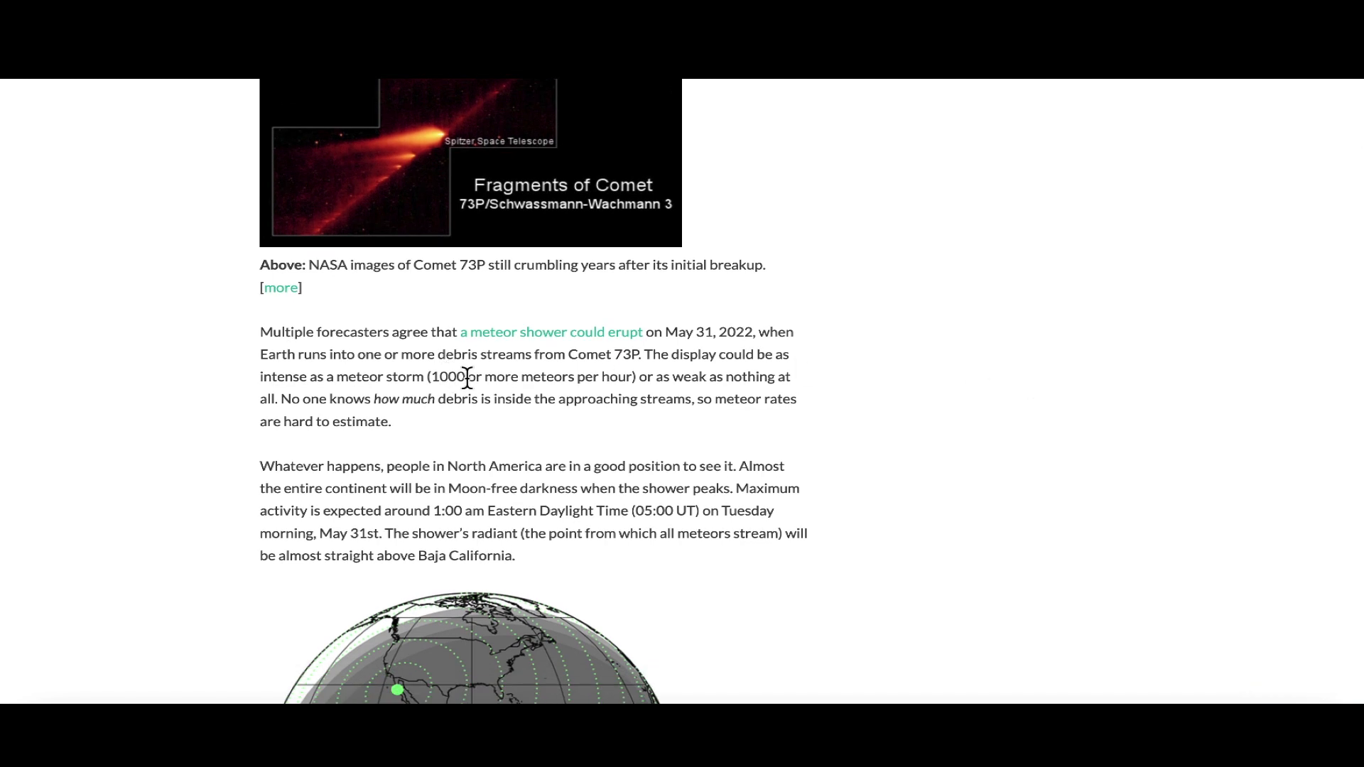
pyautogui.moveTo(567, 396)
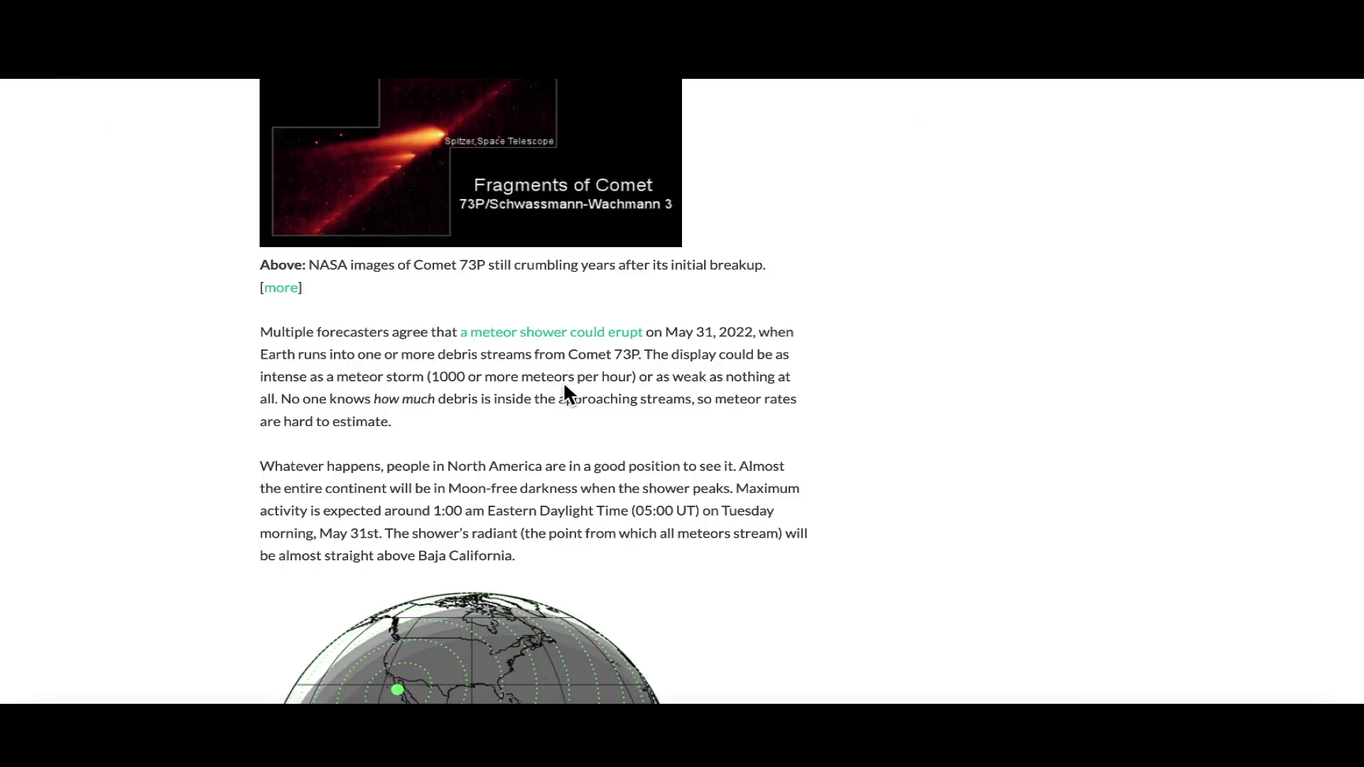
pyautogui.scroll(3)
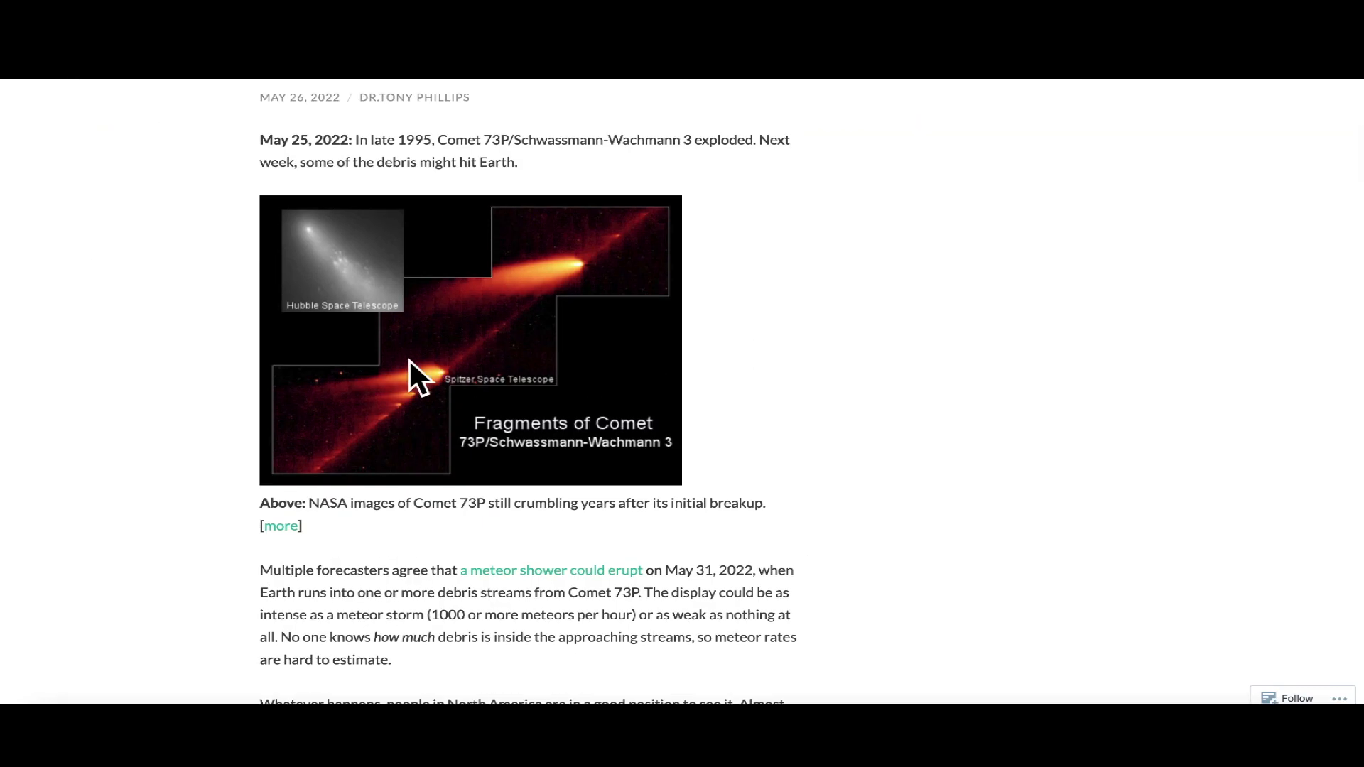
# Scroll down the Tau Herculid article to the Baja California radiant altitude map and view it.
pyautogui.scroll(-3)
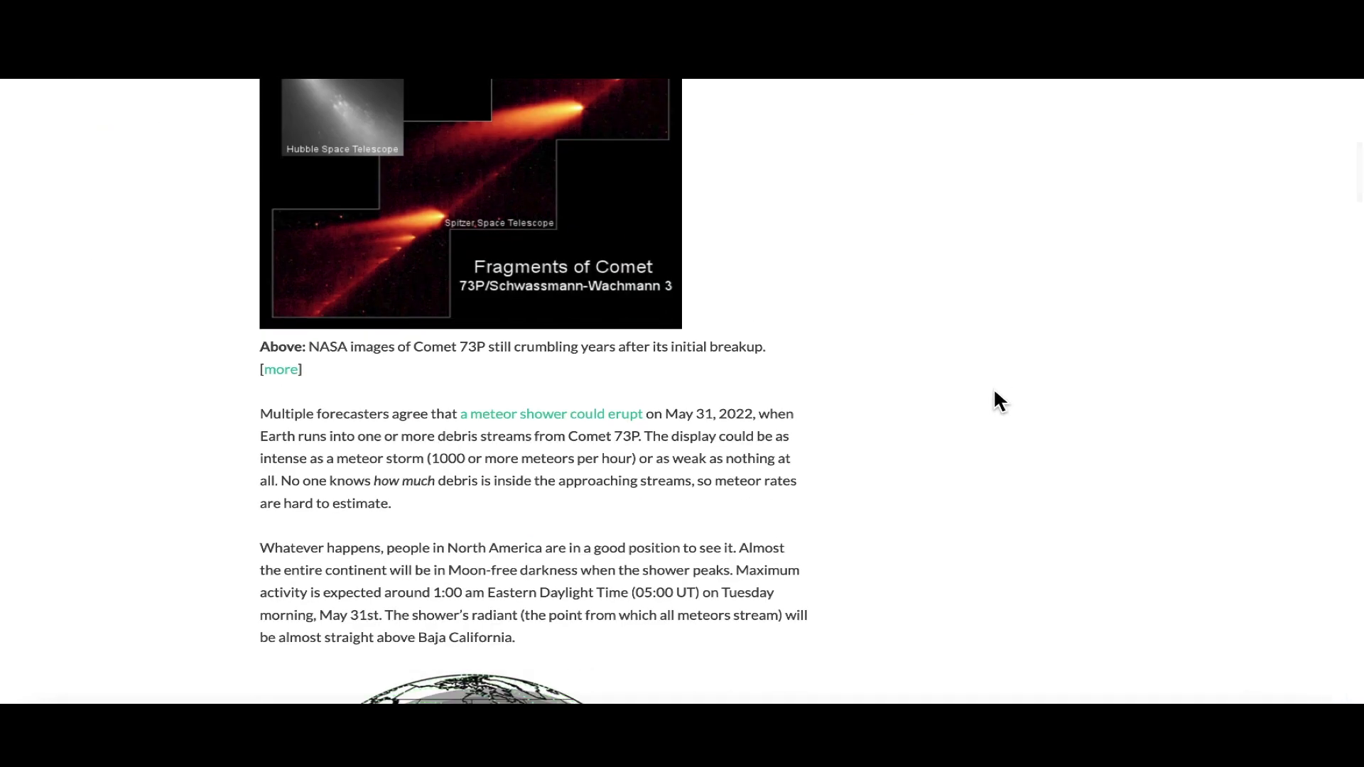
pyautogui.scroll(-3)
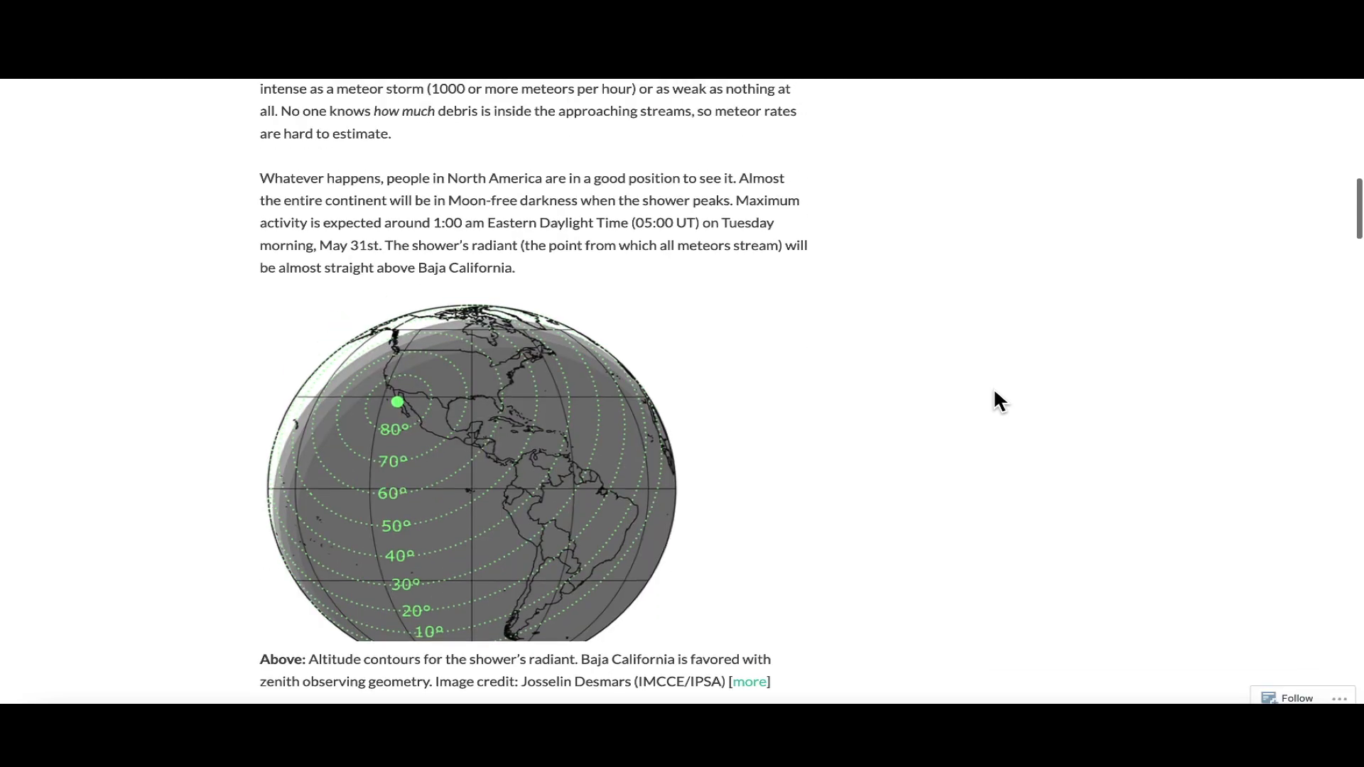
pyautogui.scroll(-3)
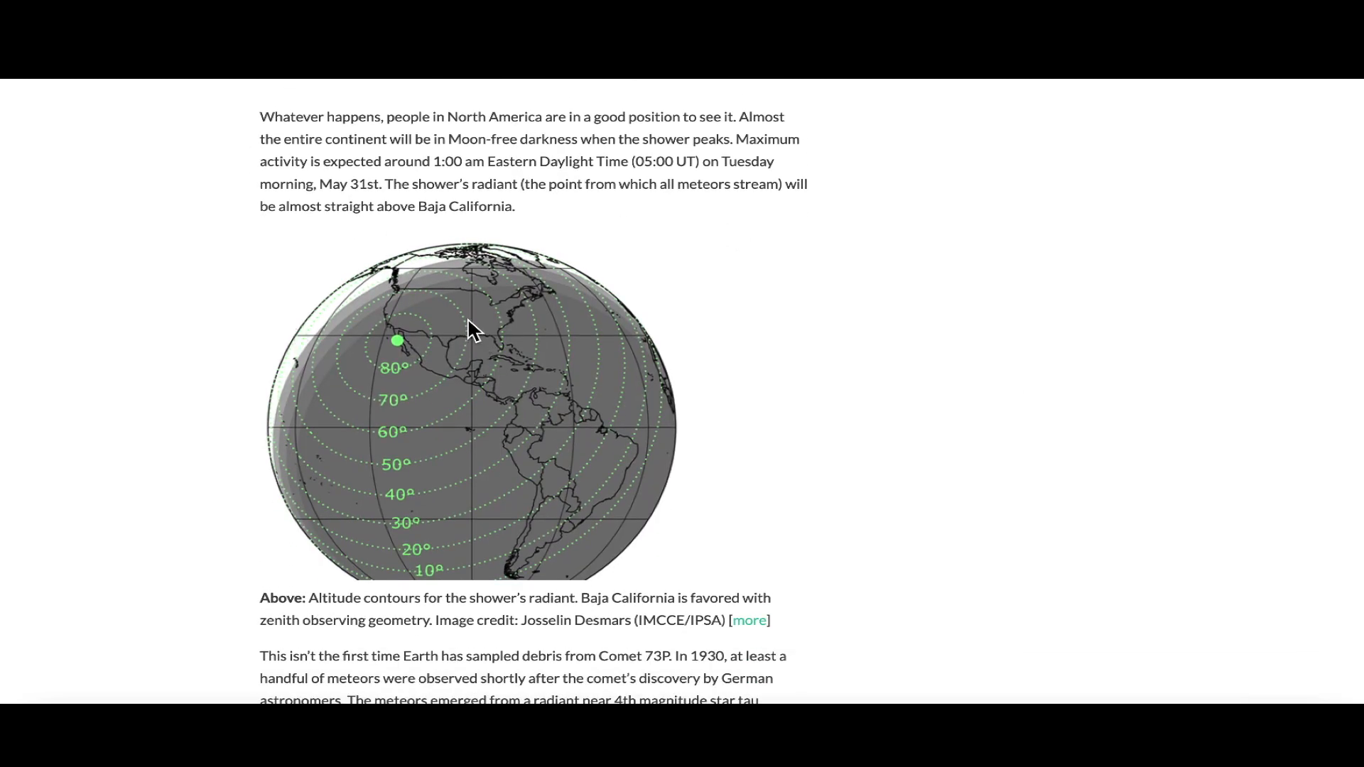
pyautogui.scroll(-3)
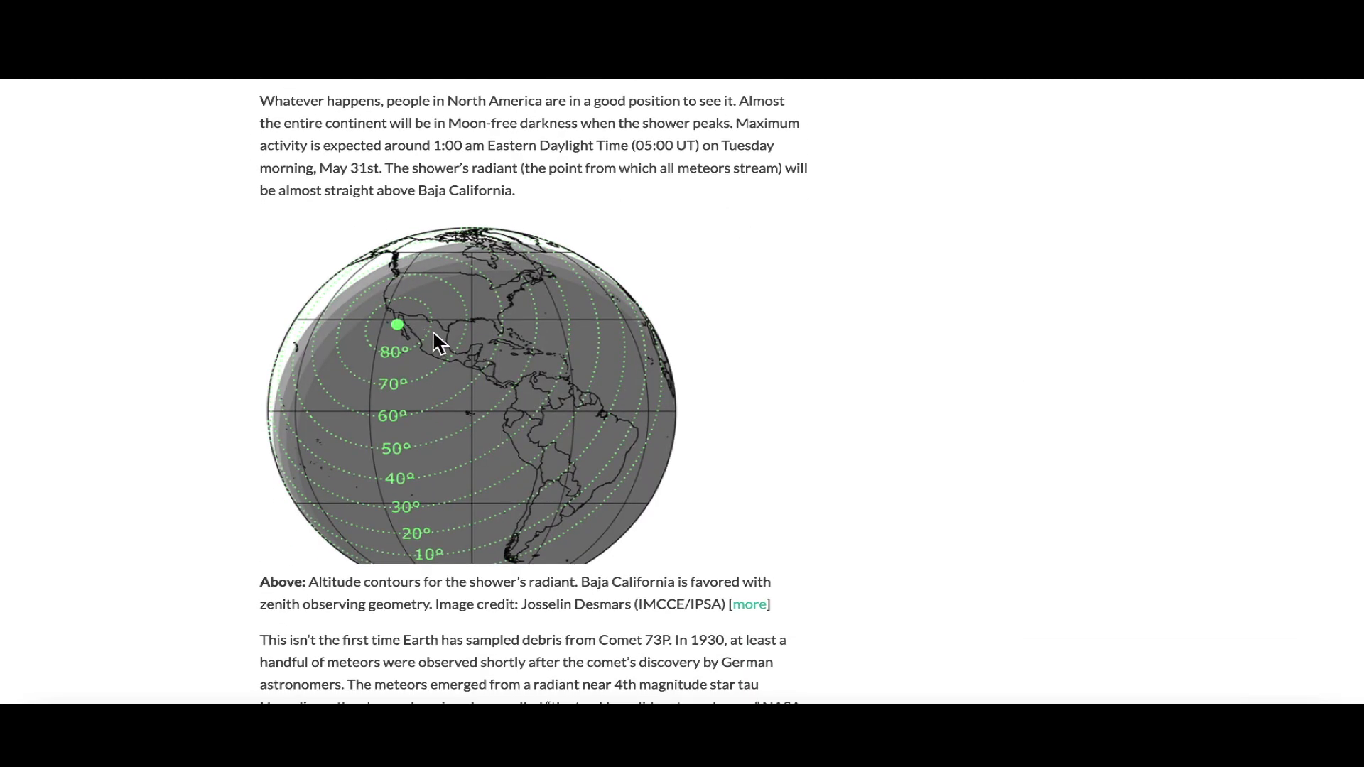
pyautogui.click(398, 332)
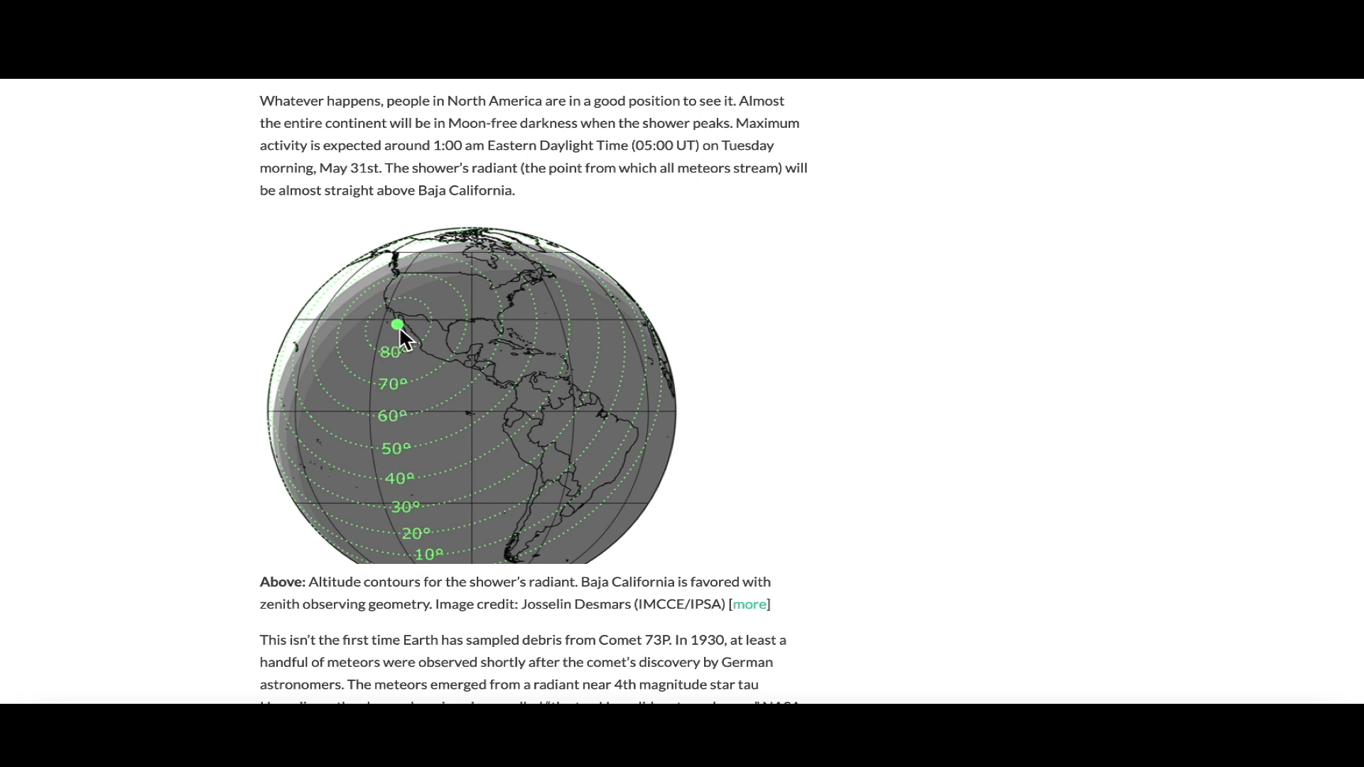
pyautogui.moveTo(398, 325)
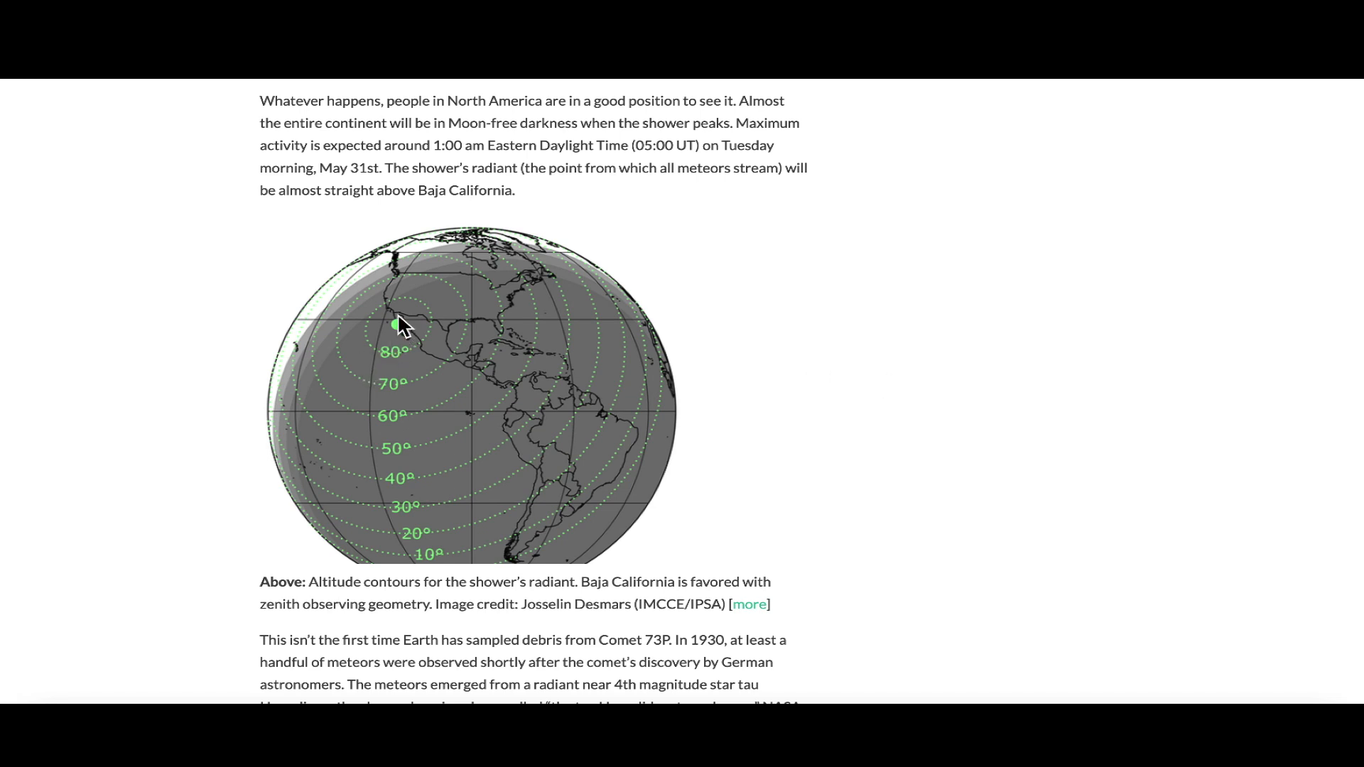
pyautogui.scroll(-3)
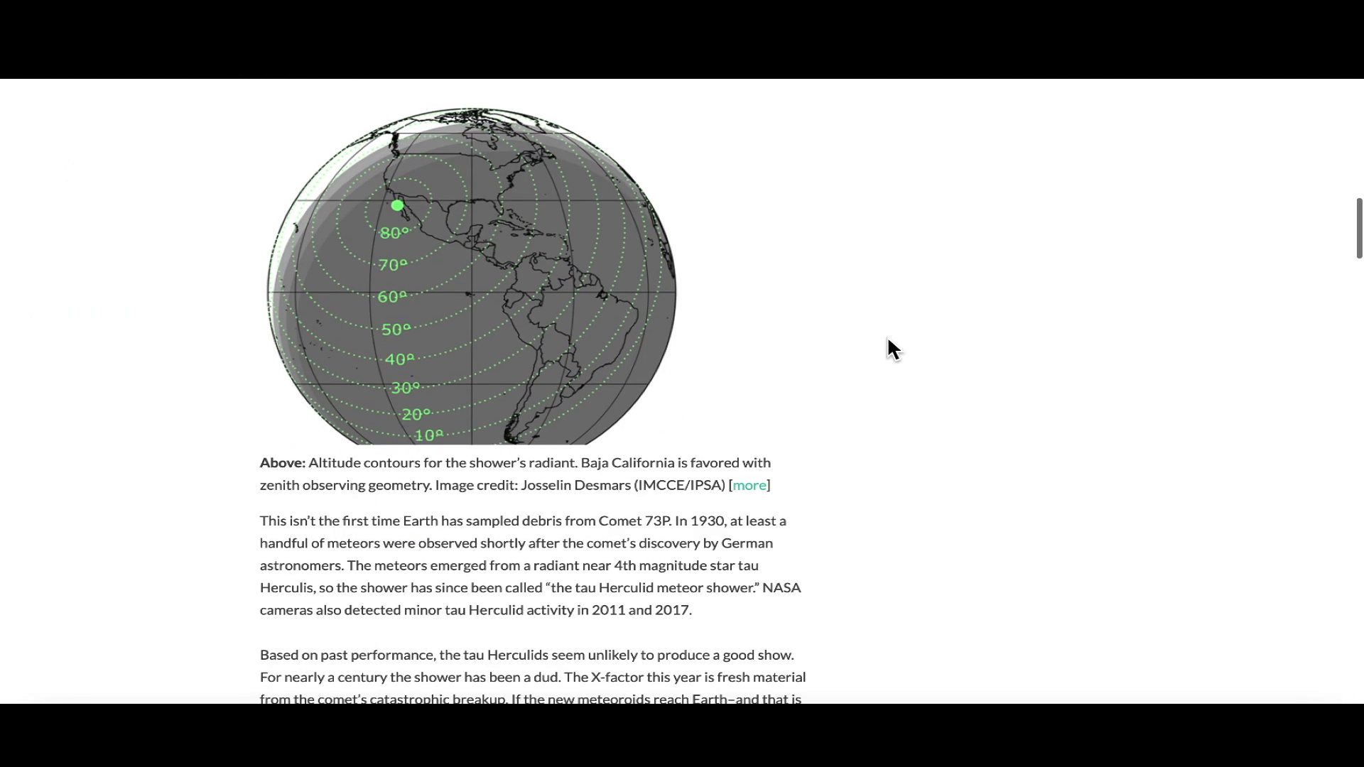
# Scroll back up to the fragments image, then down again through the forecast text.
pyautogui.scroll(3)
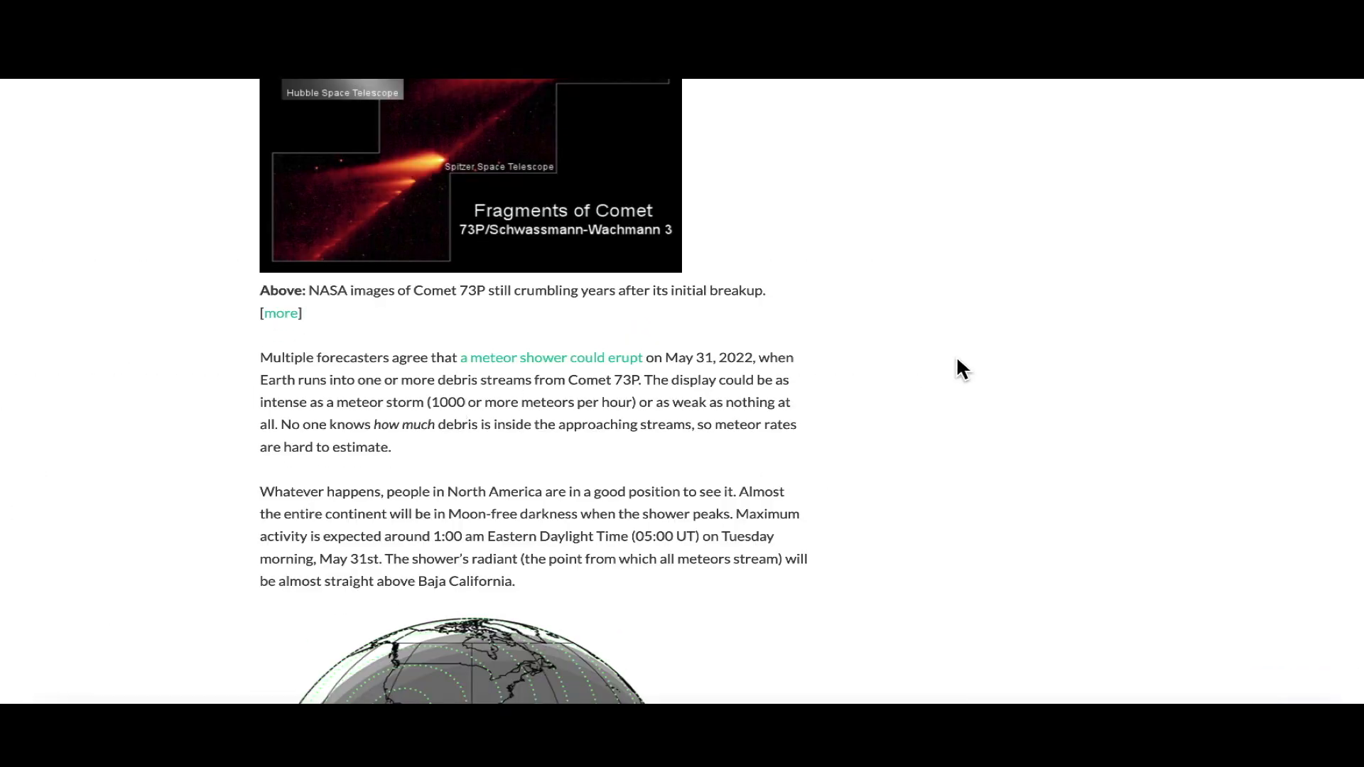
pyautogui.scroll(3)
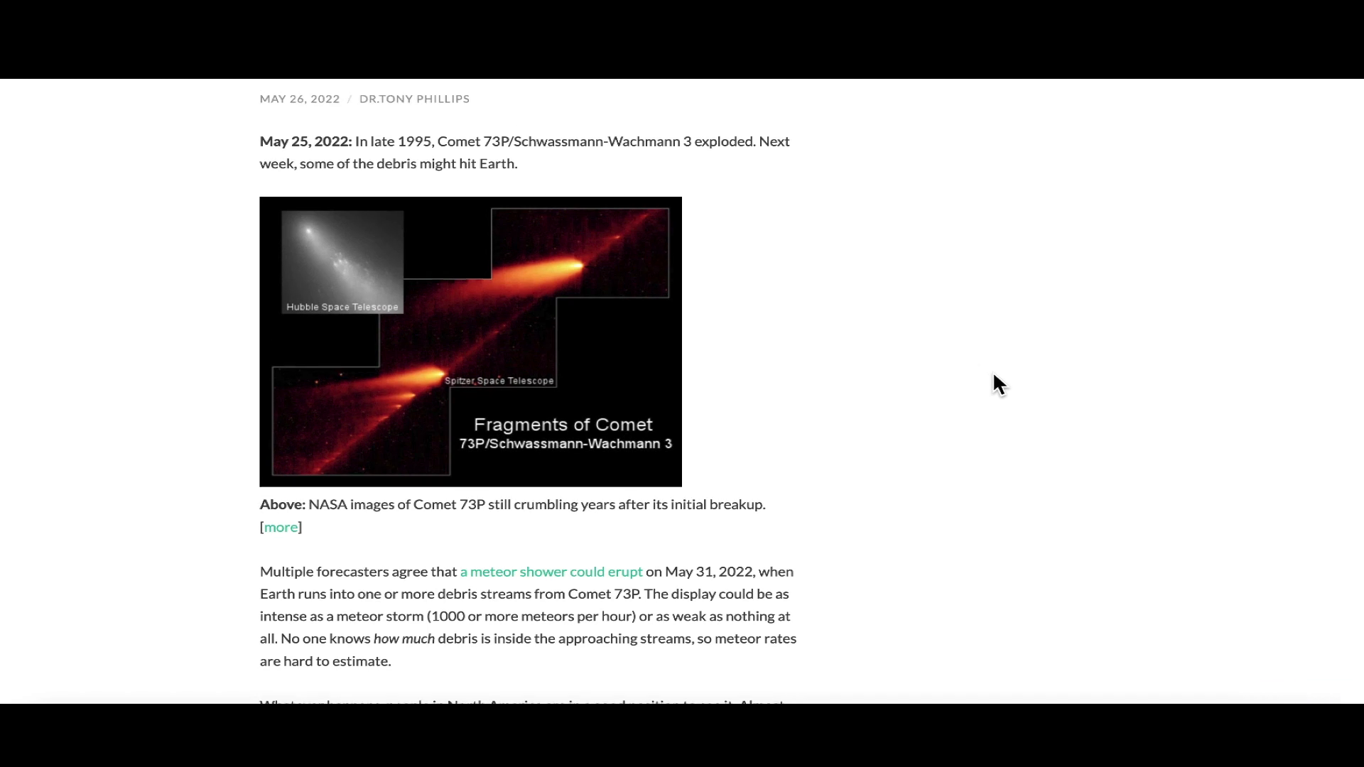
pyautogui.scroll(3)
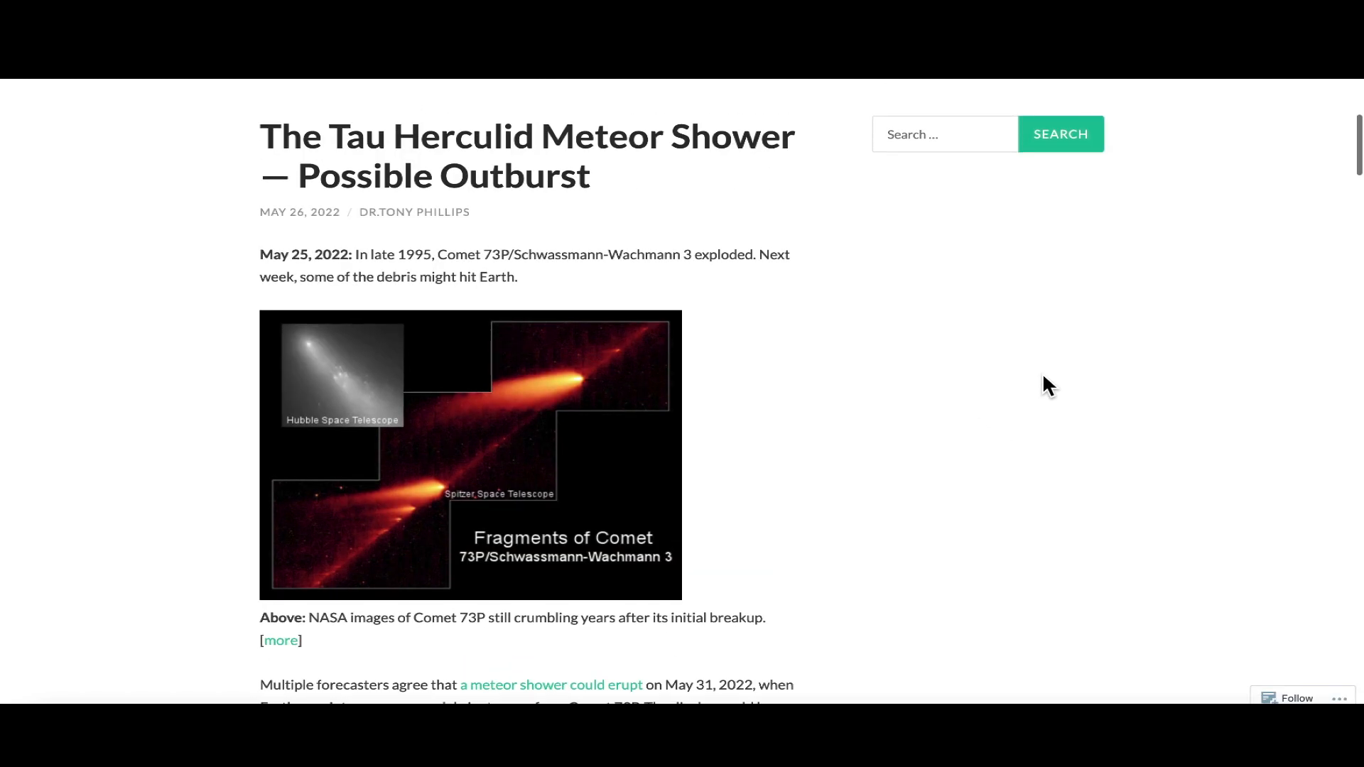
pyautogui.scroll(-3)
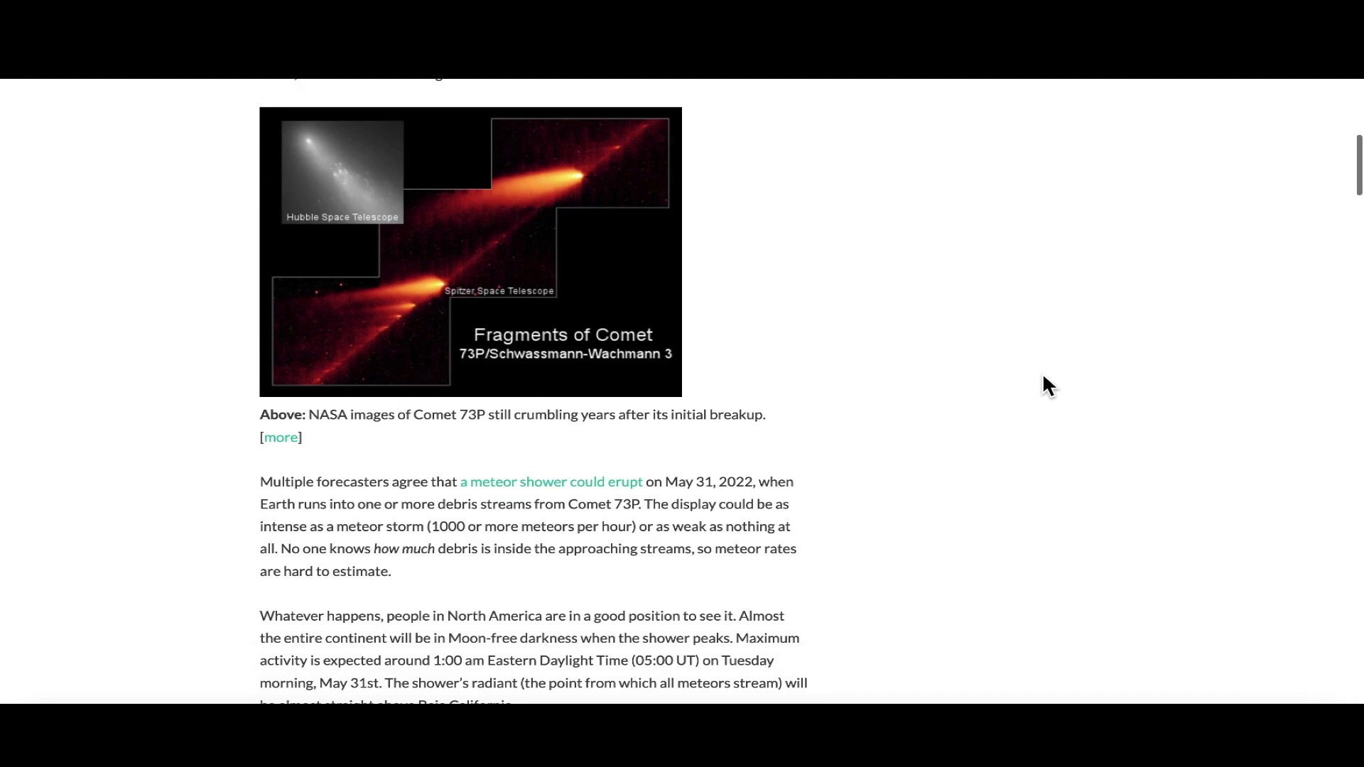
pyautogui.scroll(-3)
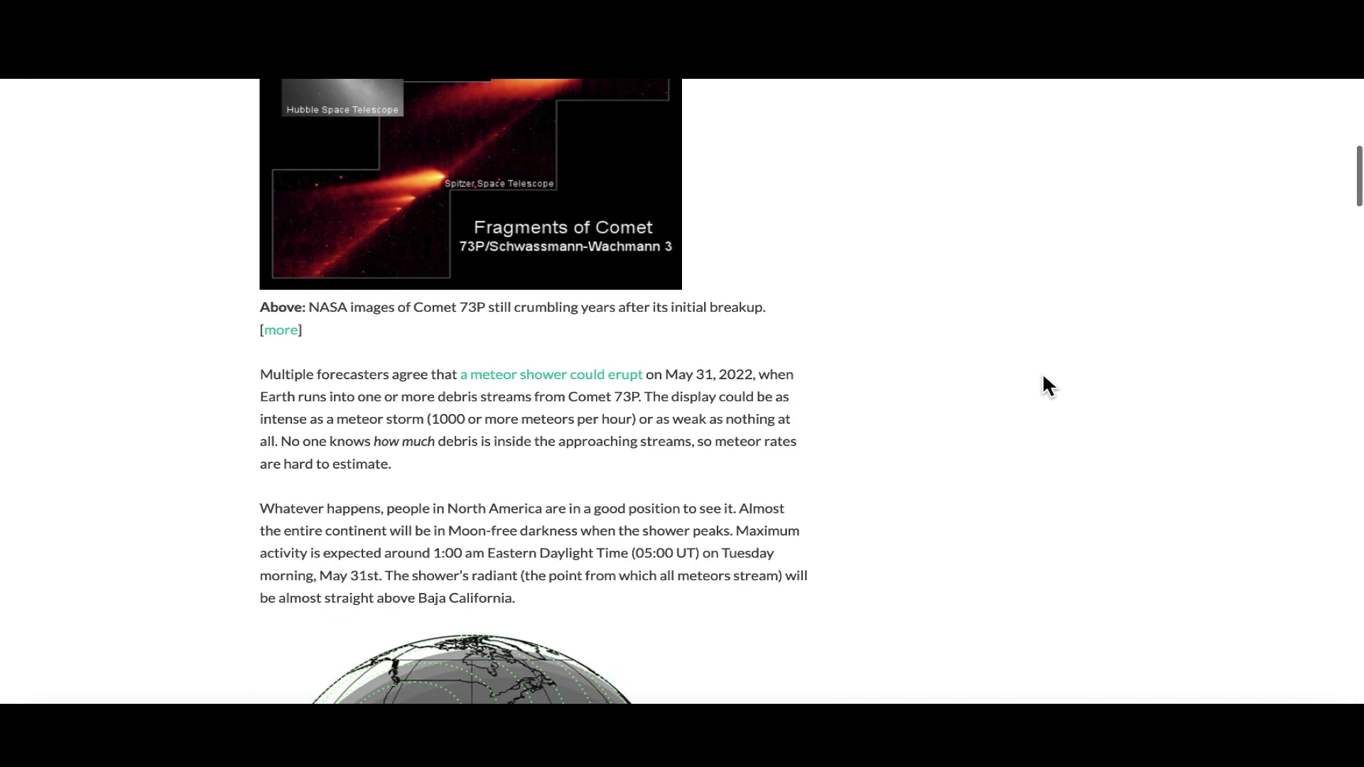
pyautogui.scroll(-3)
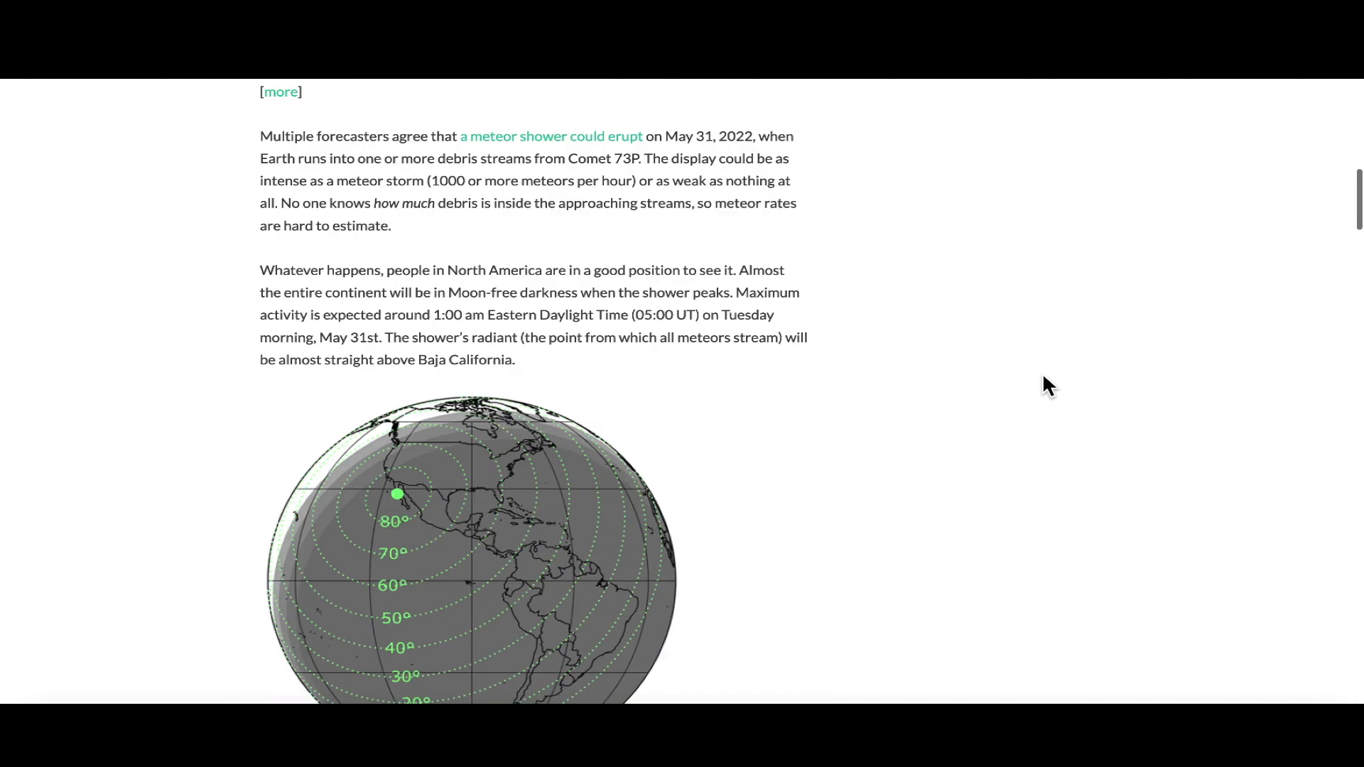
pyautogui.scroll(-3)
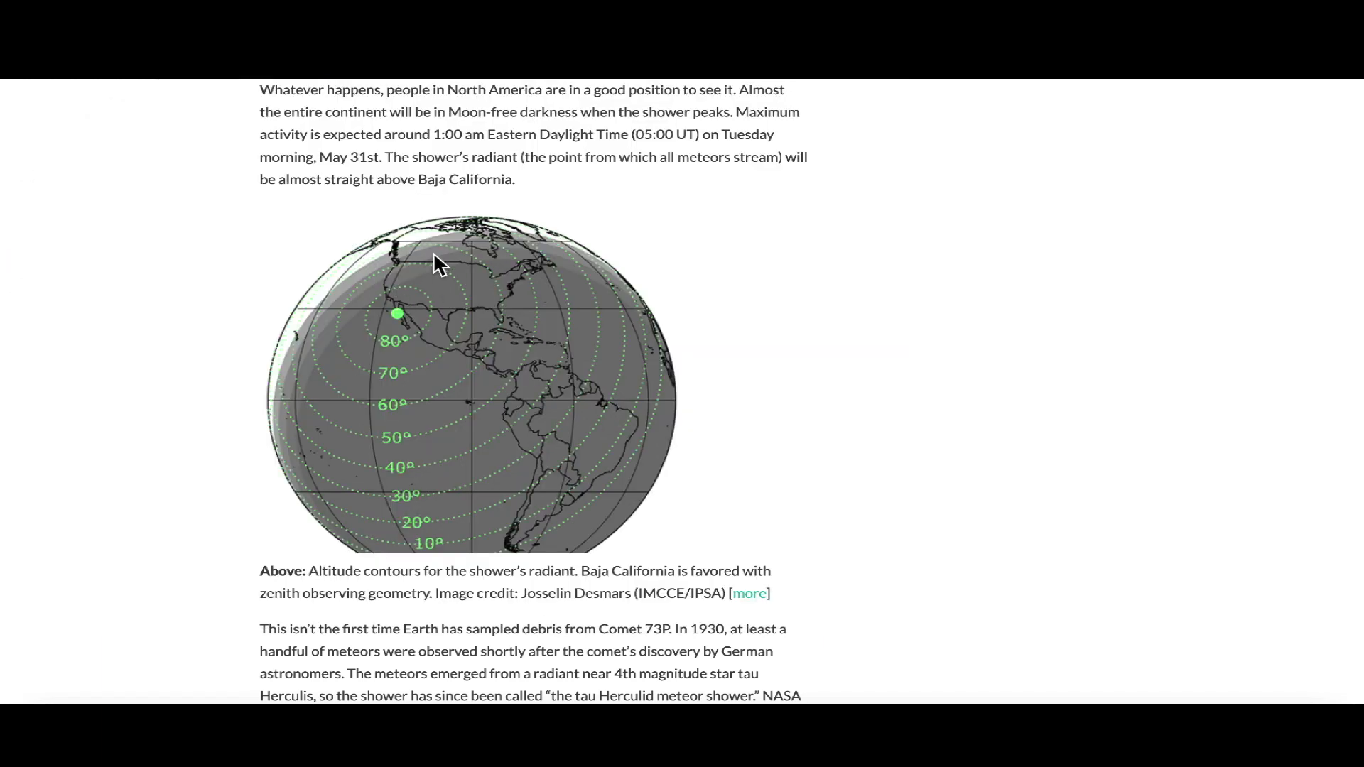
# Return near the May 25 intro and Comet 73P fragments image.
pyautogui.scroll(3)
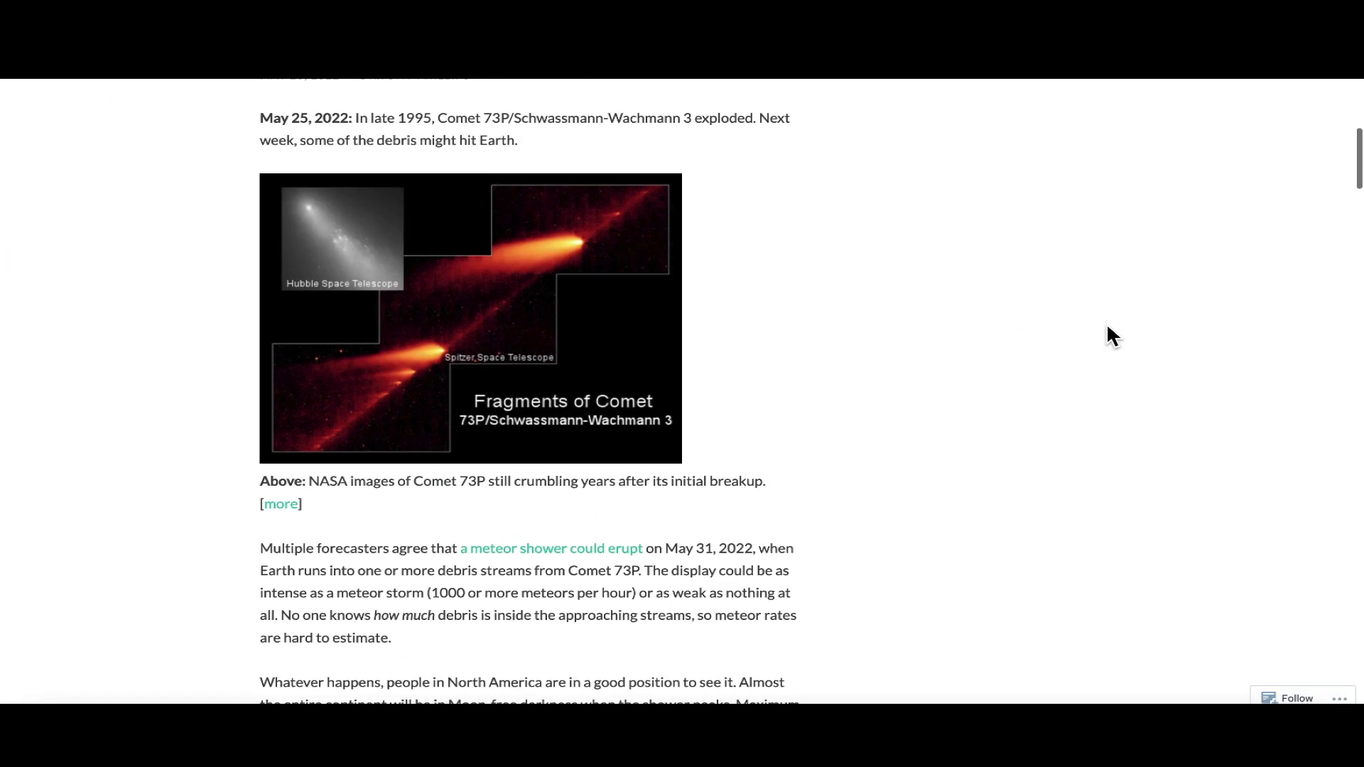
pyautogui.scroll(3)
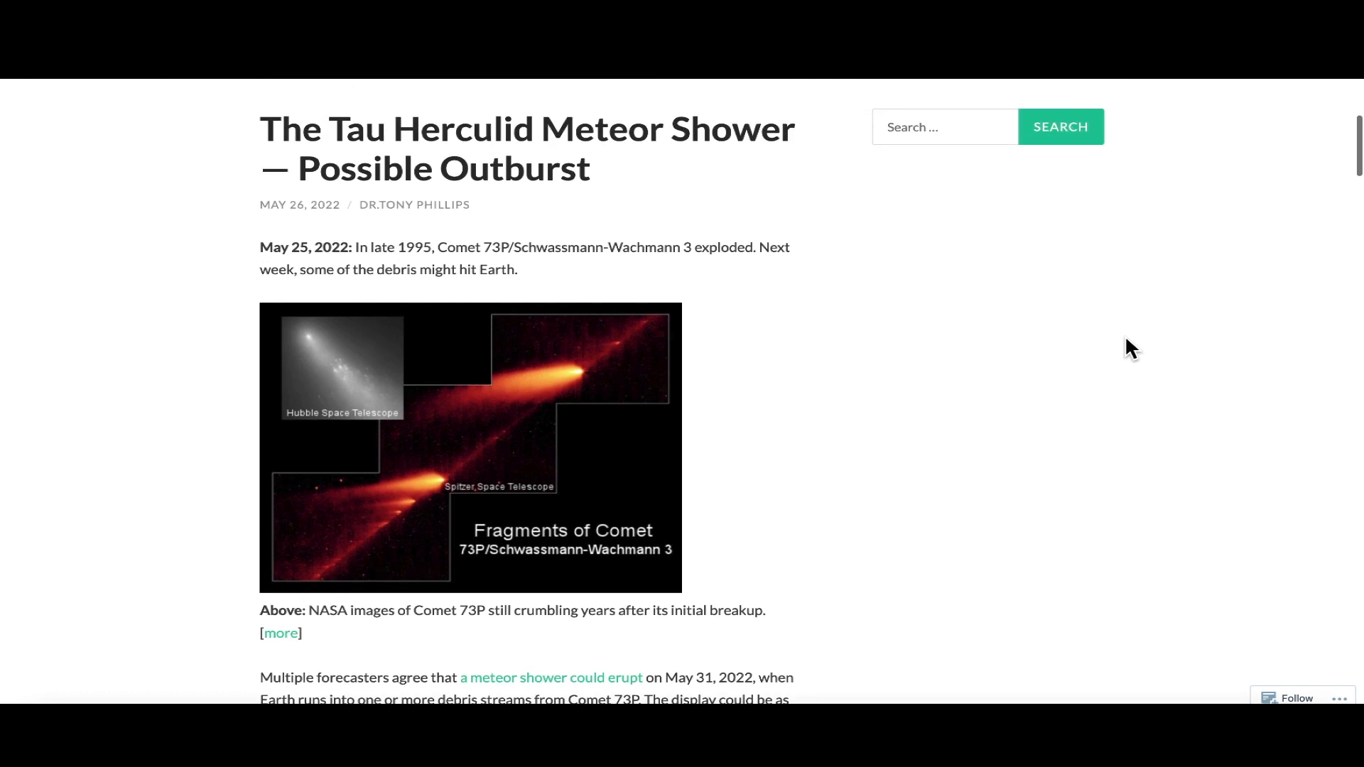
pyautogui.scroll(-3)
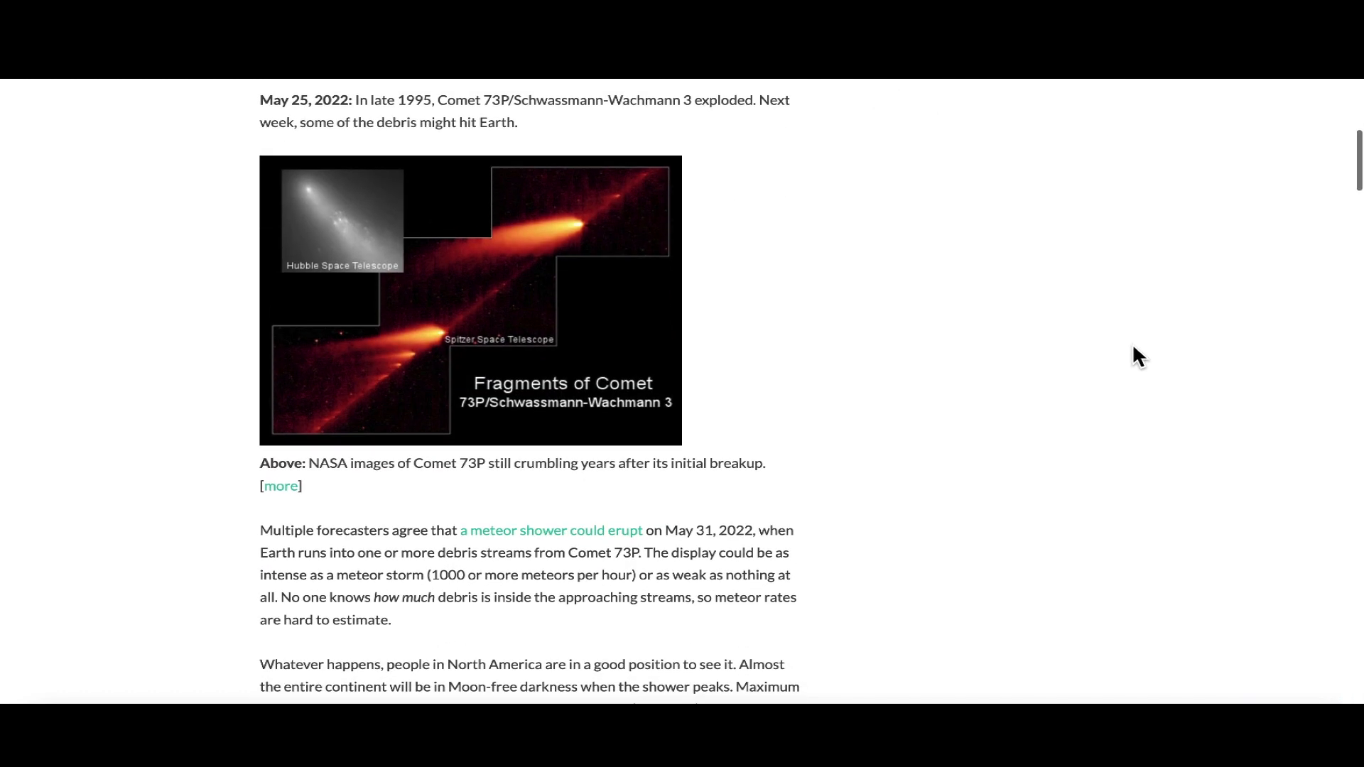
pyautogui.moveTo(482, 296)
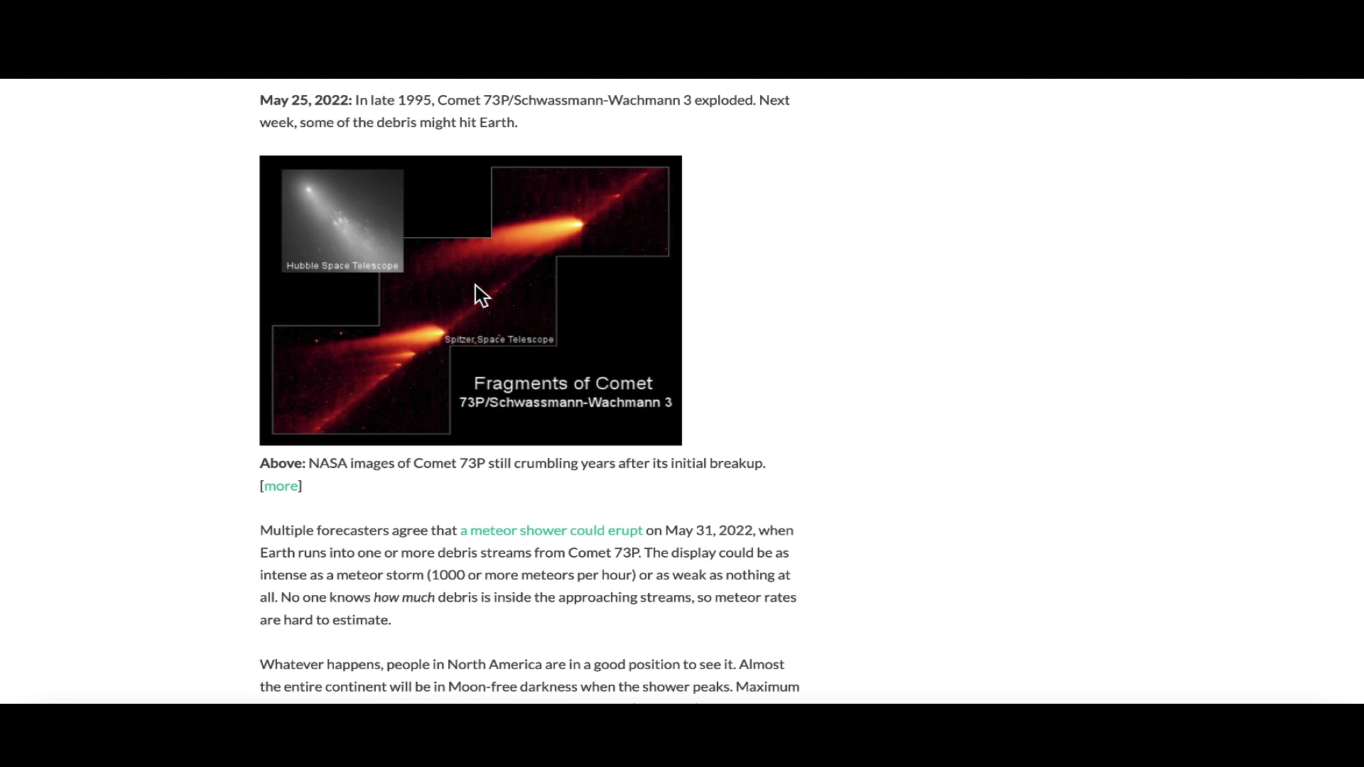
pyautogui.moveTo(628, 217)
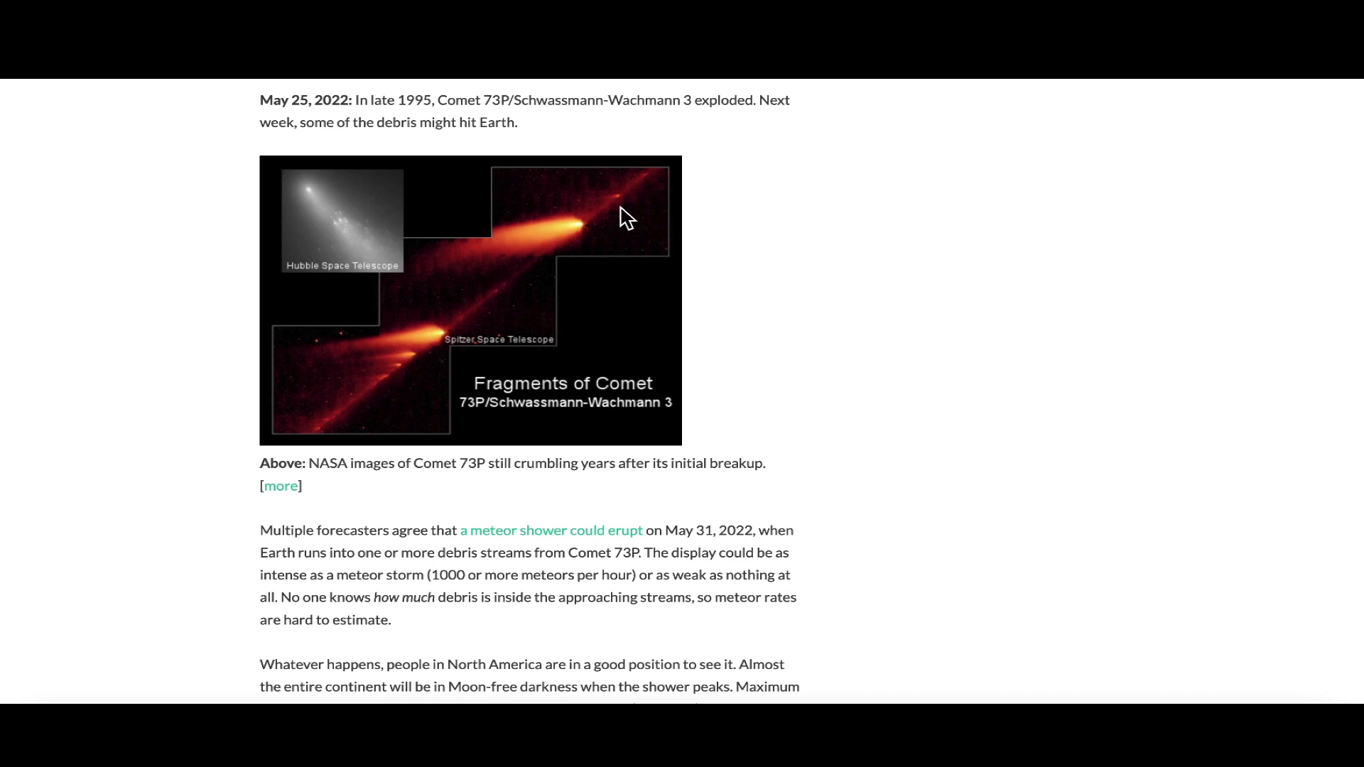
pyautogui.moveTo(385, 400)
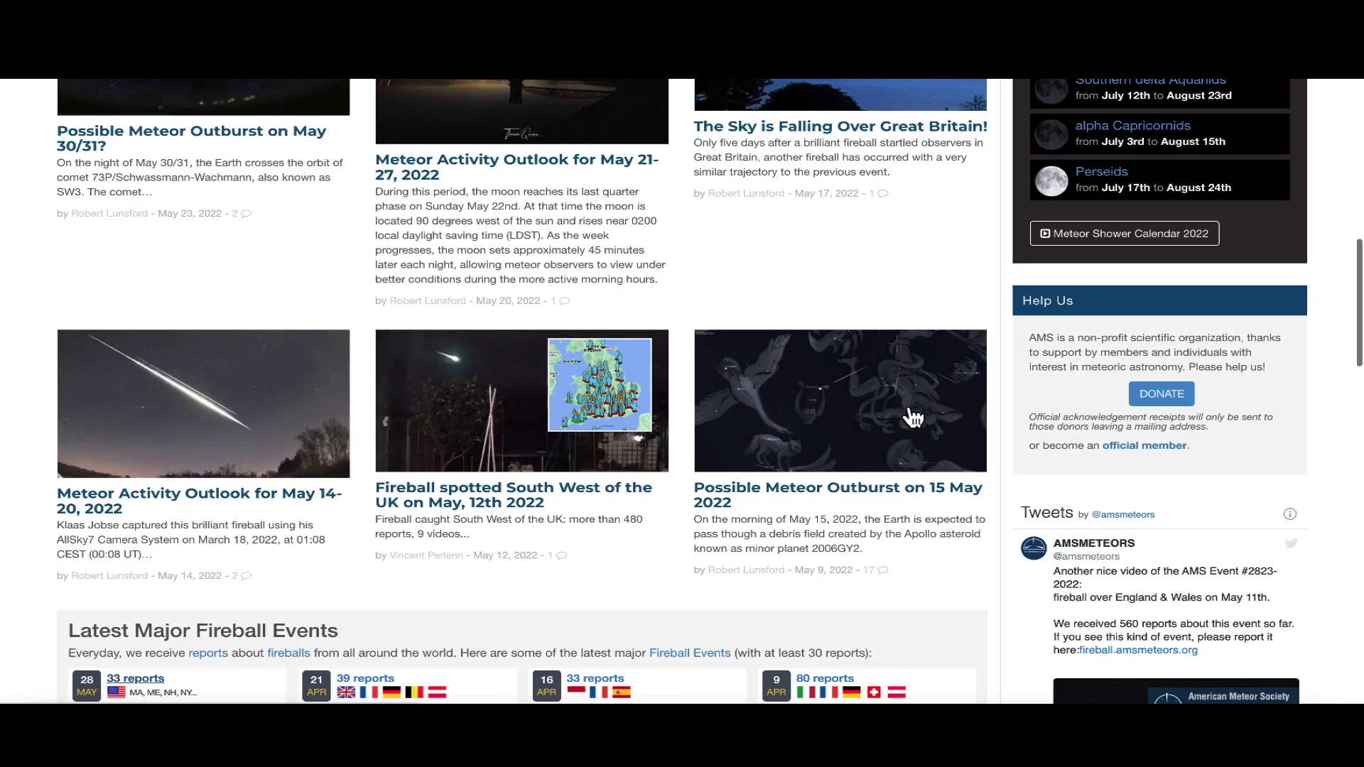
# Scroll to Latest Major Fireball Events and open the 28 May event with 33 reports.
pyautogui.scroll(-3)
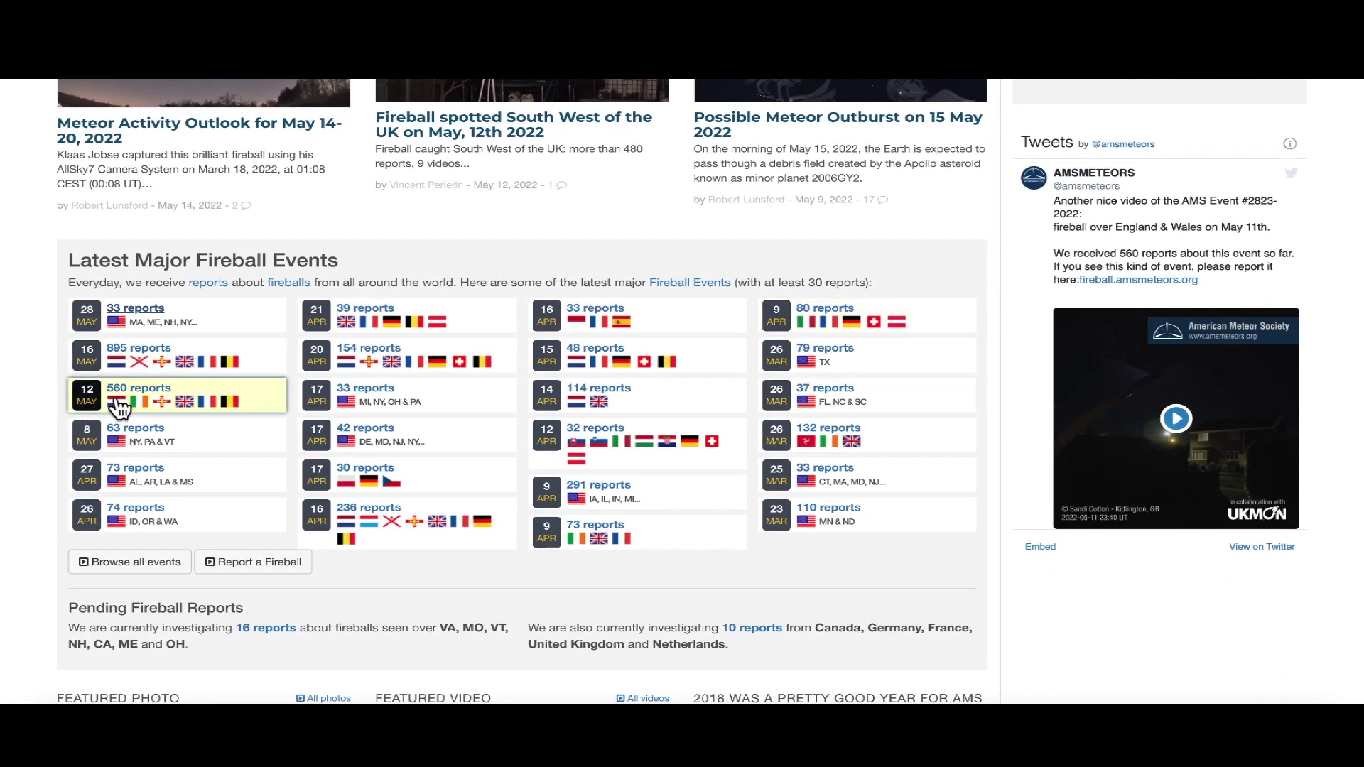
pyautogui.moveTo(123, 405)
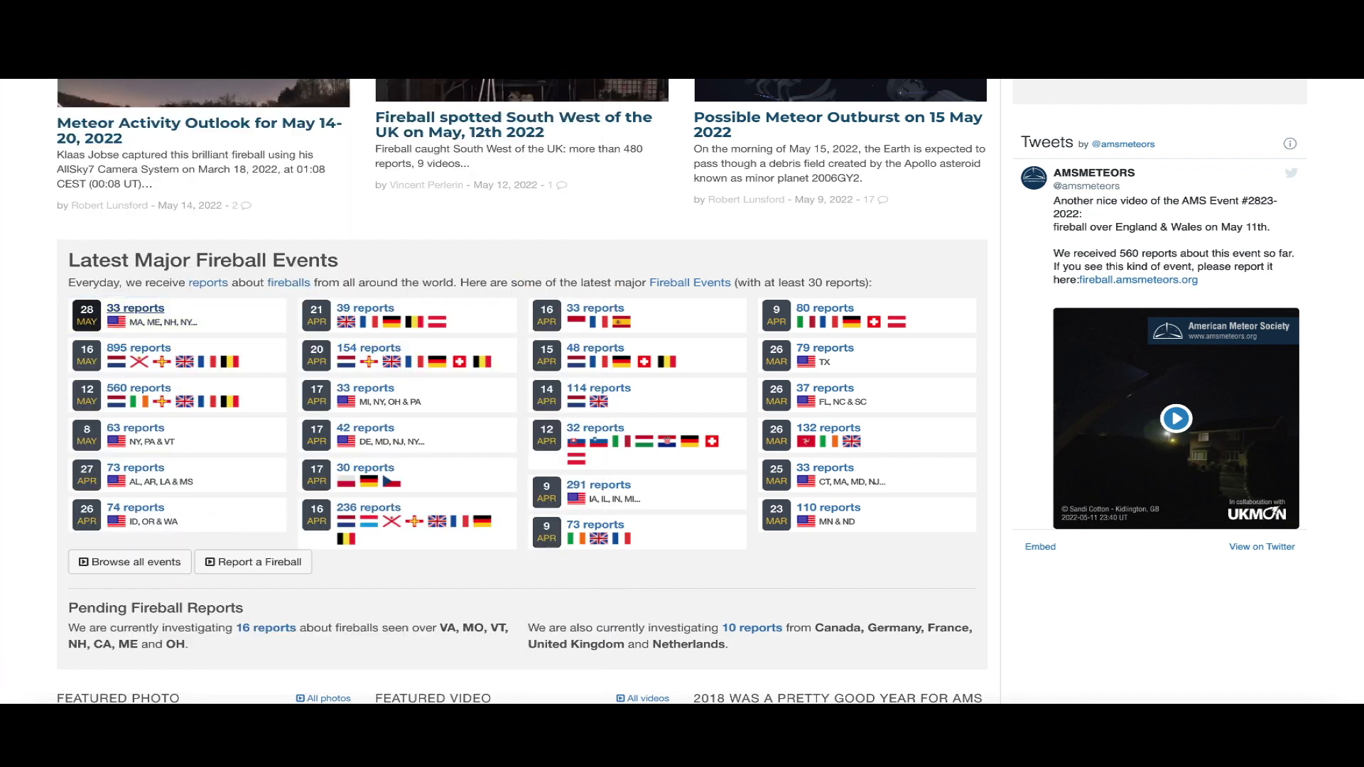
pyautogui.click(135, 308)
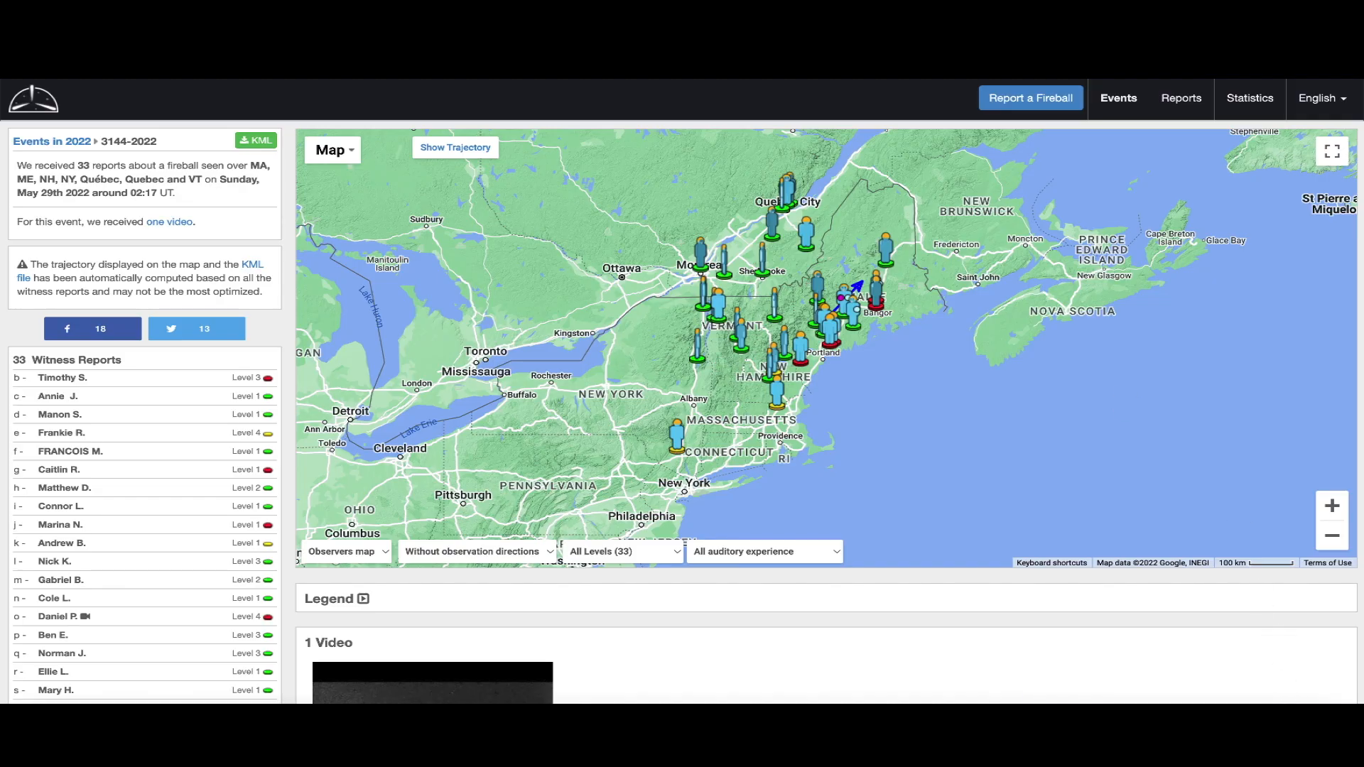
pyautogui.moveTo(885, 394)
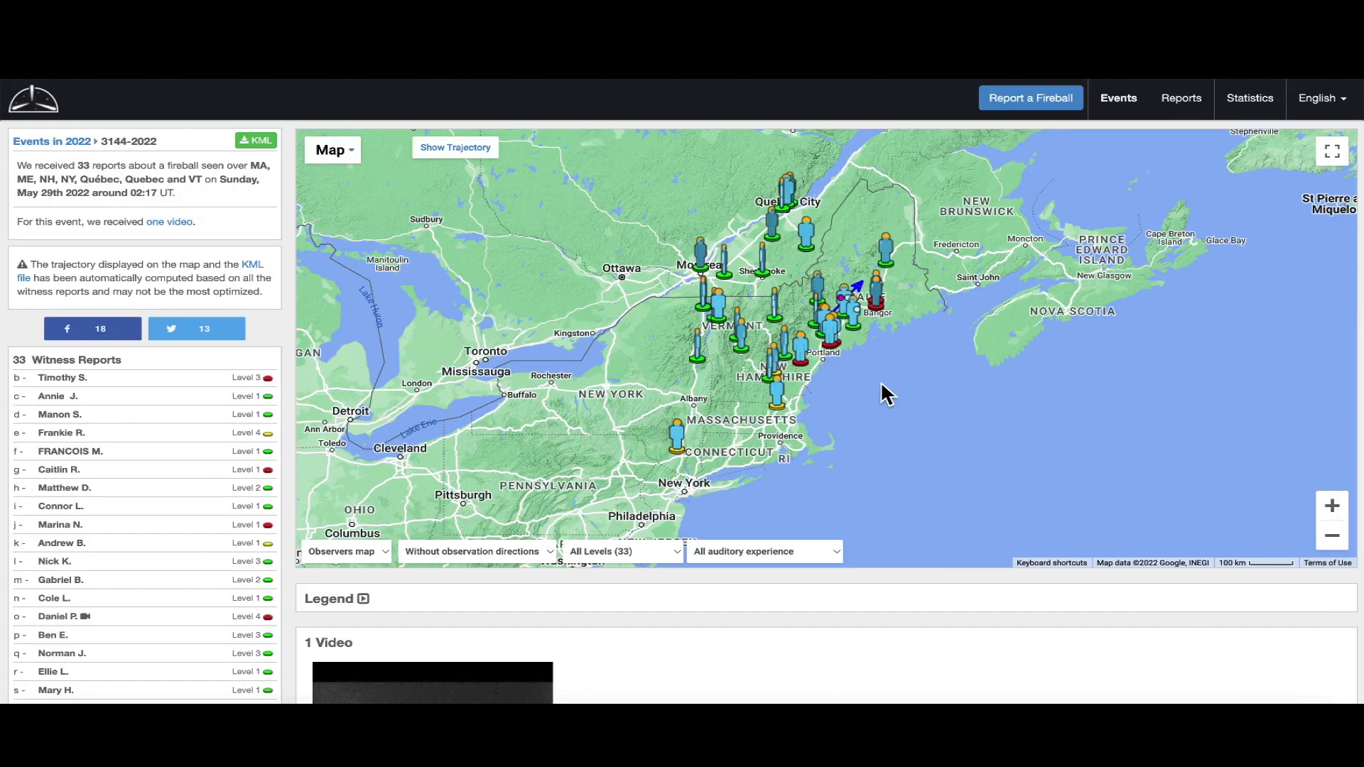
pyautogui.moveTo(847, 217)
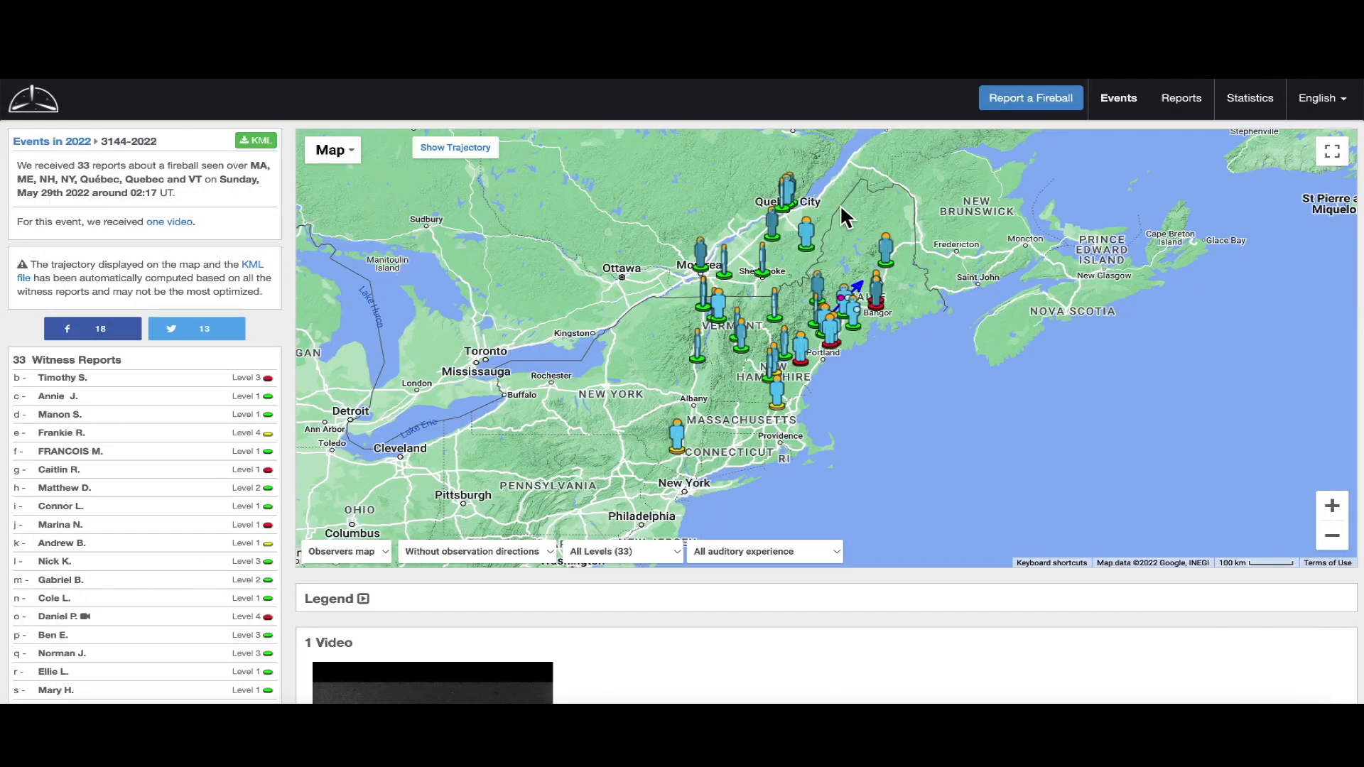
pyautogui.moveTo(812, 280)
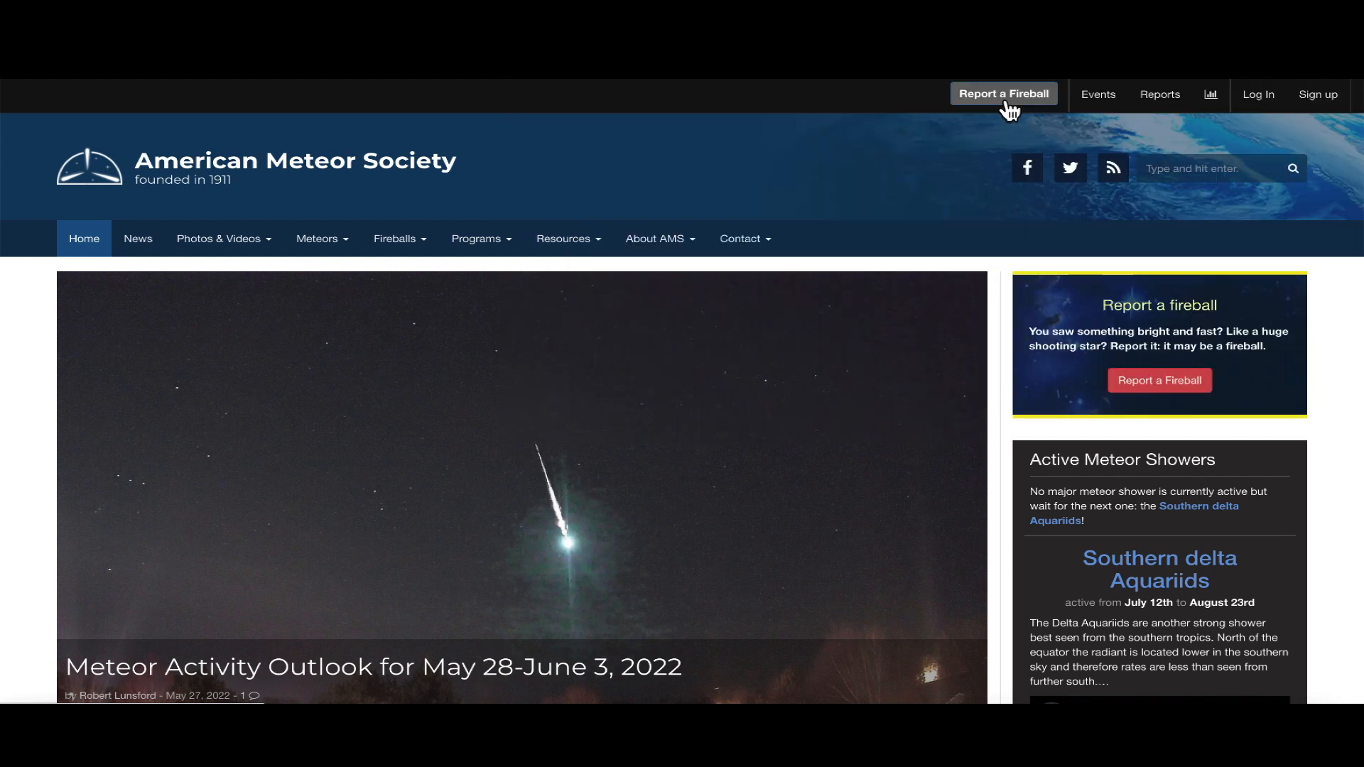
pyautogui.moveTo(1030, 95)
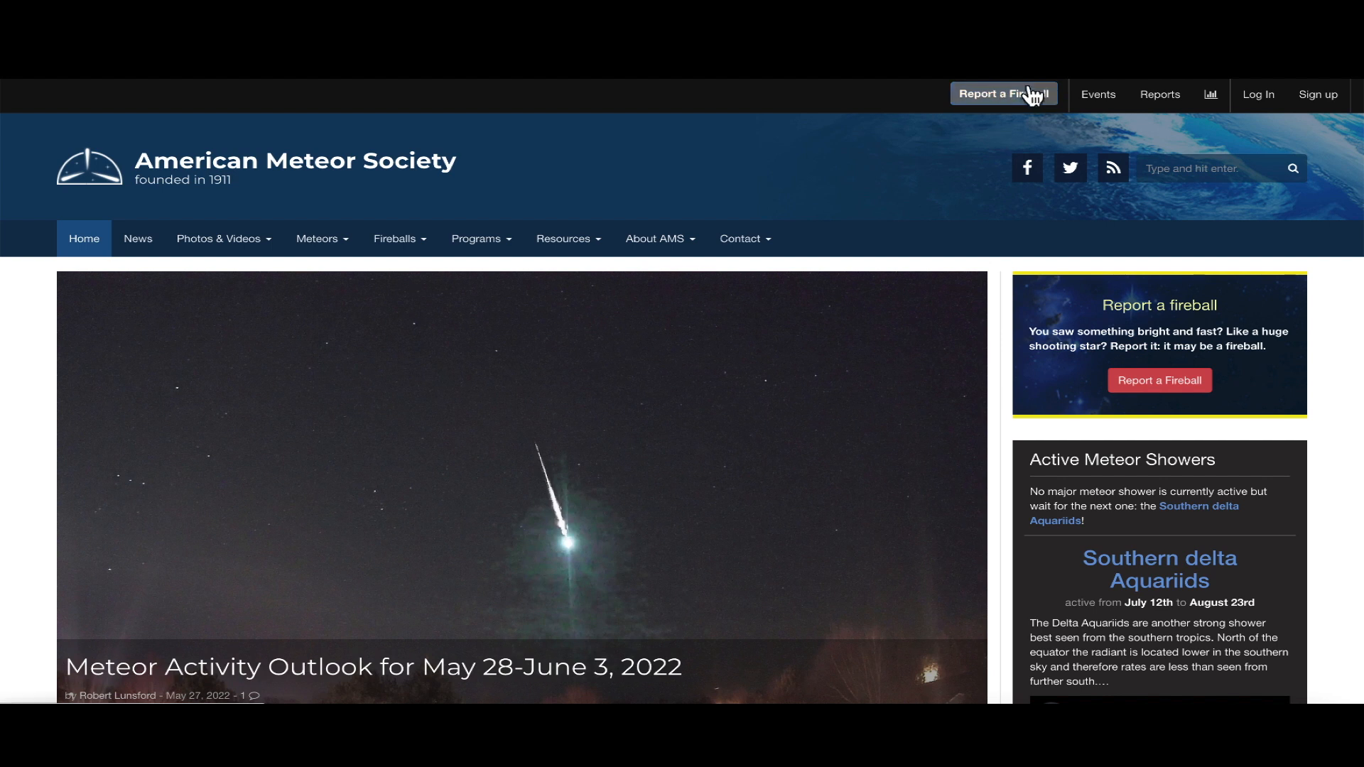
pyautogui.moveTo(1026, 102)
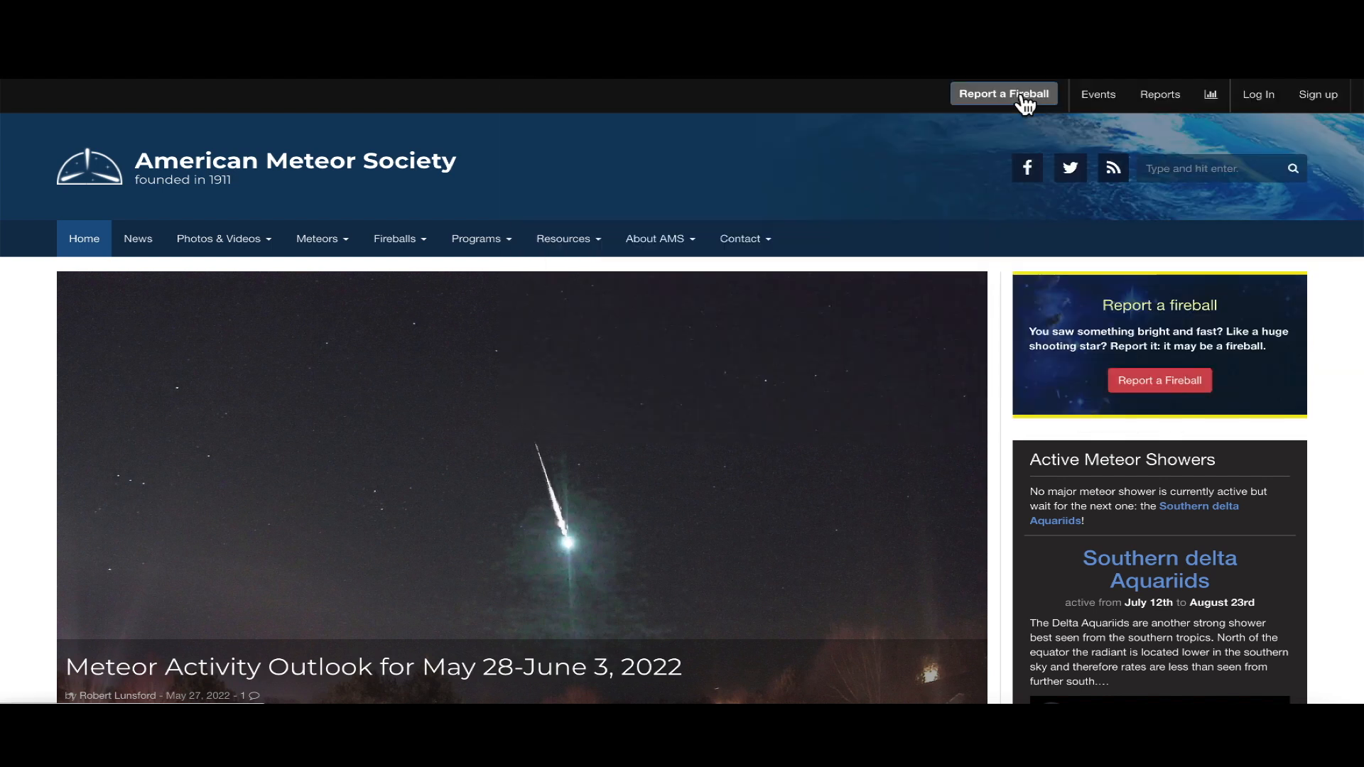
pyautogui.moveTo(780, 141)
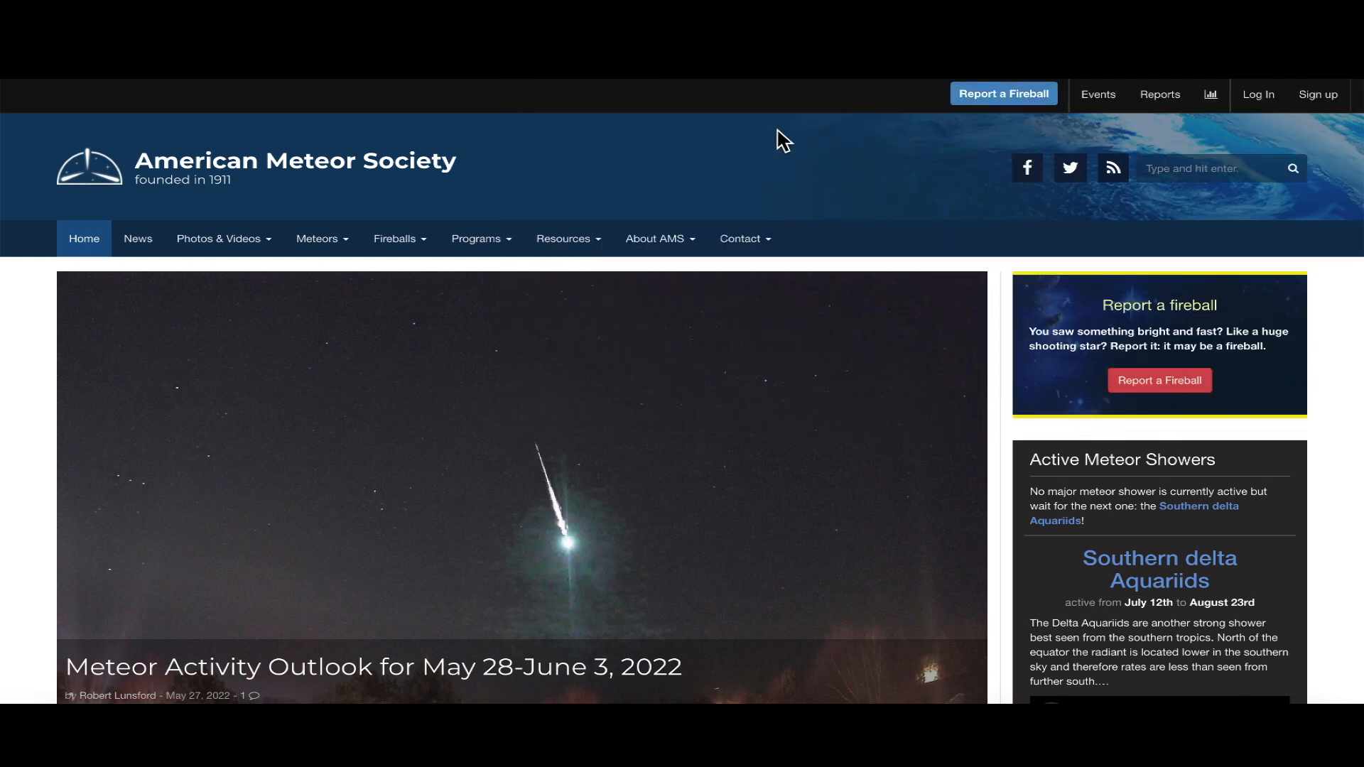
# Scroll the AMS homepage down to the recent news article cards and back up.
pyautogui.scroll(-3)
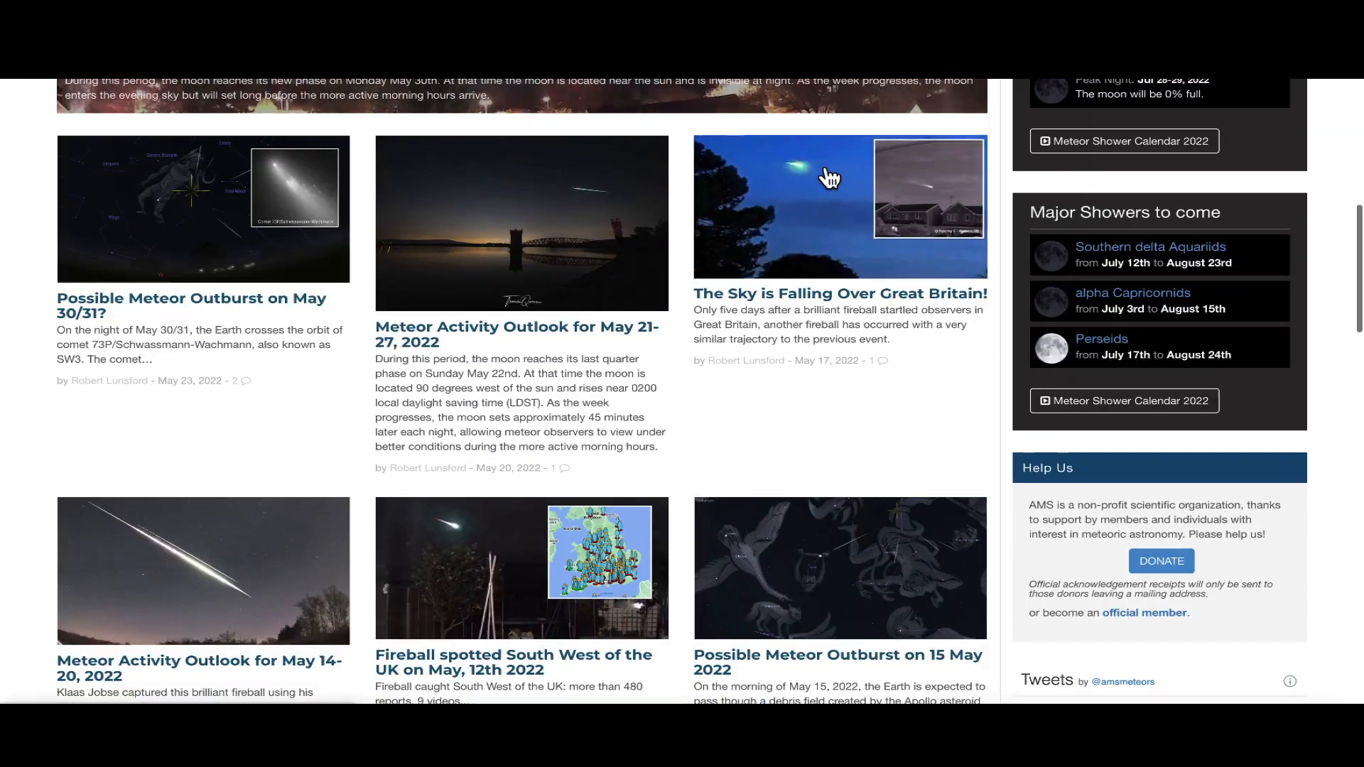
pyautogui.scroll(3)
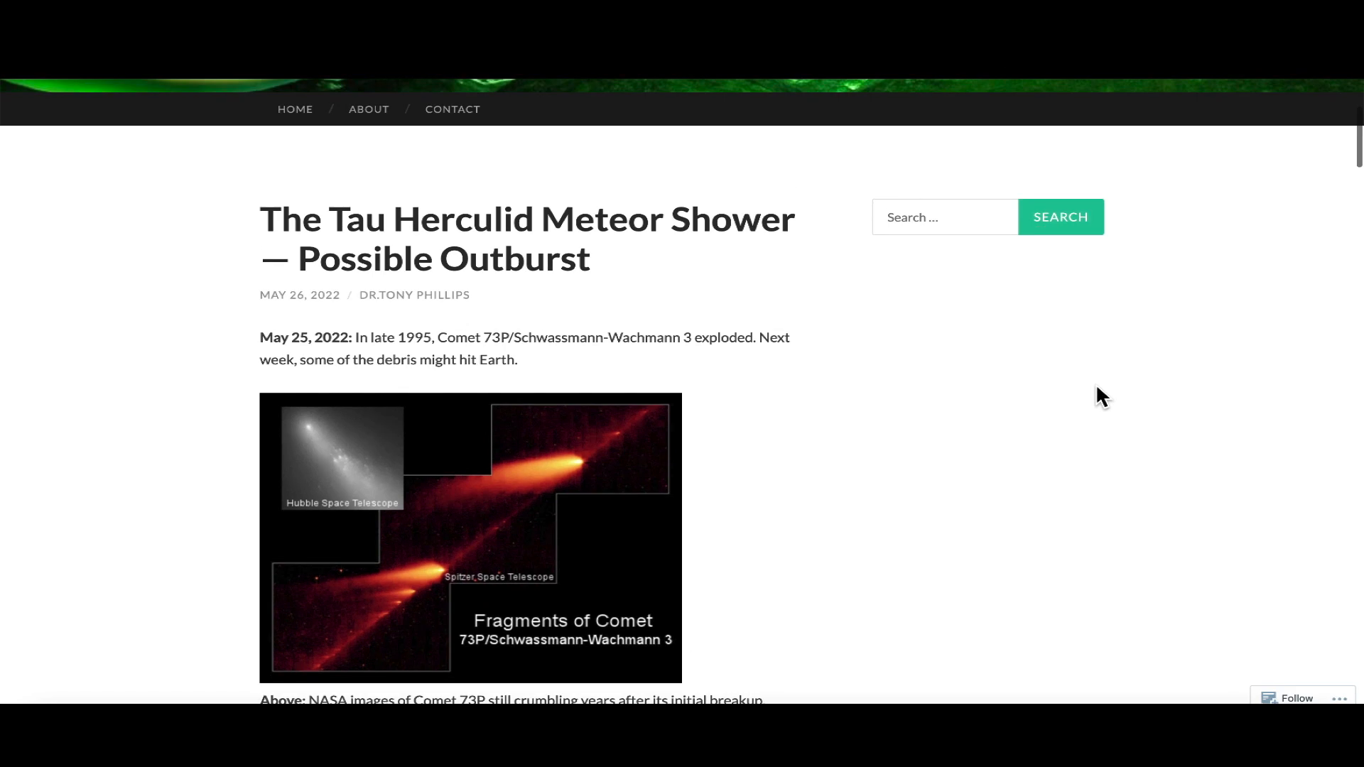
# Scroll the Tau Herculid article down to the North America viewing details, then back up.
pyautogui.scroll(-3)
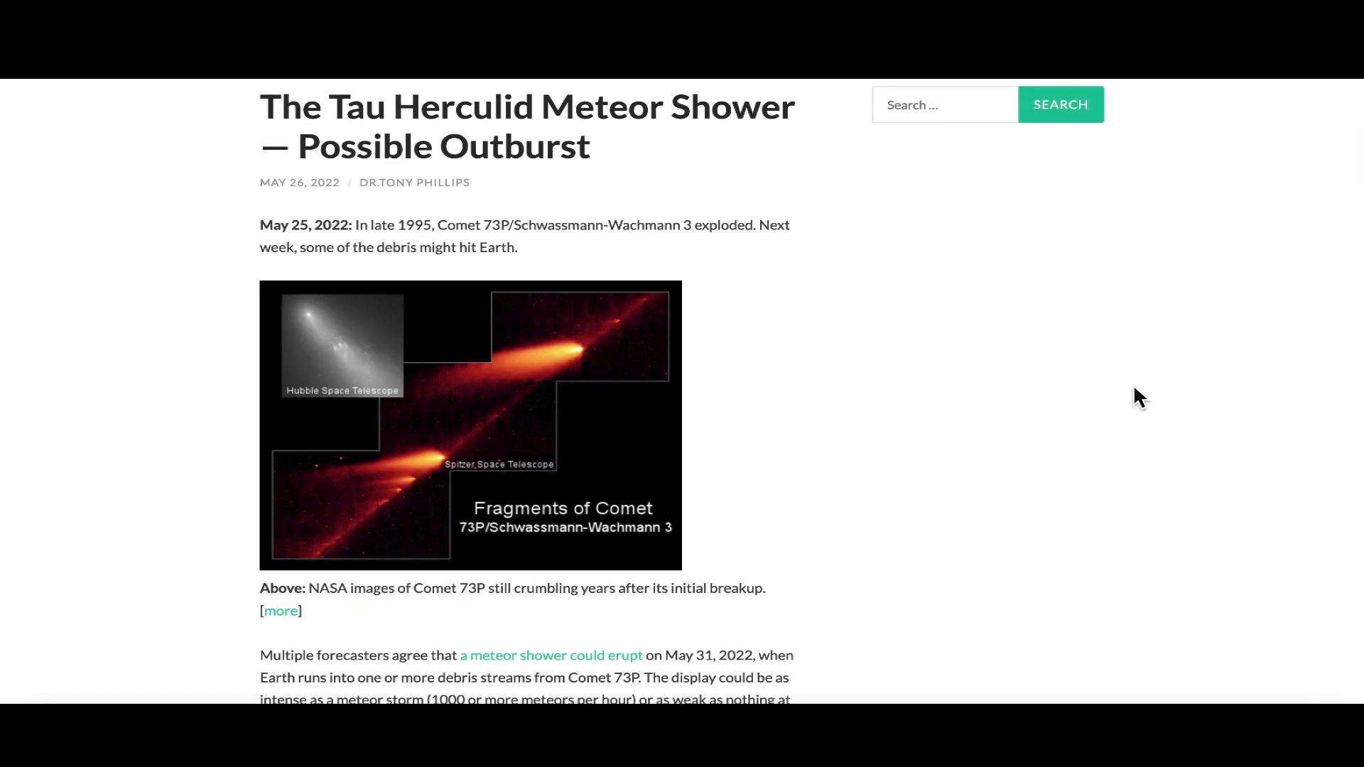
pyautogui.moveTo(915, 275)
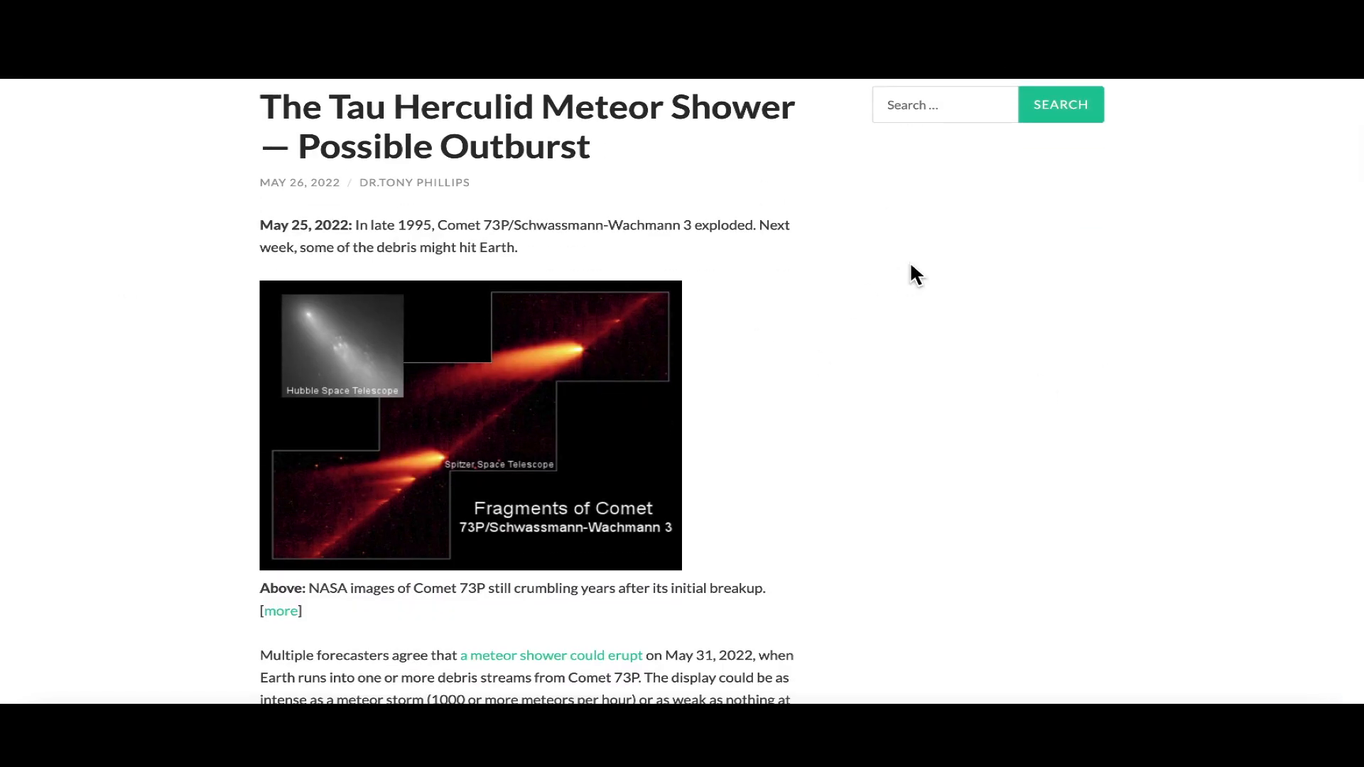
pyautogui.scroll(-3)
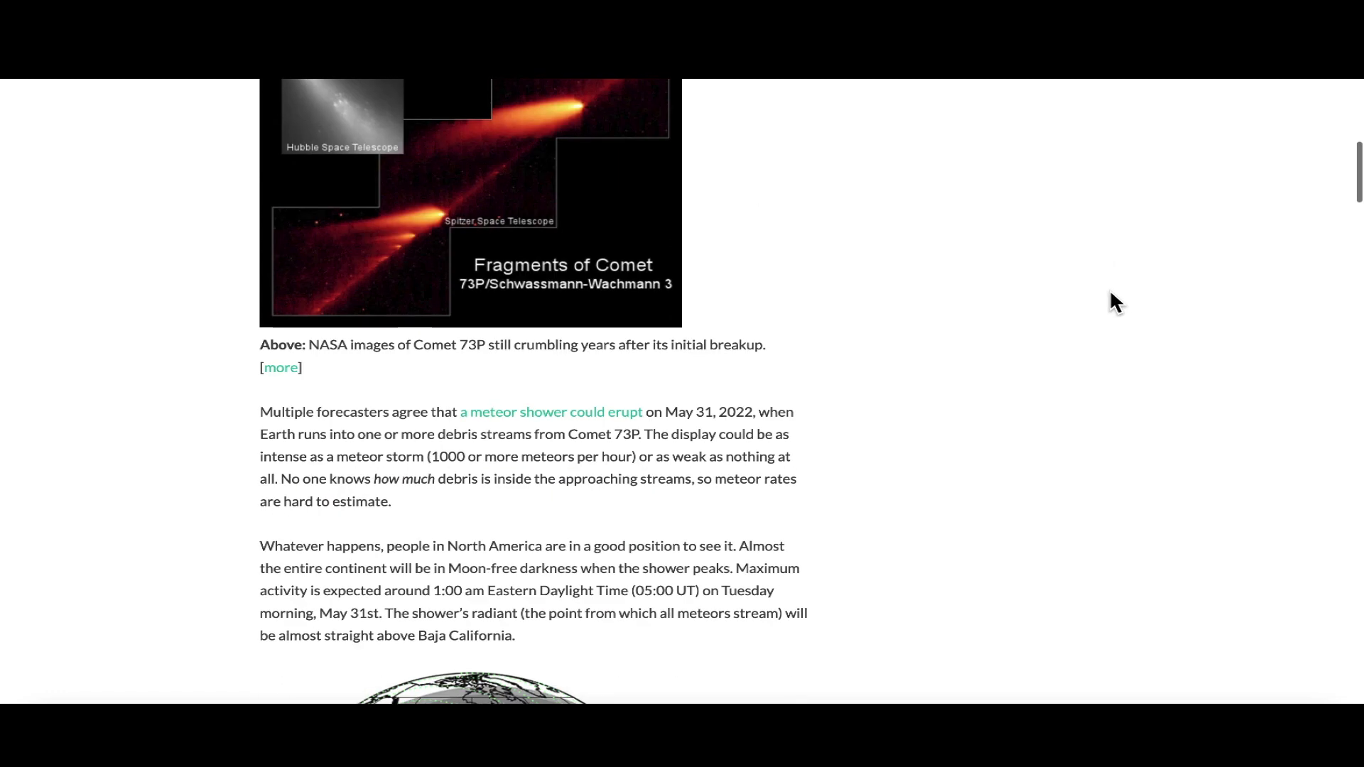
pyautogui.scroll(-3)
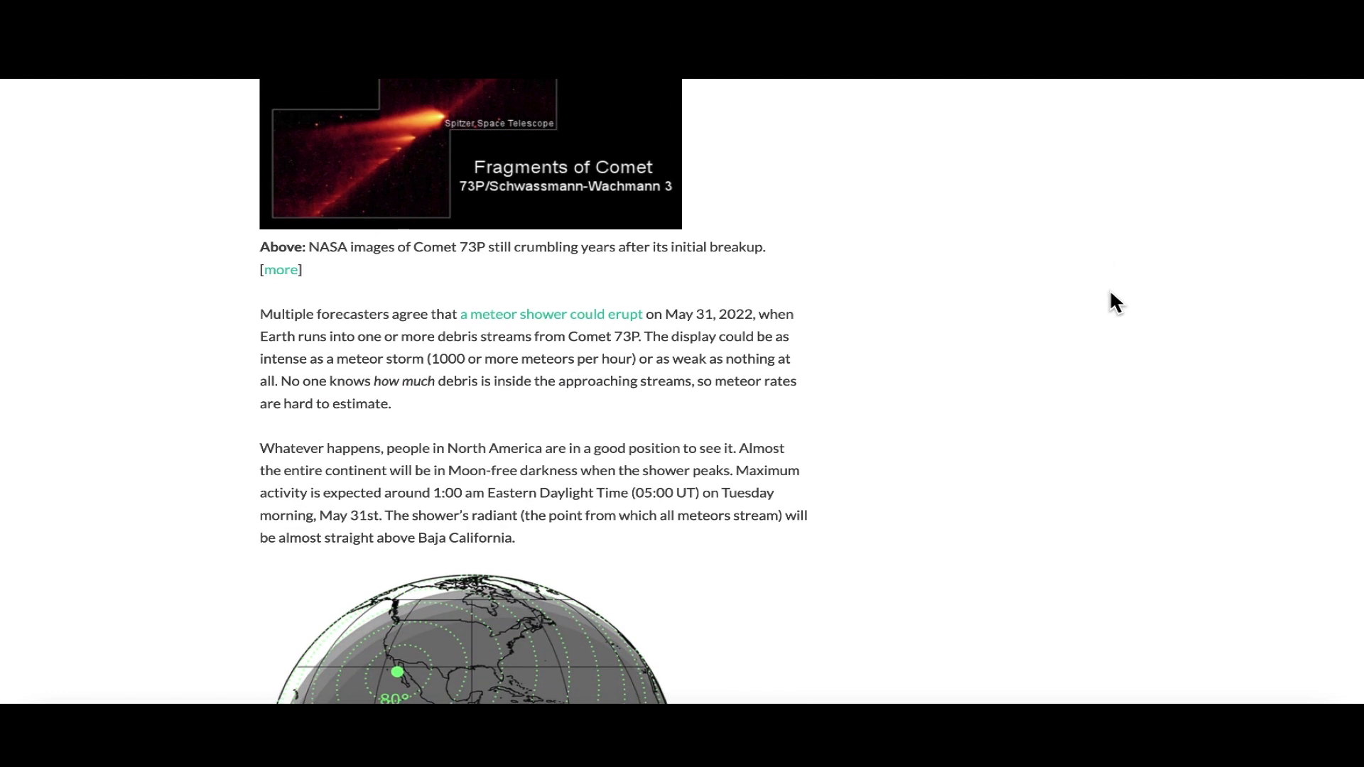
pyautogui.moveTo(1126, 320)
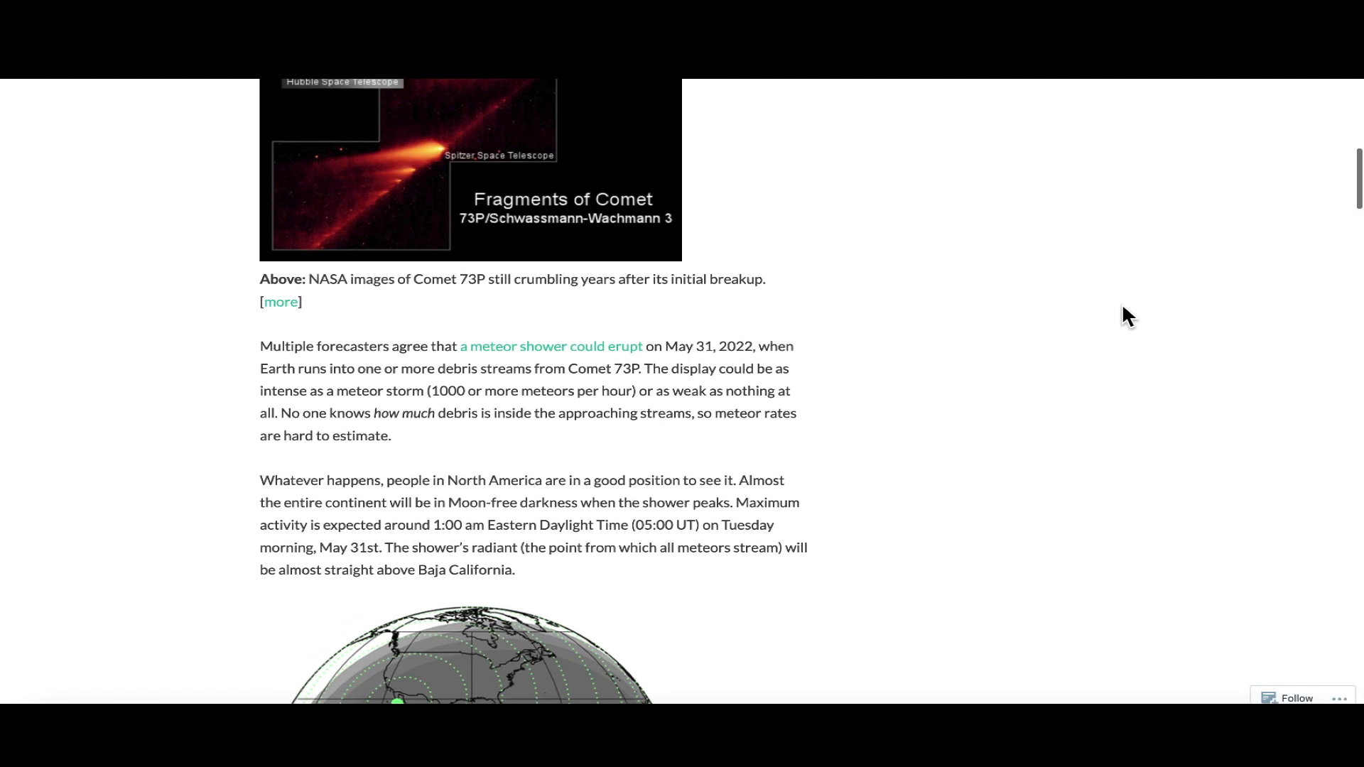
pyautogui.scroll(3)
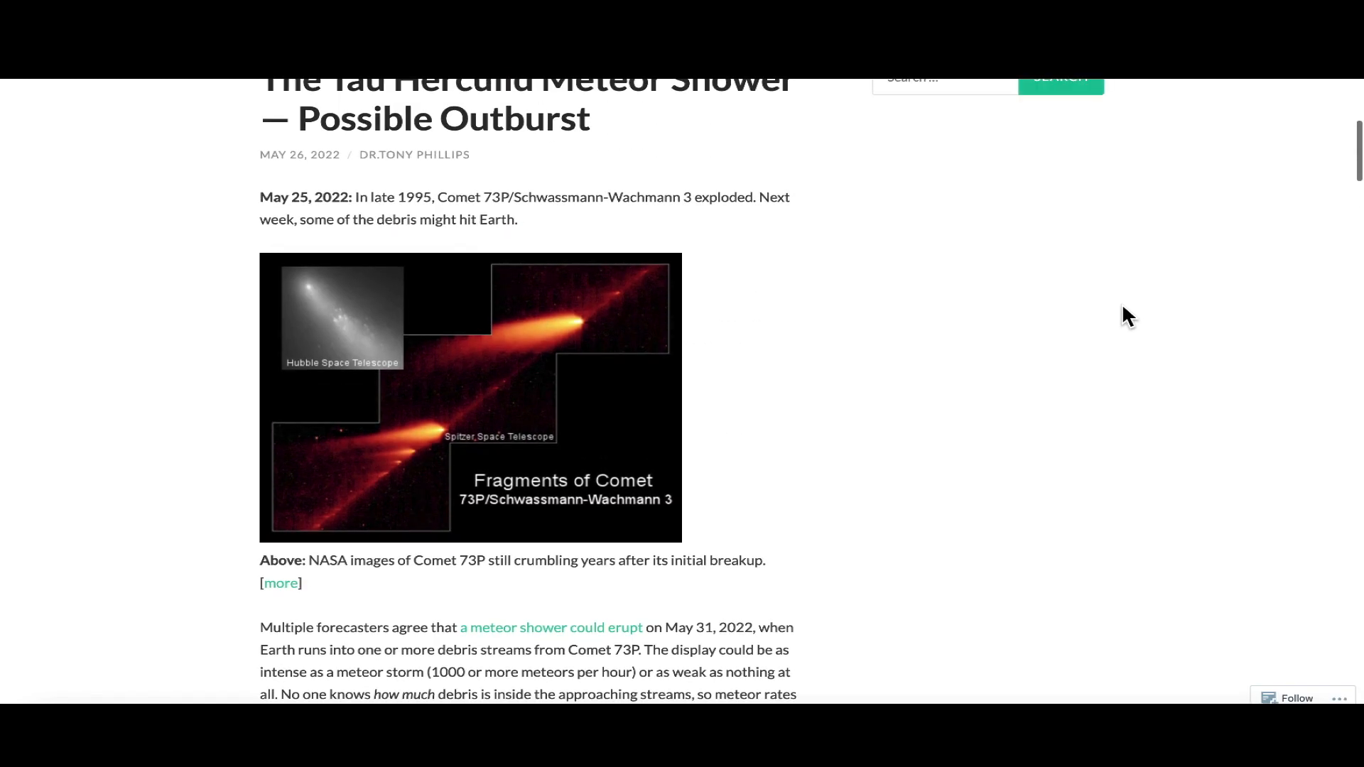
pyautogui.scroll(3)
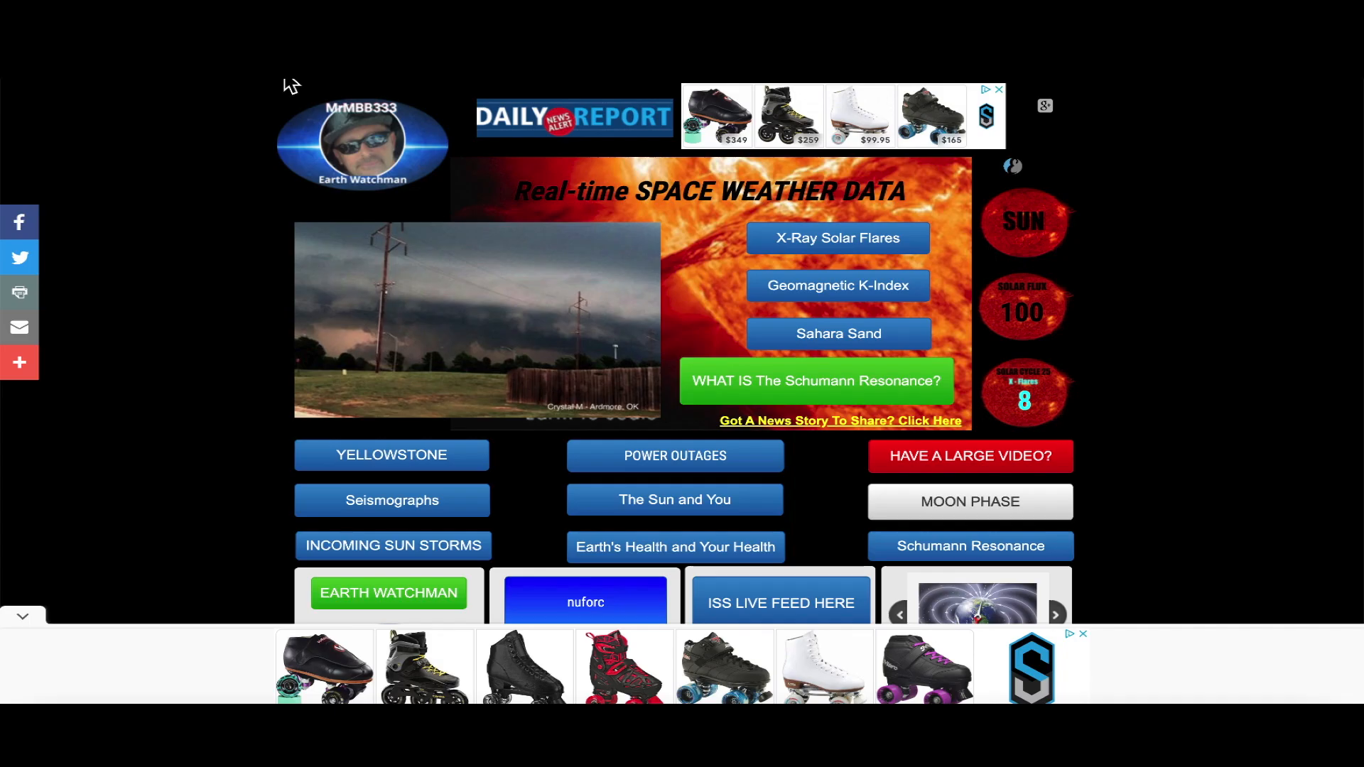
pyautogui.moveTo(1309, 402)
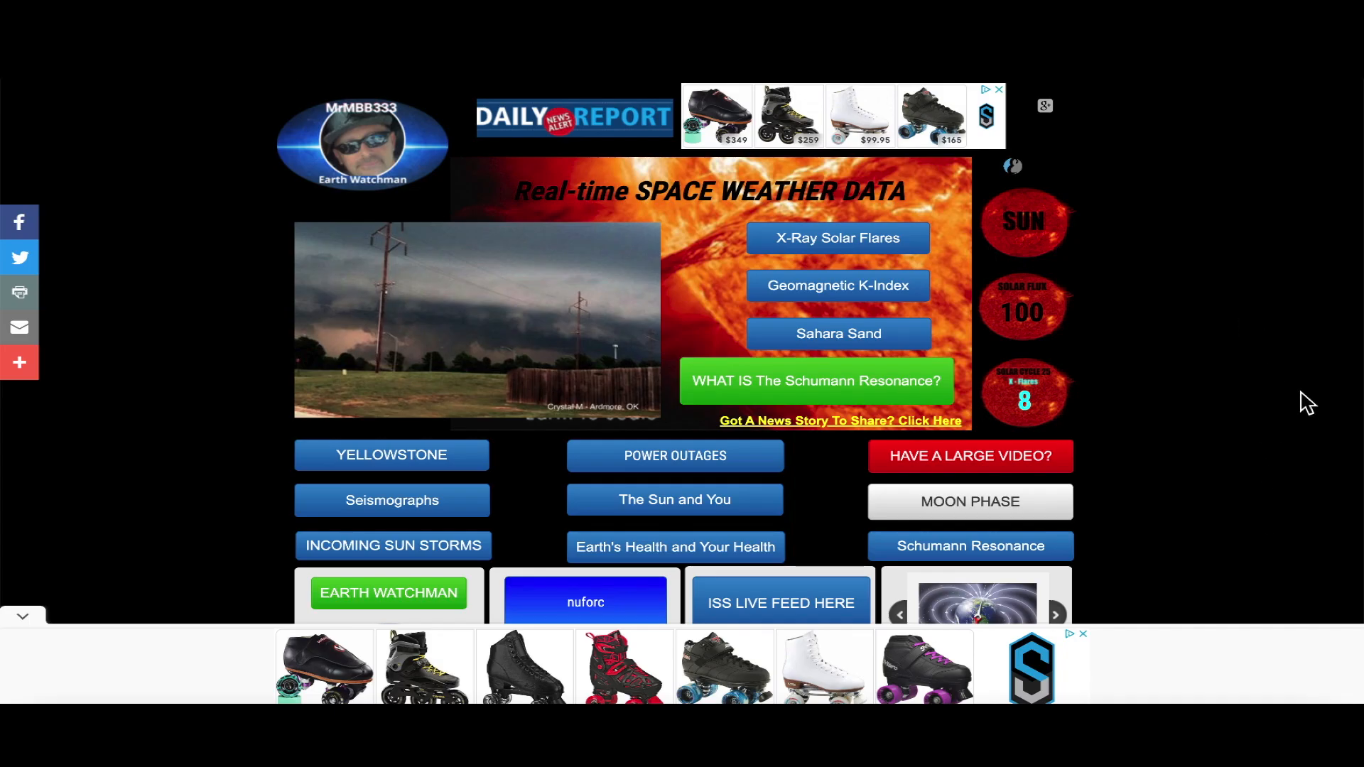